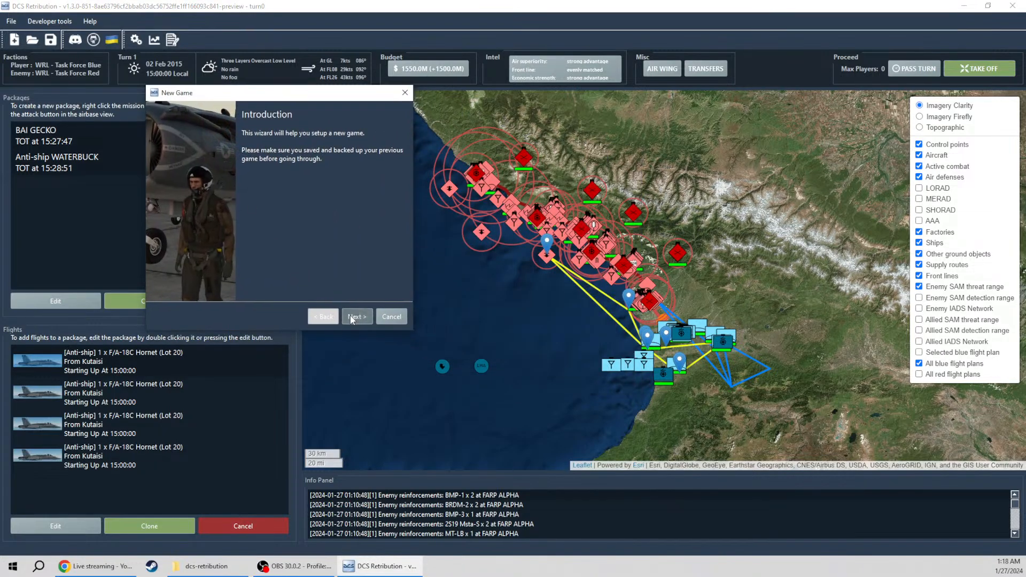
# Step: Skip the wizard introduction and pick 'Caucasus - WRL - Battle for Georgia (v1.2)'
pyautogui.click(357, 315)
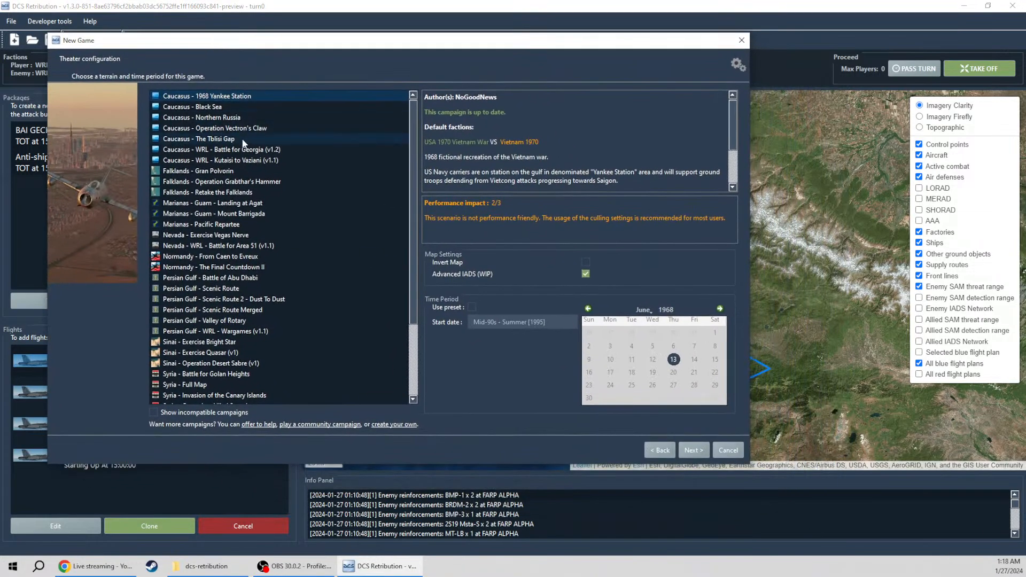
pyautogui.click(221, 149)
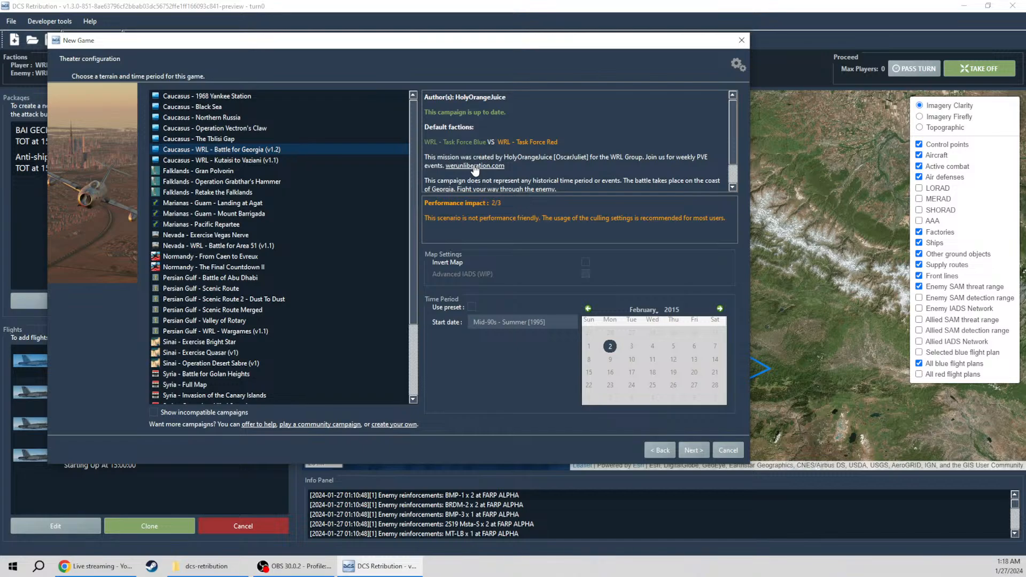
pyautogui.moveTo(475, 172)
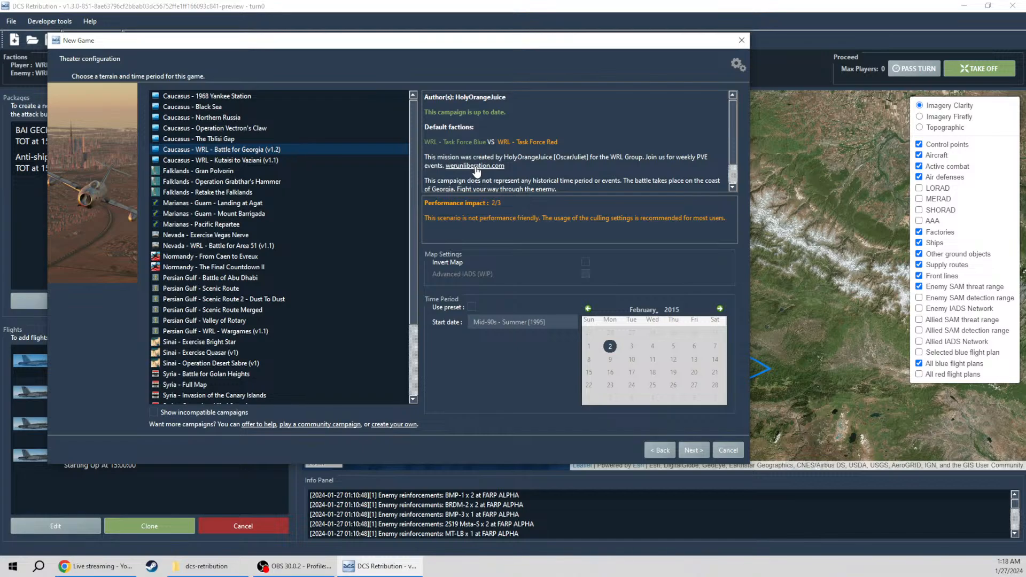
pyautogui.moveTo(551, 162)
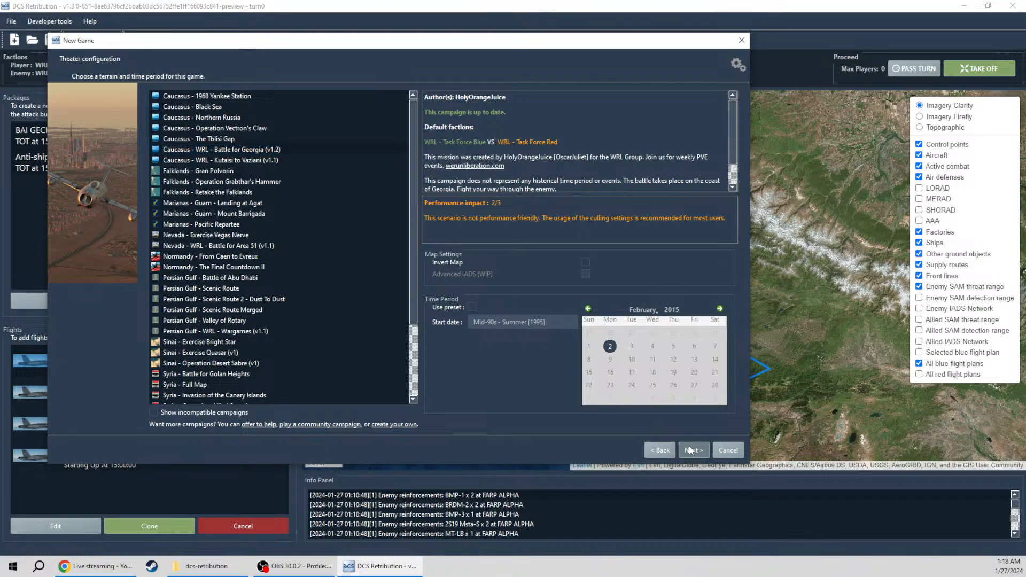
# Step: Go to faction selection and browse WRL Task Force Blue and Red unit lists
pyautogui.click(692, 450)
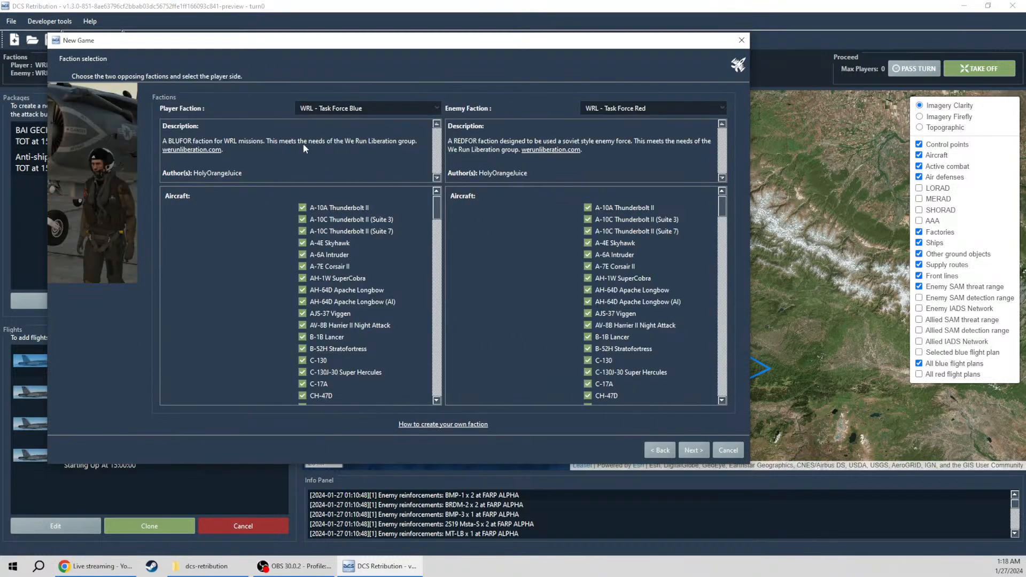
pyautogui.click(653, 108)
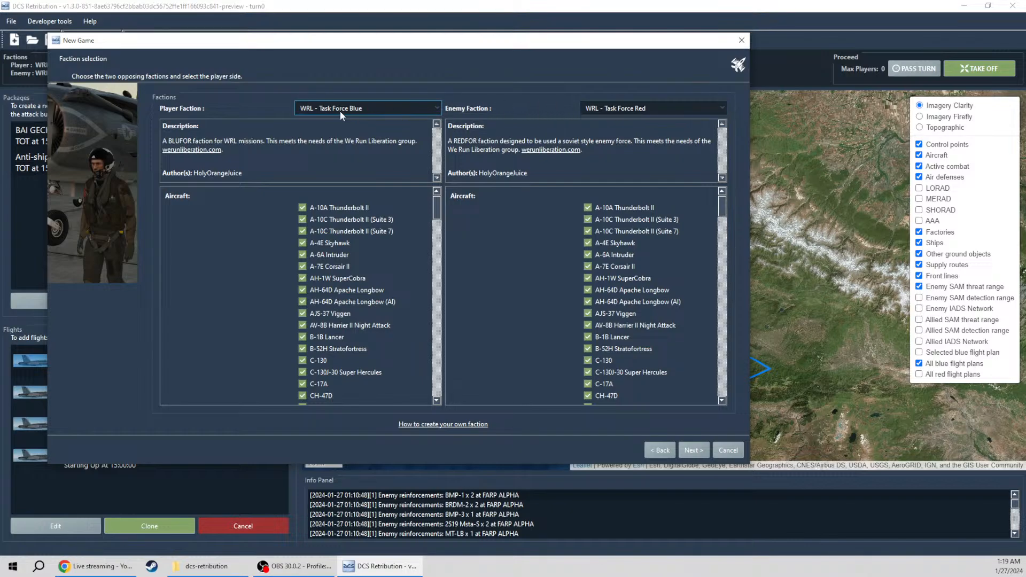
pyautogui.scroll(-3)
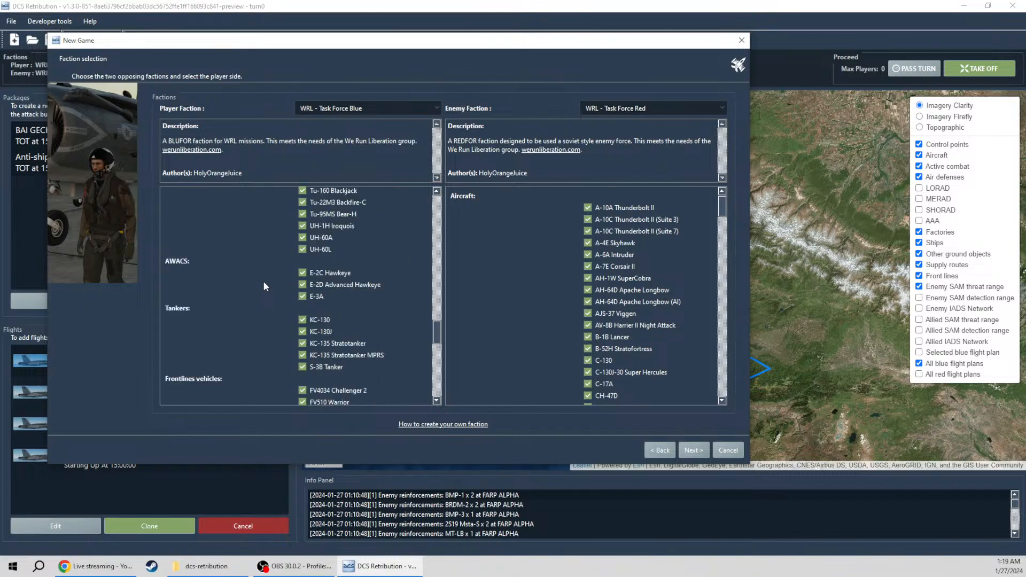
pyautogui.scroll(-3)
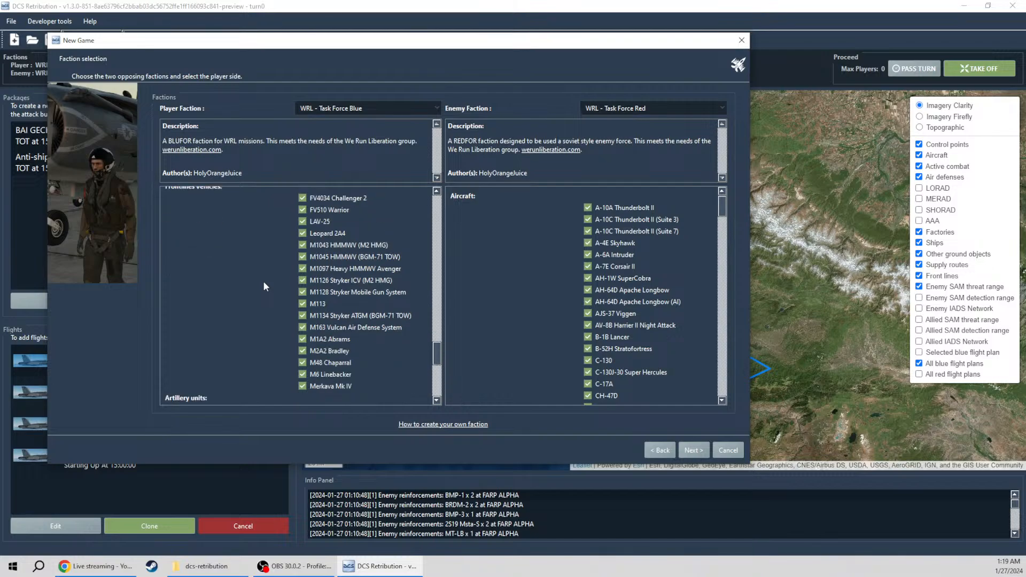
pyautogui.click(303, 327)
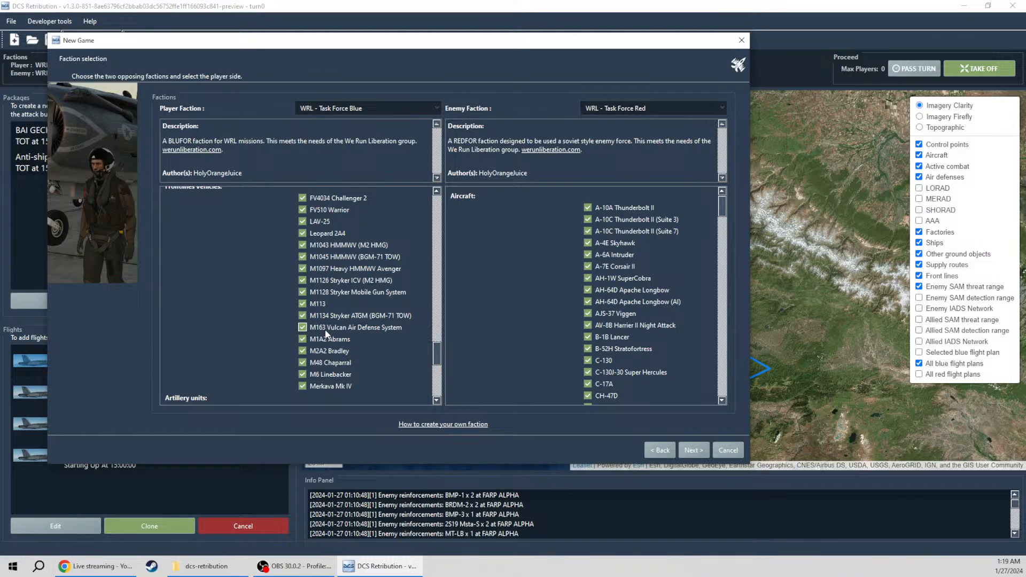
pyautogui.click(302, 327)
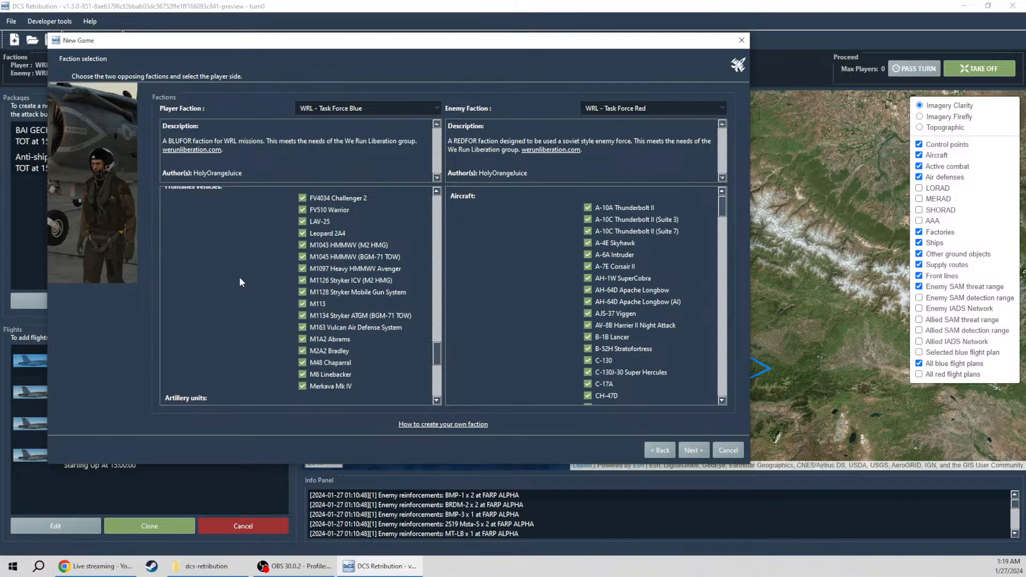
pyautogui.scroll(-3)
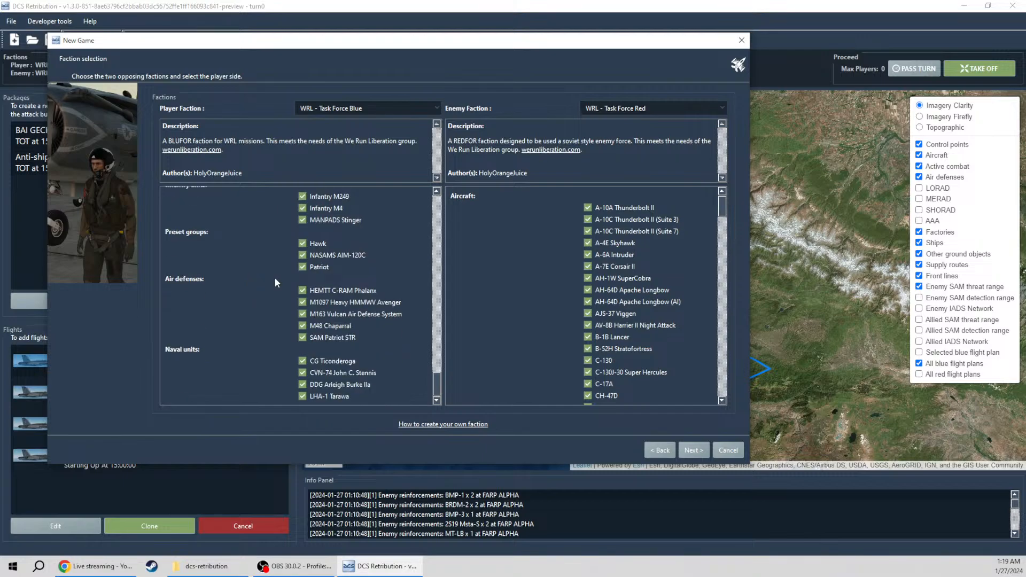
pyautogui.scroll(-3)
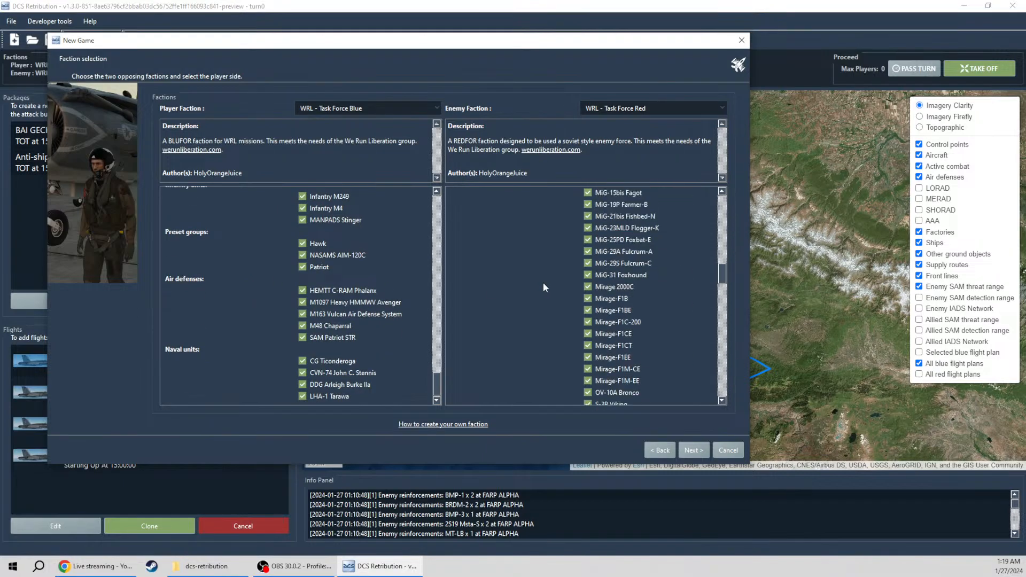
pyautogui.scroll(-3)
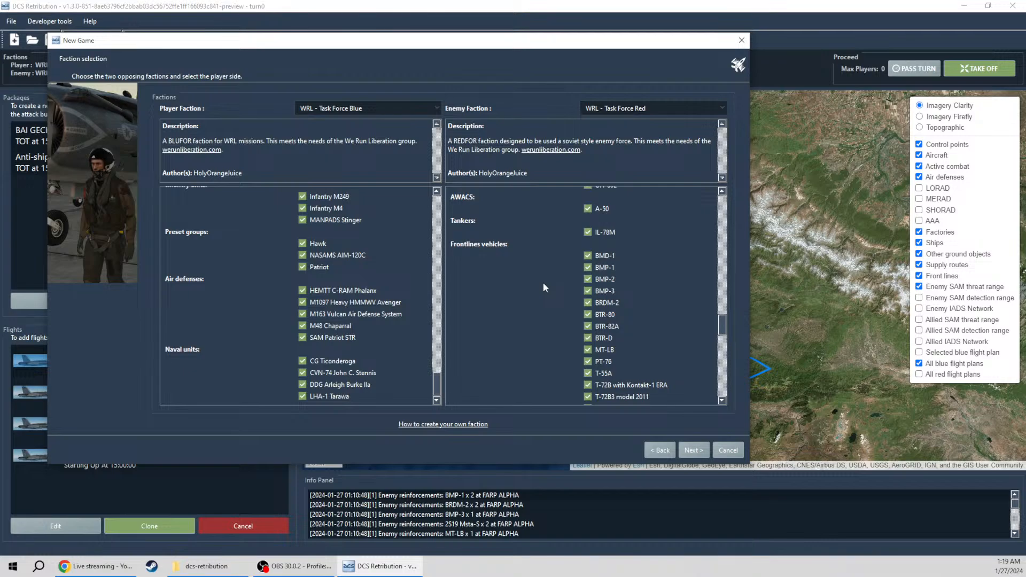
pyautogui.scroll(-3)
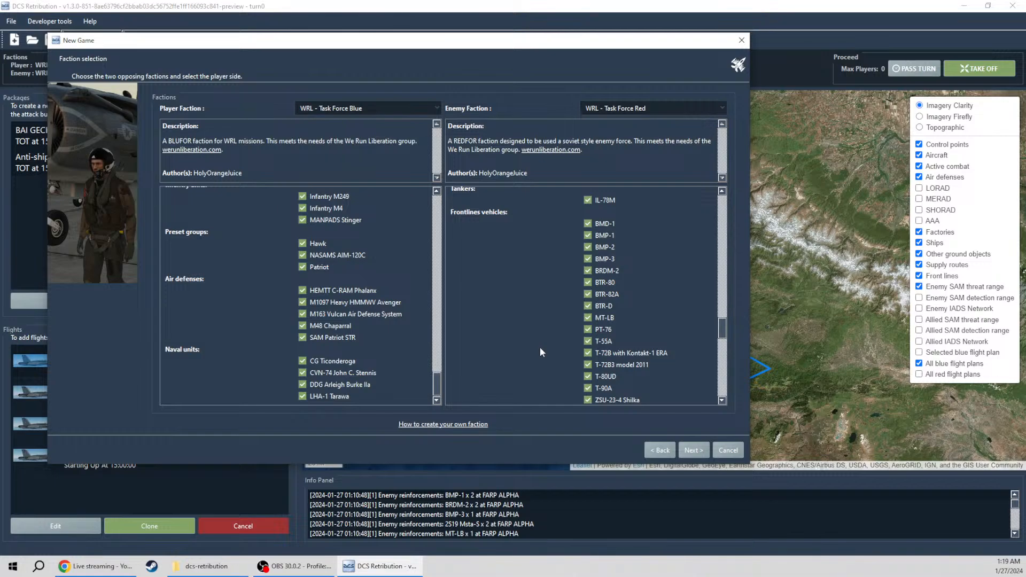
# Step: Advance to generator settings showing $5000 player and $2000 enemy budgets
pyautogui.click(692, 449)
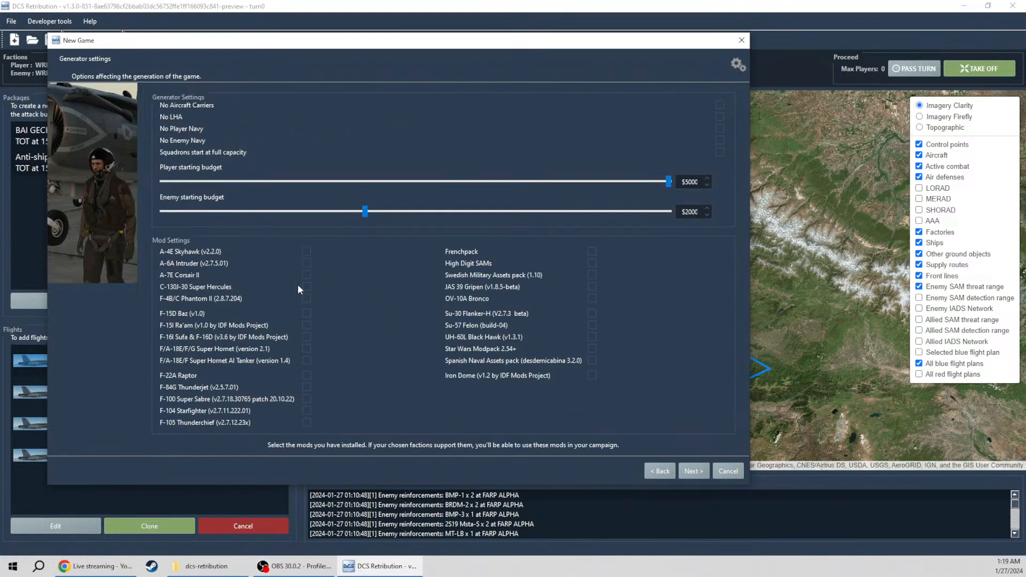
pyautogui.moveTo(428, 176)
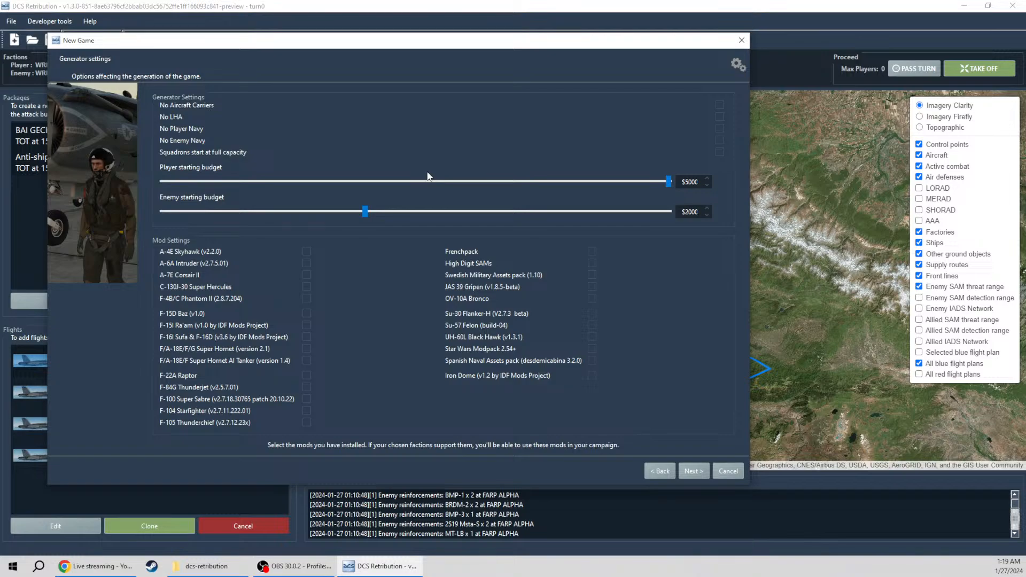
pyautogui.moveTo(271, 244)
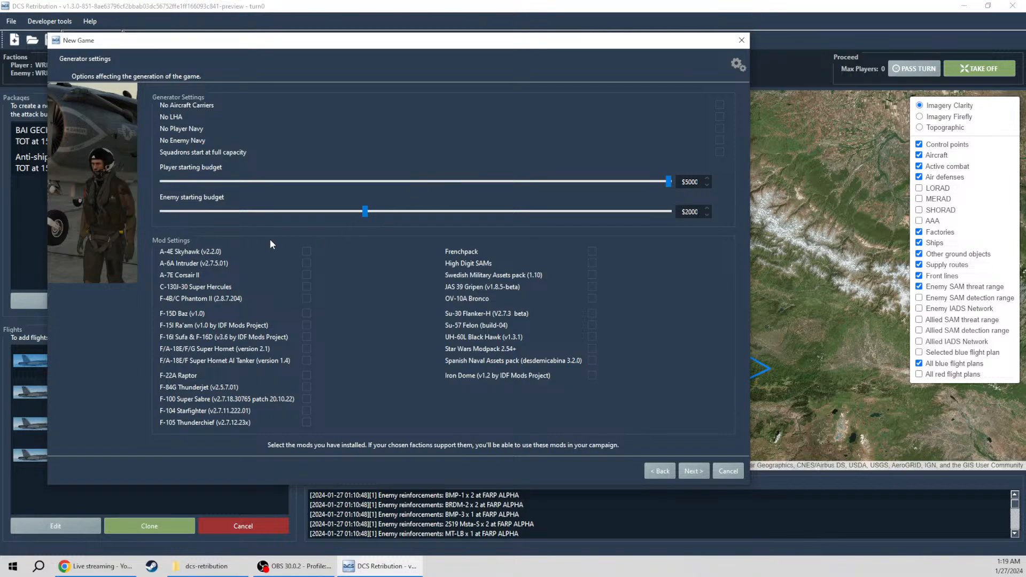
pyautogui.moveTo(395, 372)
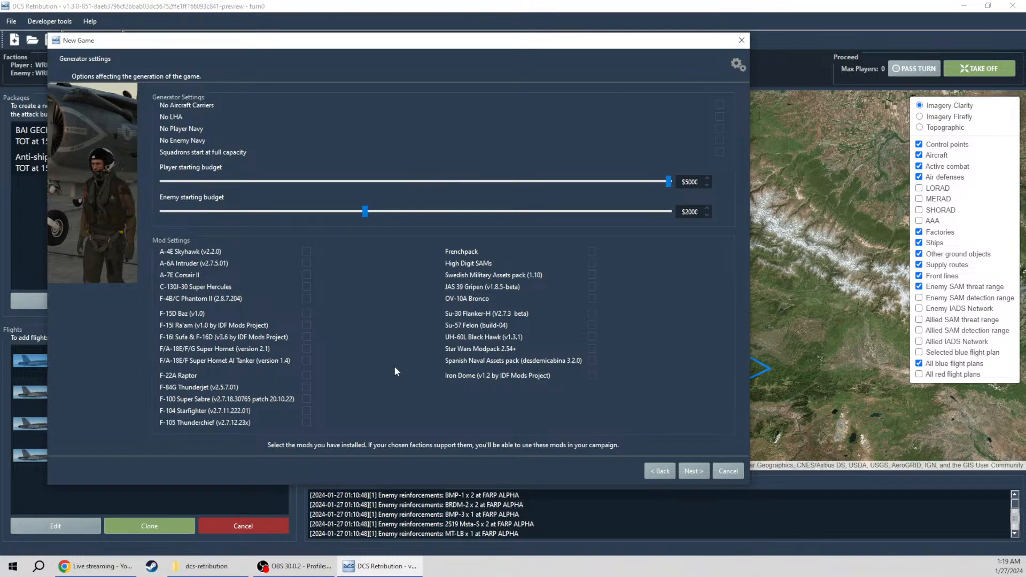
pyautogui.moveTo(437, 362)
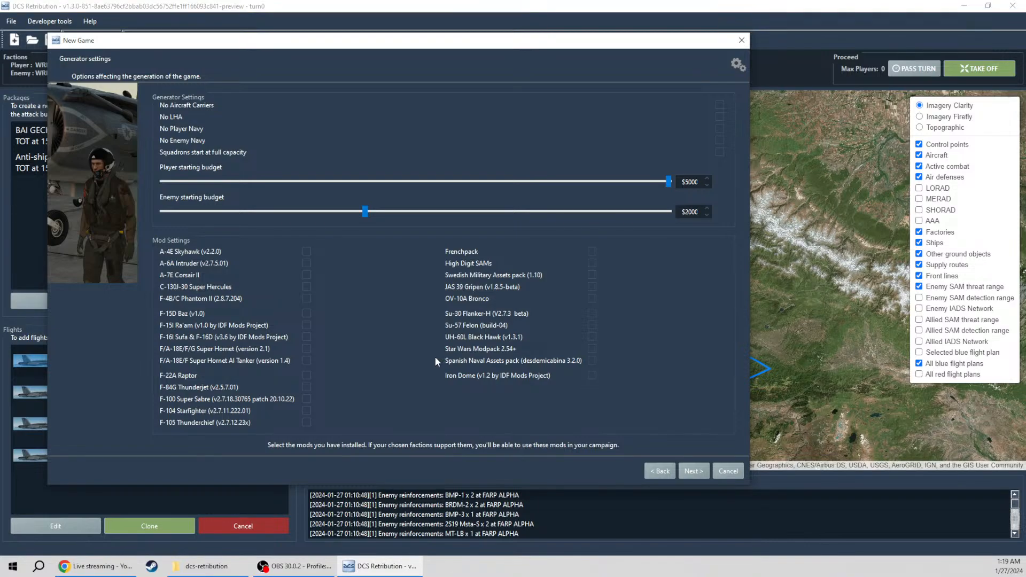
pyautogui.moveTo(199, 98)
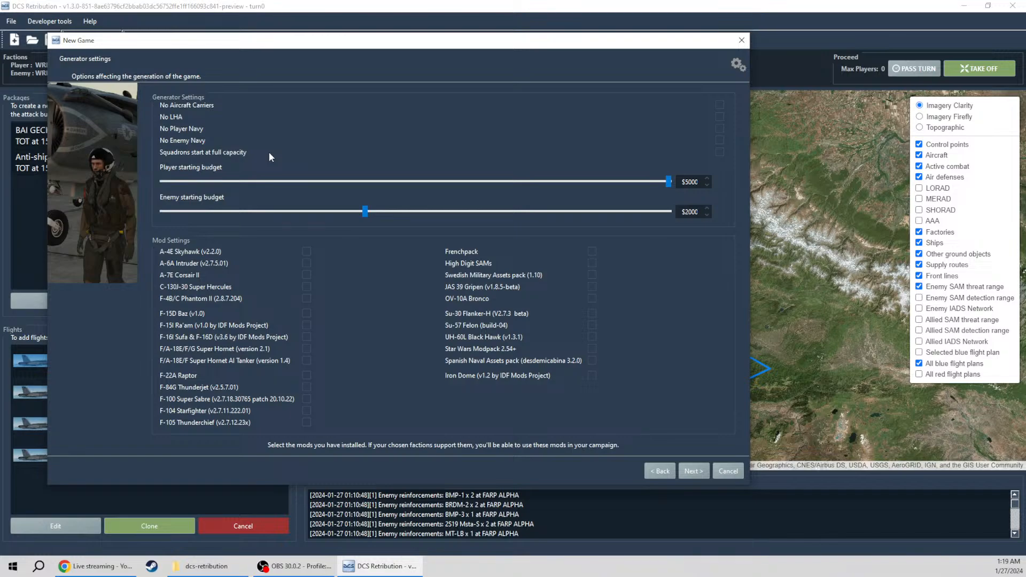
pyautogui.moveTo(203, 151)
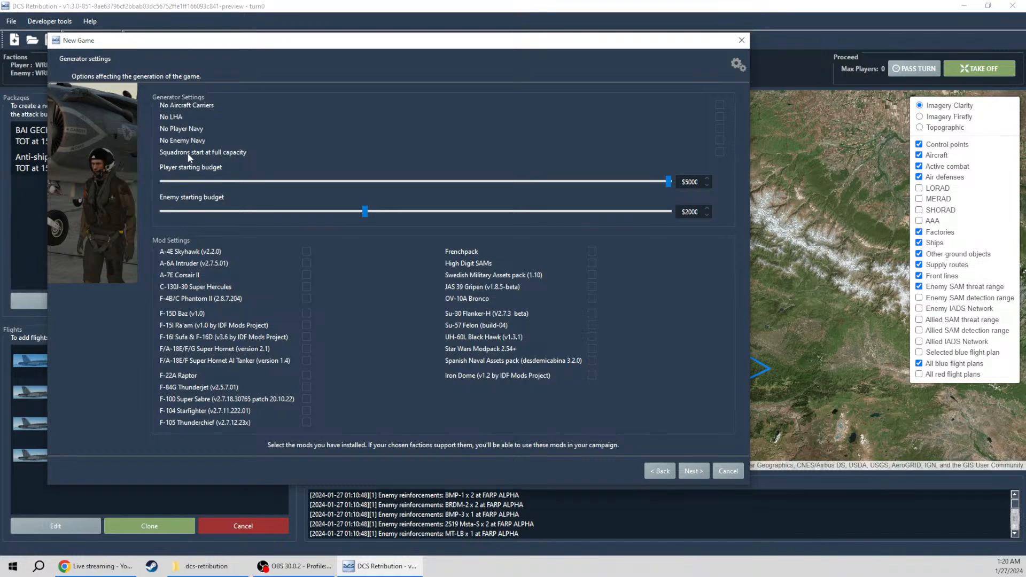
pyautogui.moveTo(410, 166)
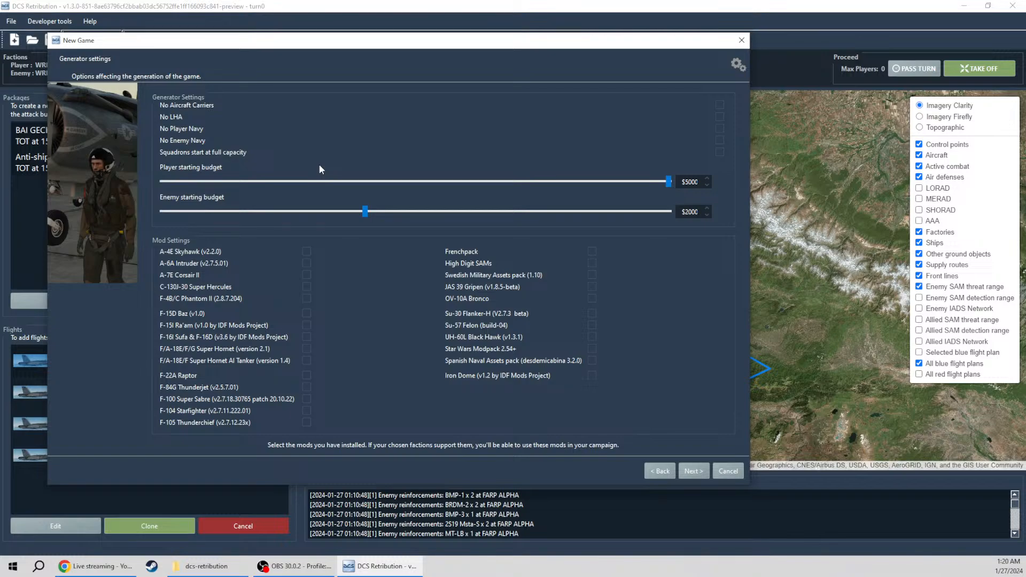
pyautogui.moveTo(327, 178)
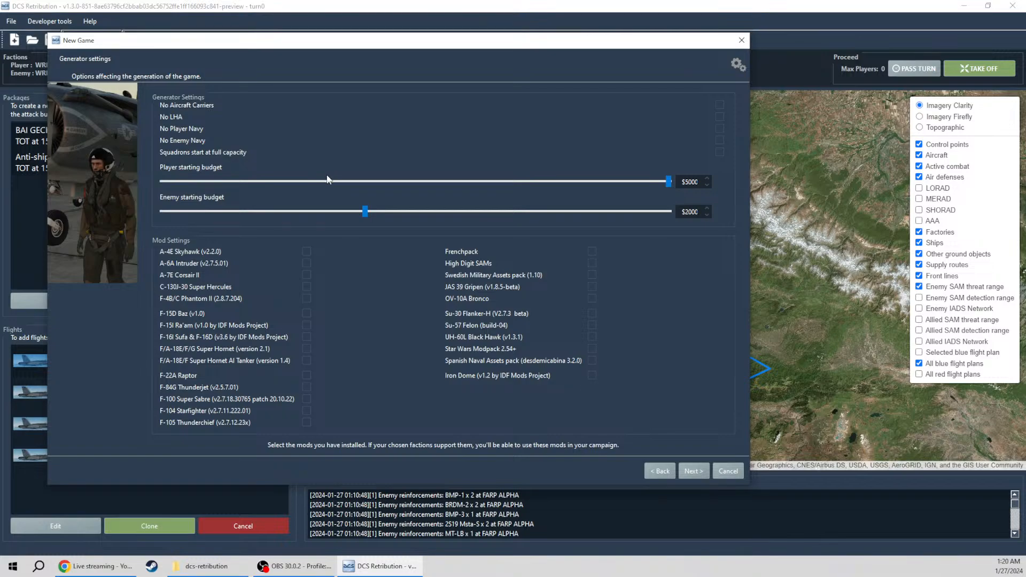
pyautogui.moveTo(579, 165)
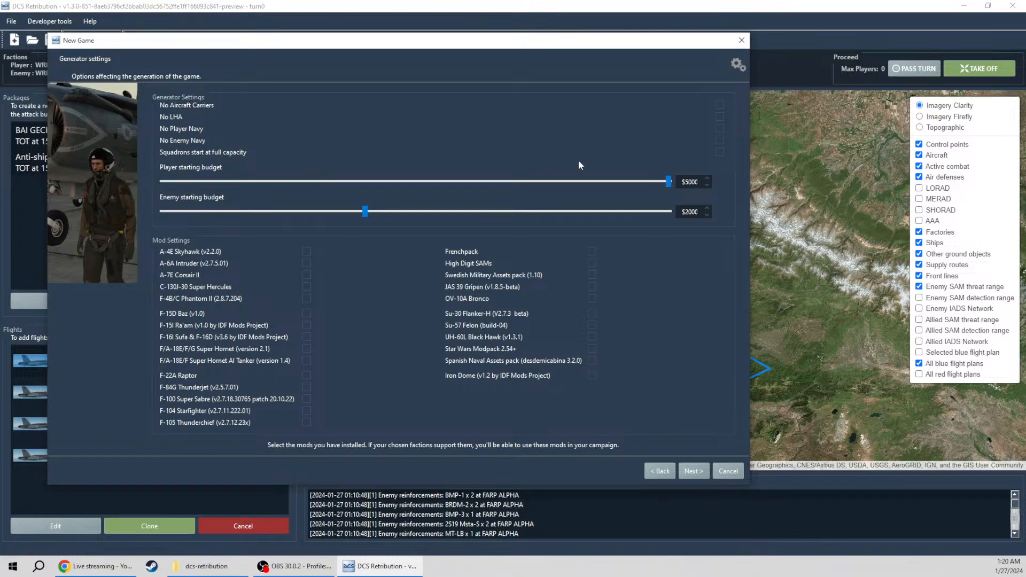
pyautogui.moveTo(693, 470)
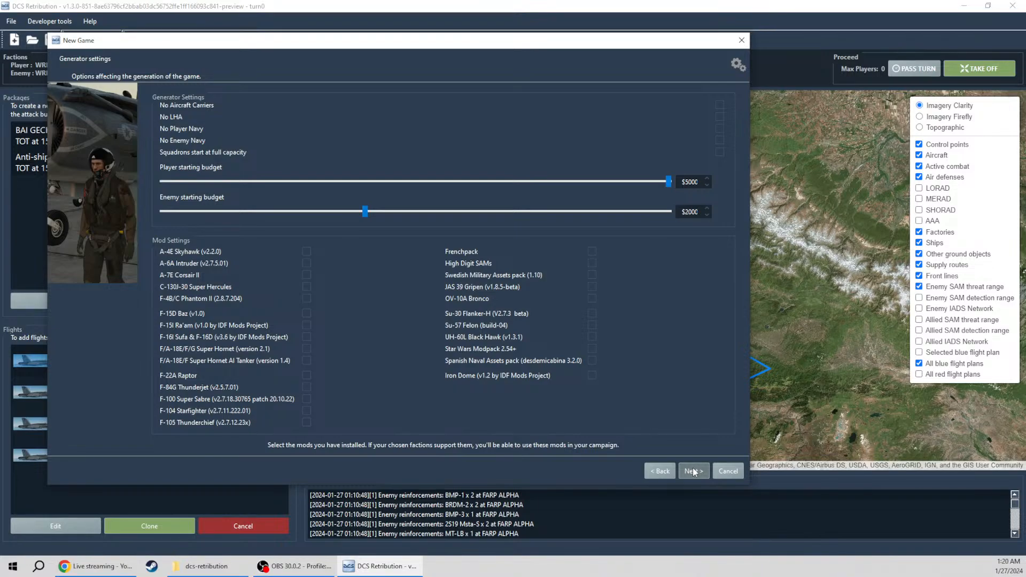
# Step: Continue to difficulty options and lower enemy AA and vehicles skill to Average
pyautogui.click(692, 470)
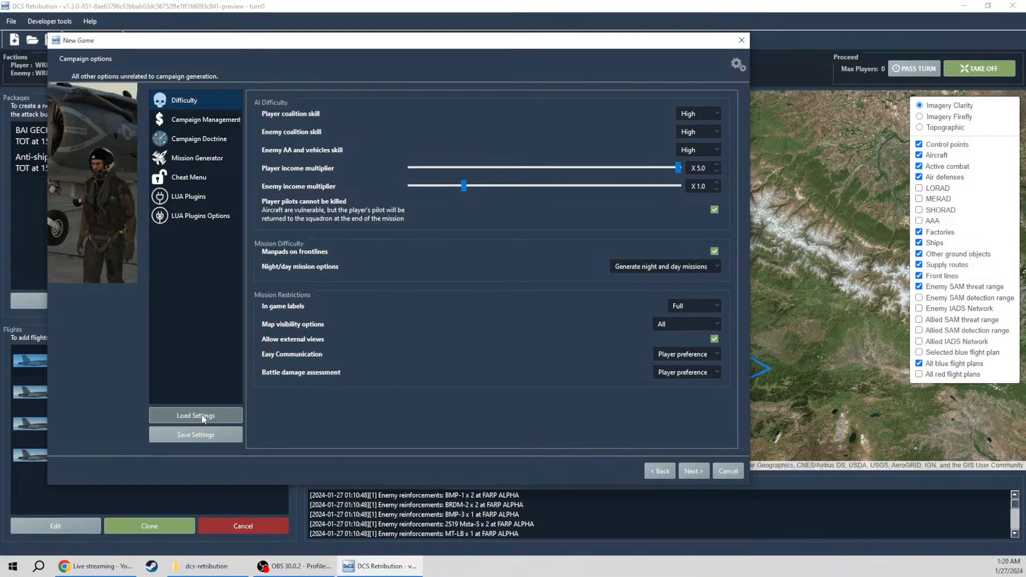
pyautogui.moveTo(461, 126)
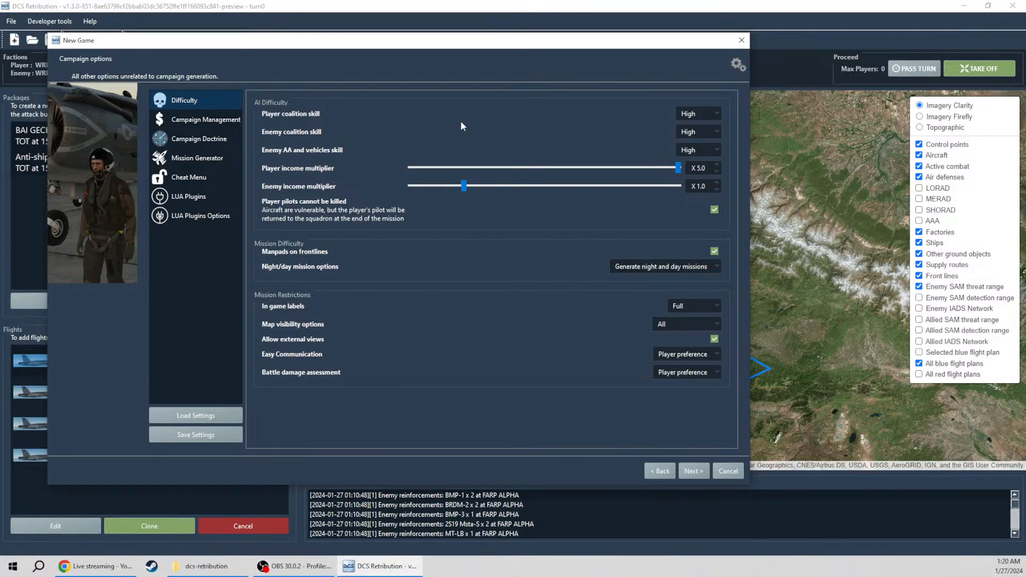
pyautogui.moveTo(329, 118)
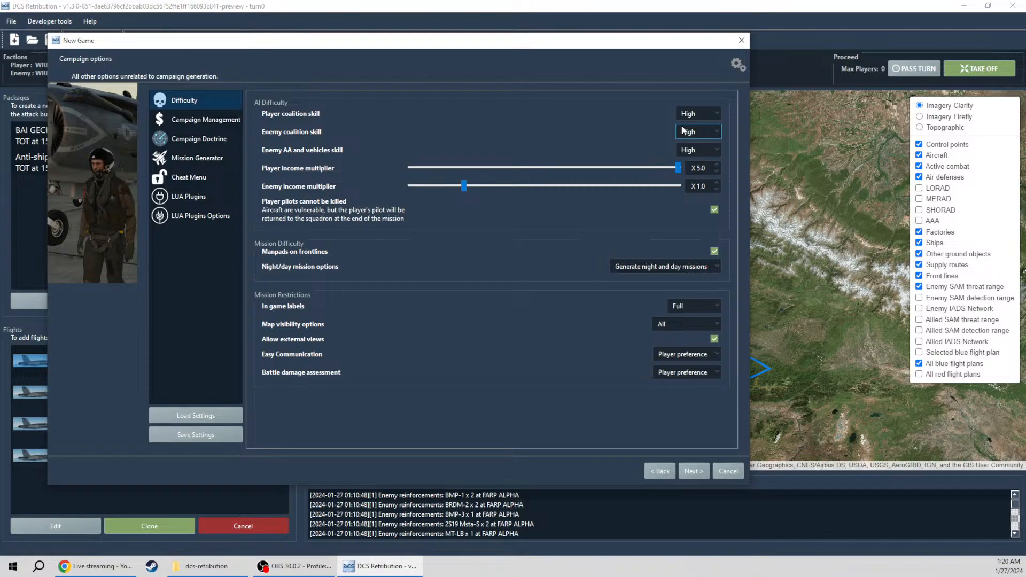
pyautogui.moveTo(311, 135)
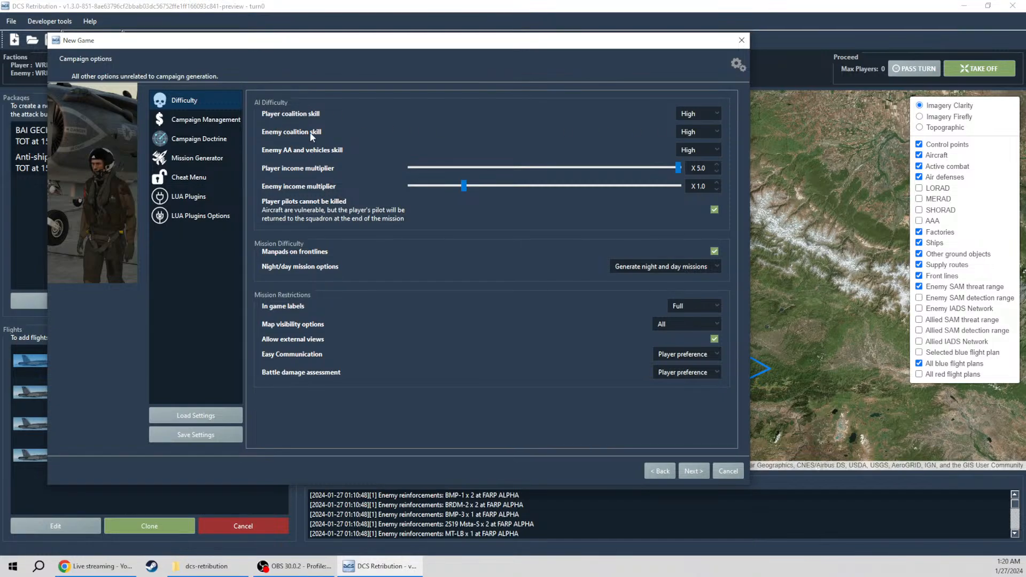
pyautogui.click(696, 150)
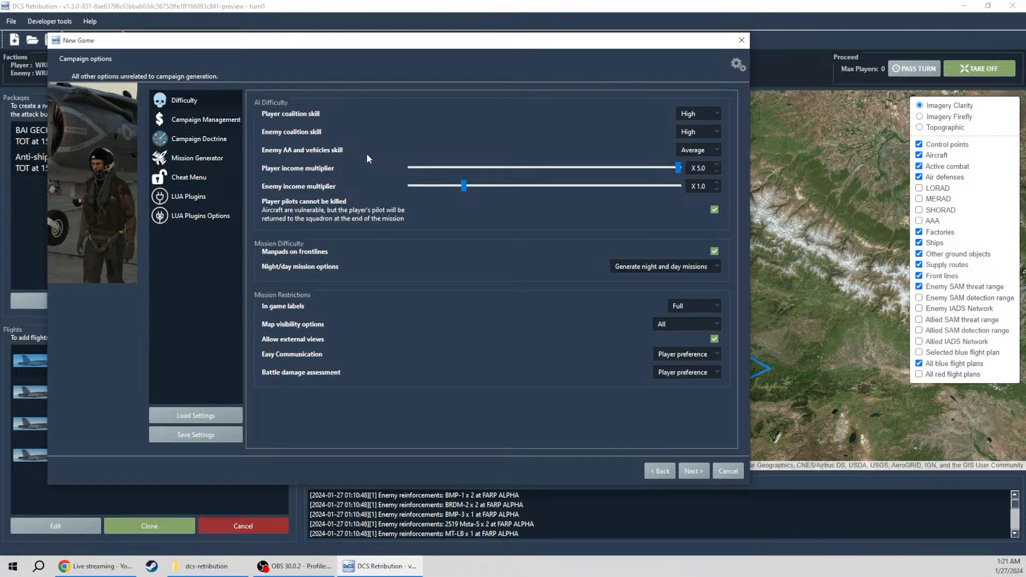
pyautogui.moveTo(318, 173)
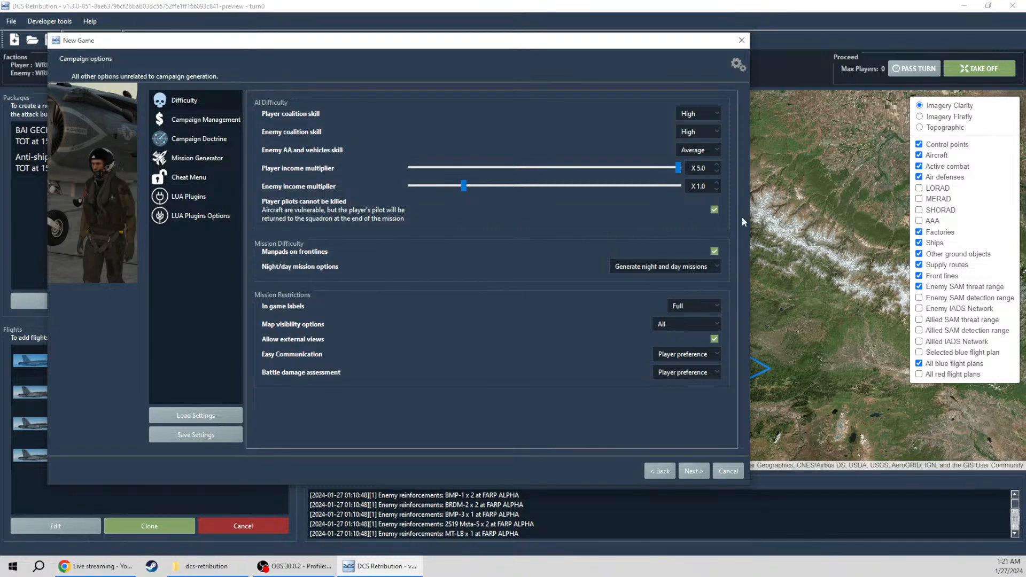
pyautogui.moveTo(372, 251)
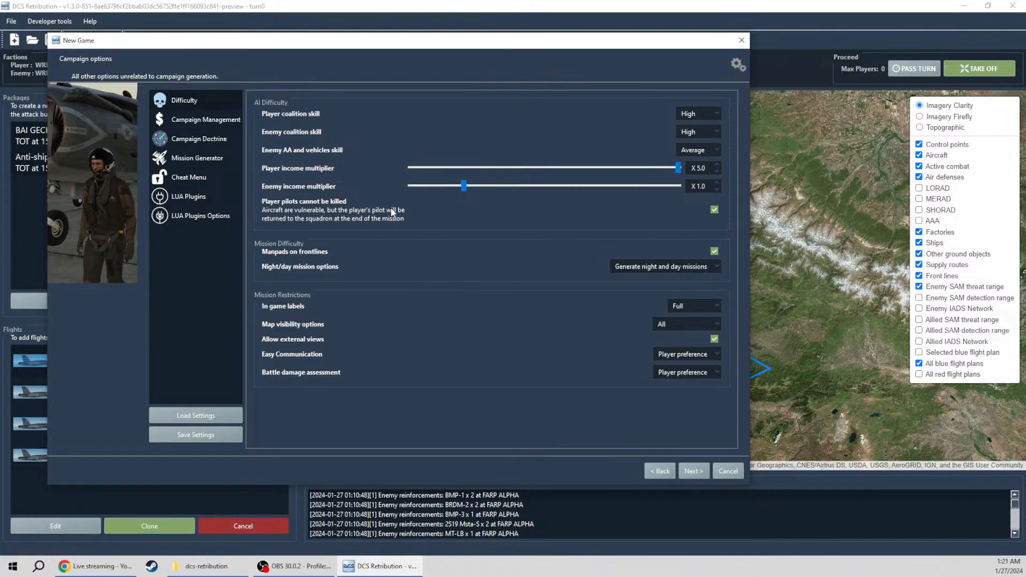
pyautogui.moveTo(668, 261)
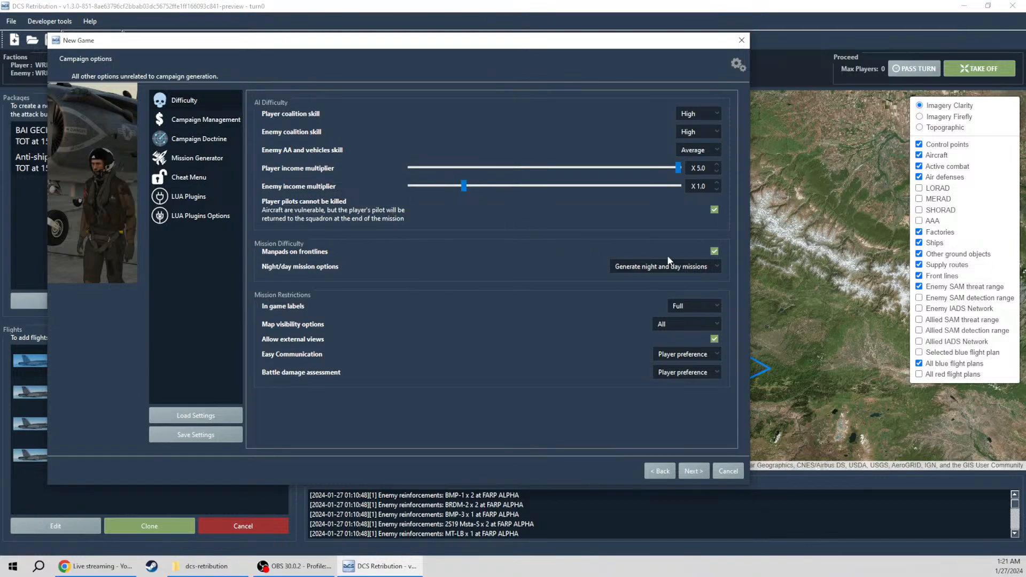
# Step: Turn off manpads on frontlines and restrict missions to daytime only
pyautogui.click(714, 251)
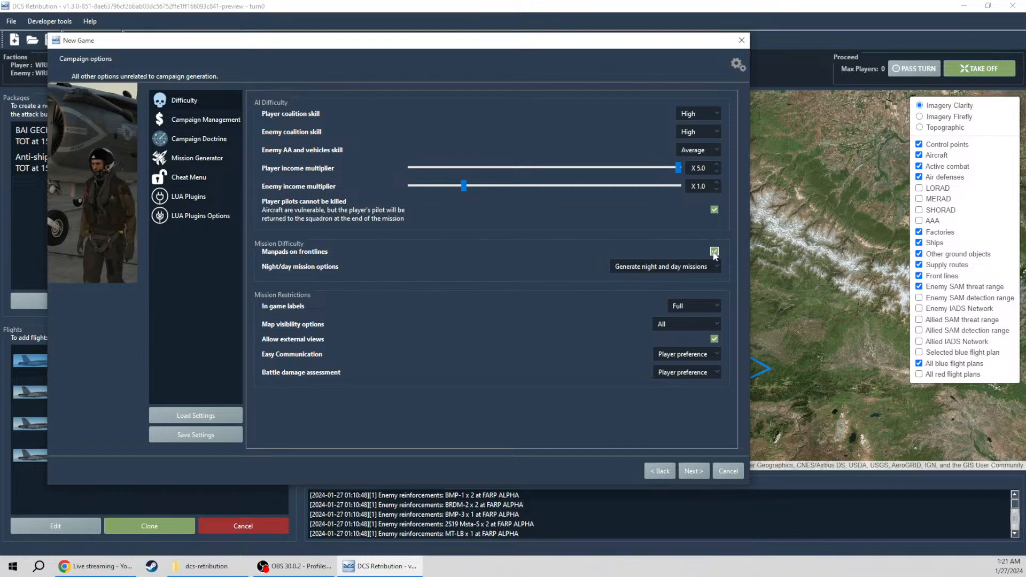
pyautogui.click(714, 251)
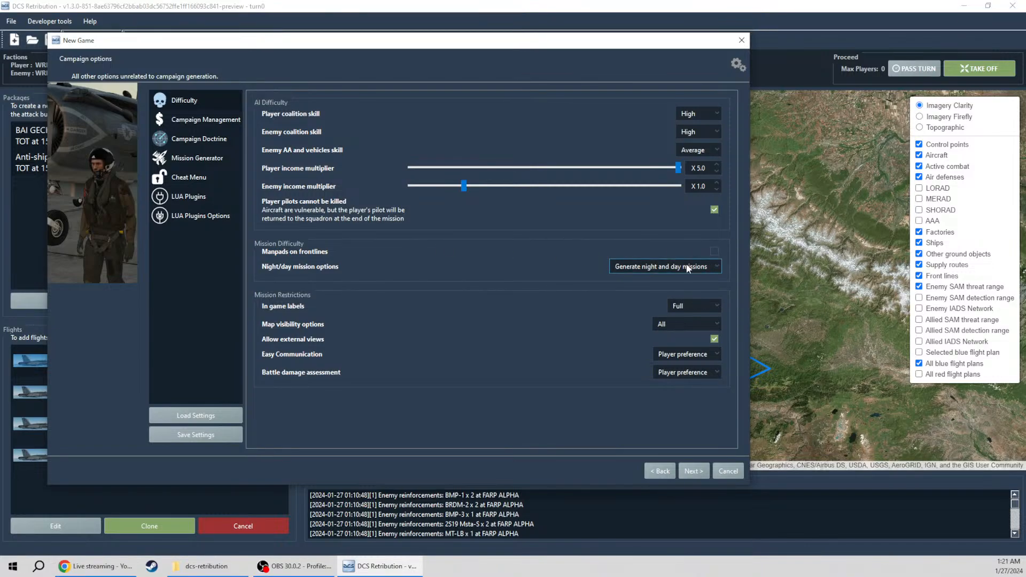
pyautogui.click(663, 265)
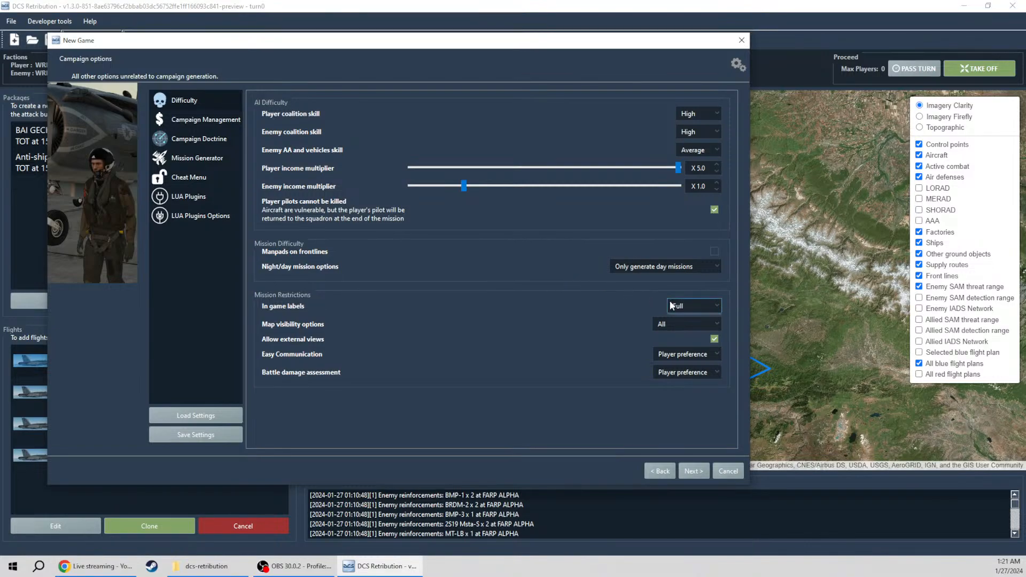
# Step: Use Neutral Dot labels, Allies only map visibility and Easy Communication enforced off
pyautogui.click(690, 306)
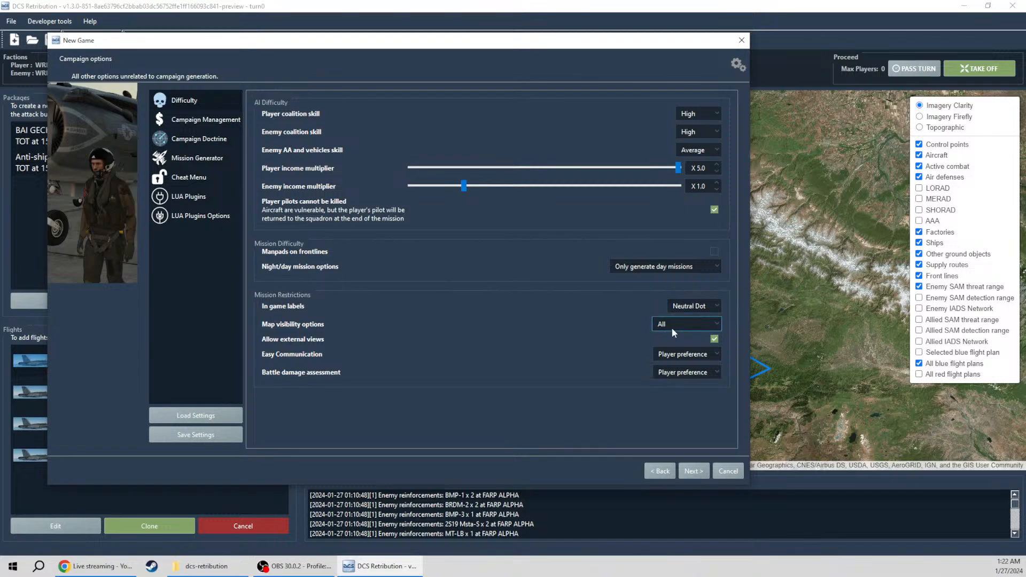
pyautogui.click(686, 324)
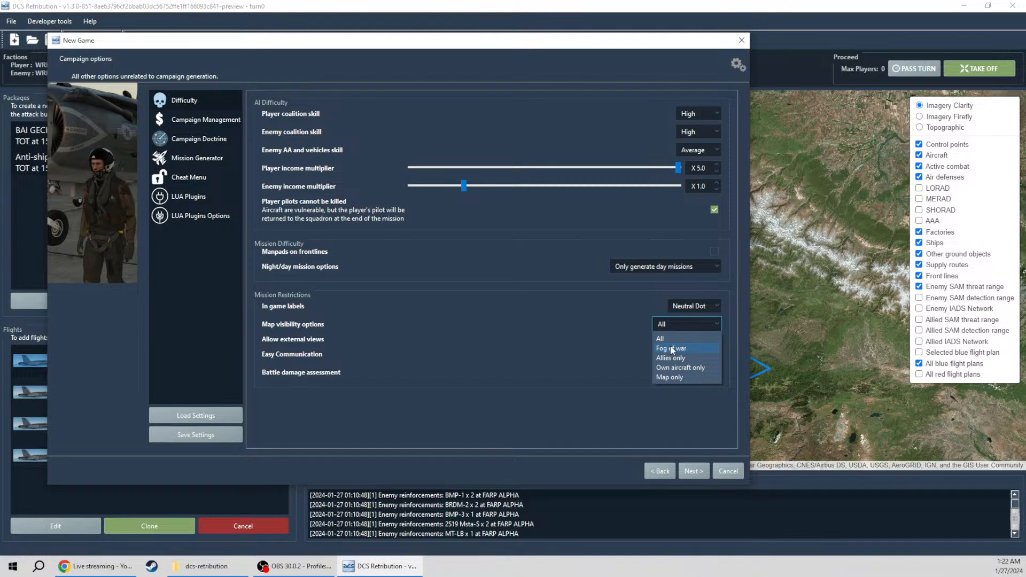
pyautogui.click(670, 357)
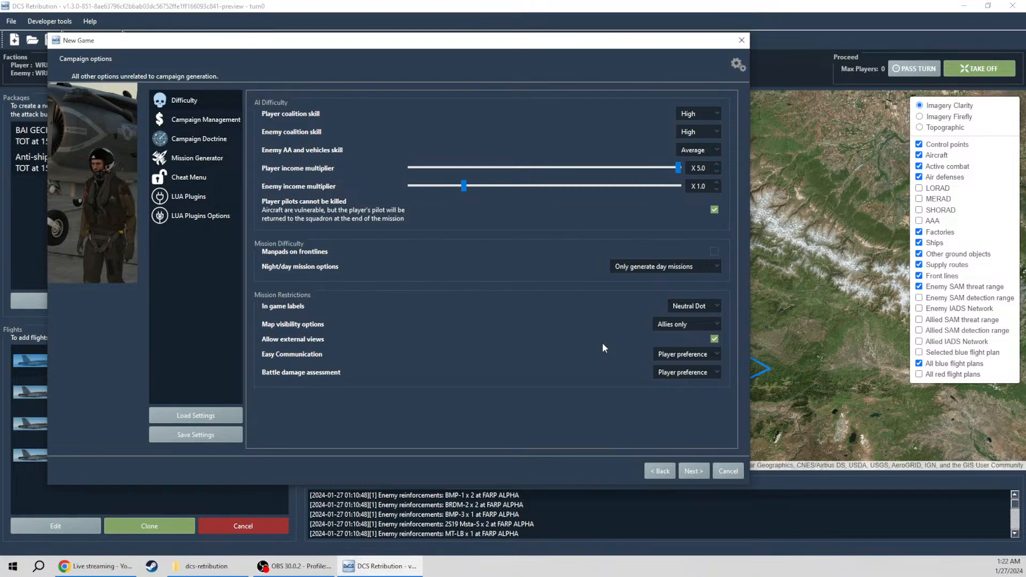
pyautogui.click(682, 353)
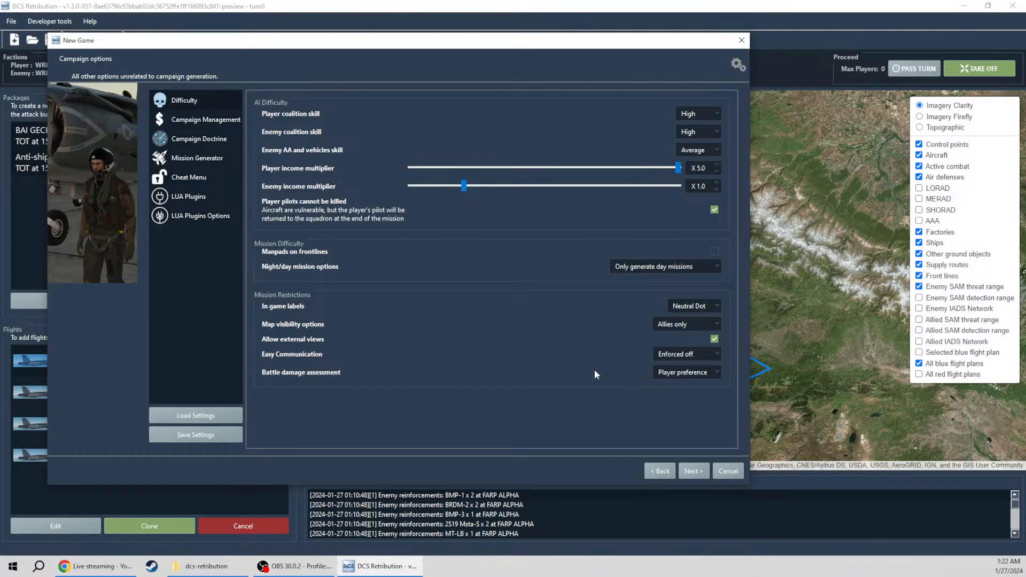
pyautogui.moveTo(583, 371)
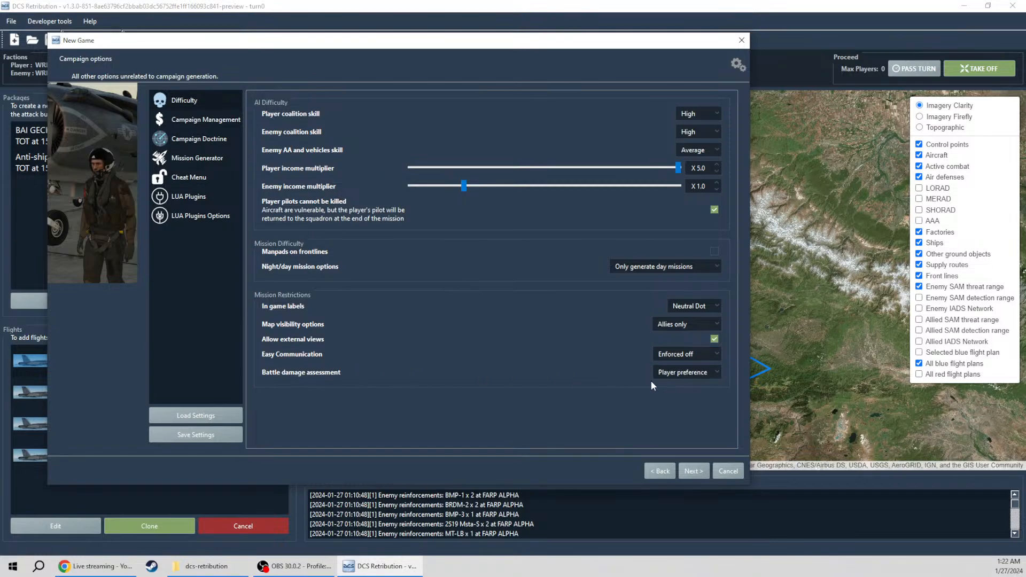
pyautogui.moveTo(648, 383)
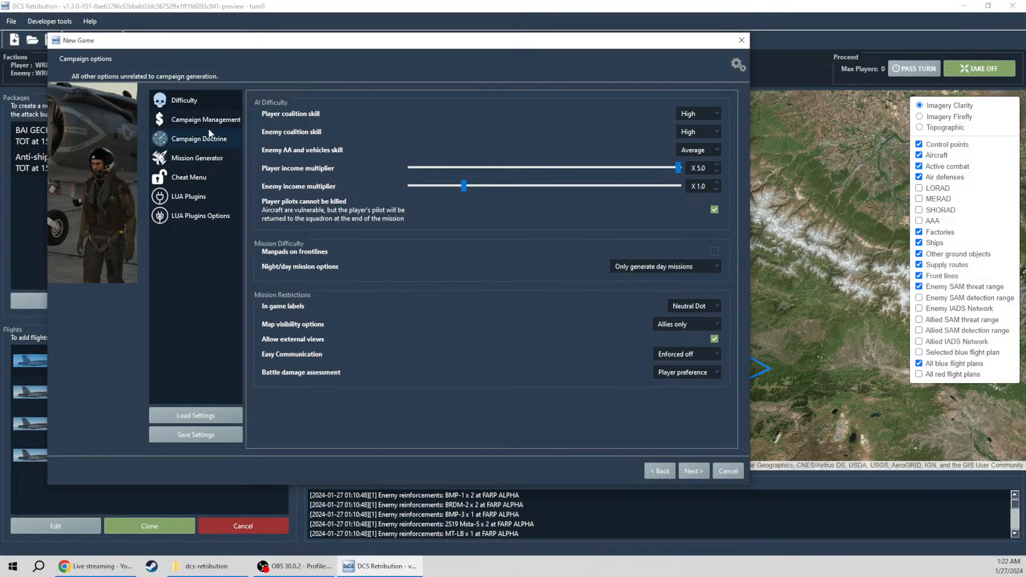
# Step: In Campaign Management, untick 'Allow AI pilot leveling'
pyautogui.click(205, 119)
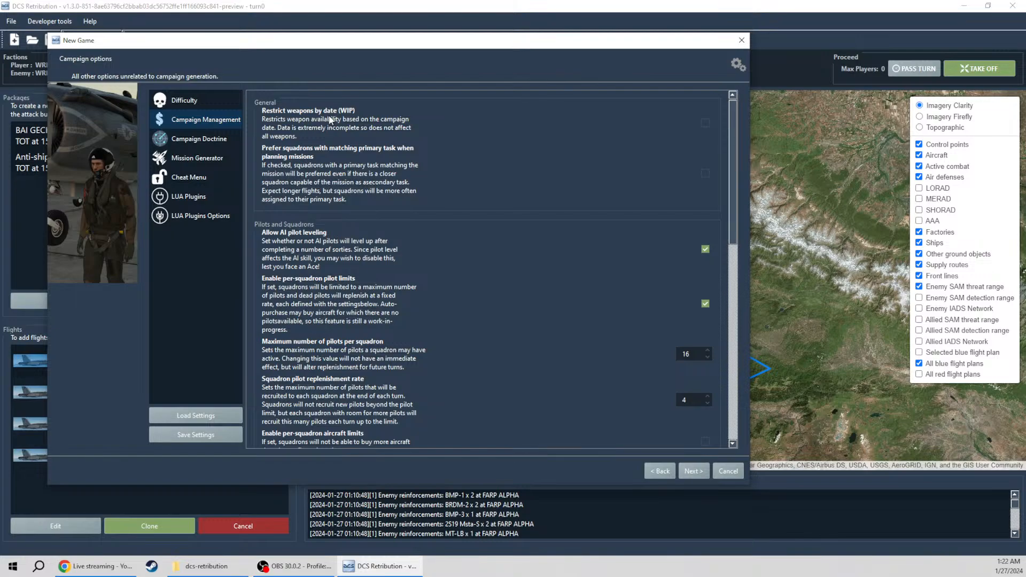
pyautogui.moveTo(255, 161)
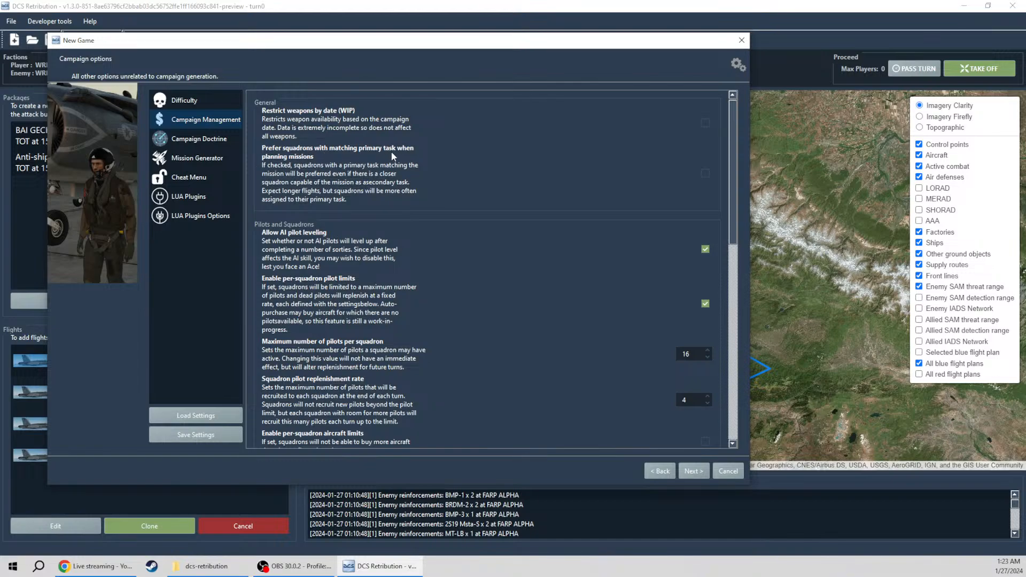
pyautogui.moveTo(706, 158)
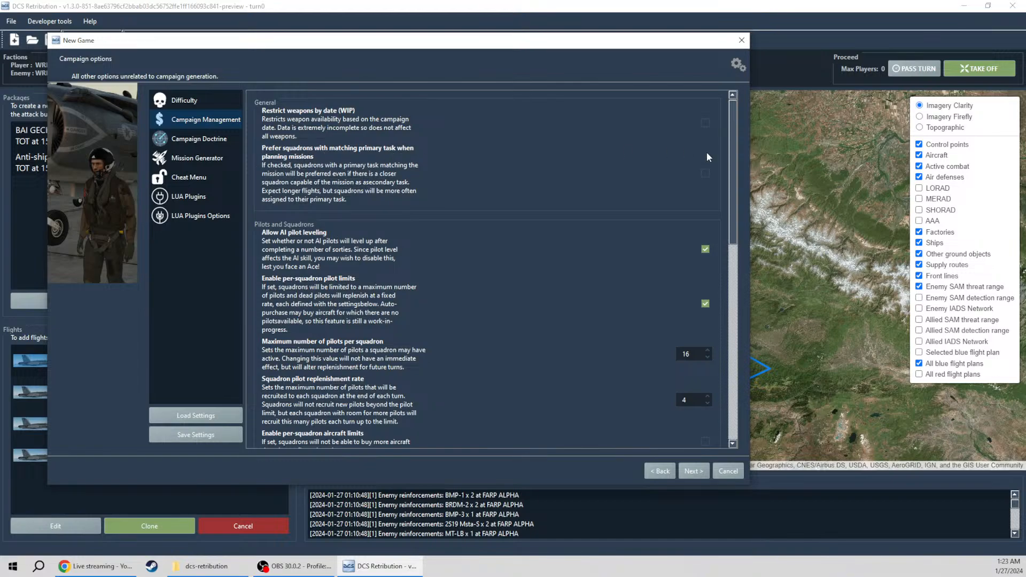
pyautogui.moveTo(626, 177)
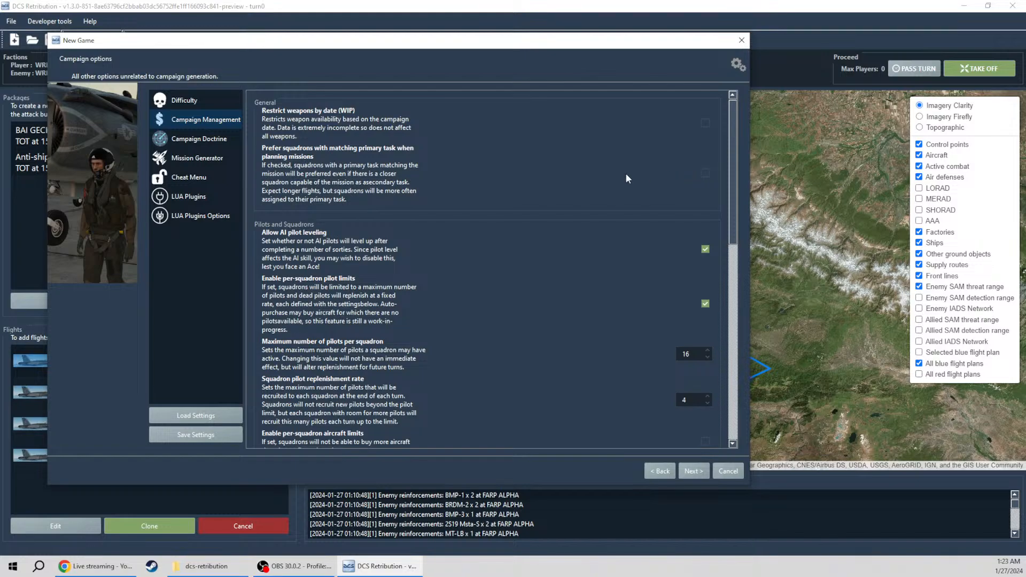
pyautogui.moveTo(576, 184)
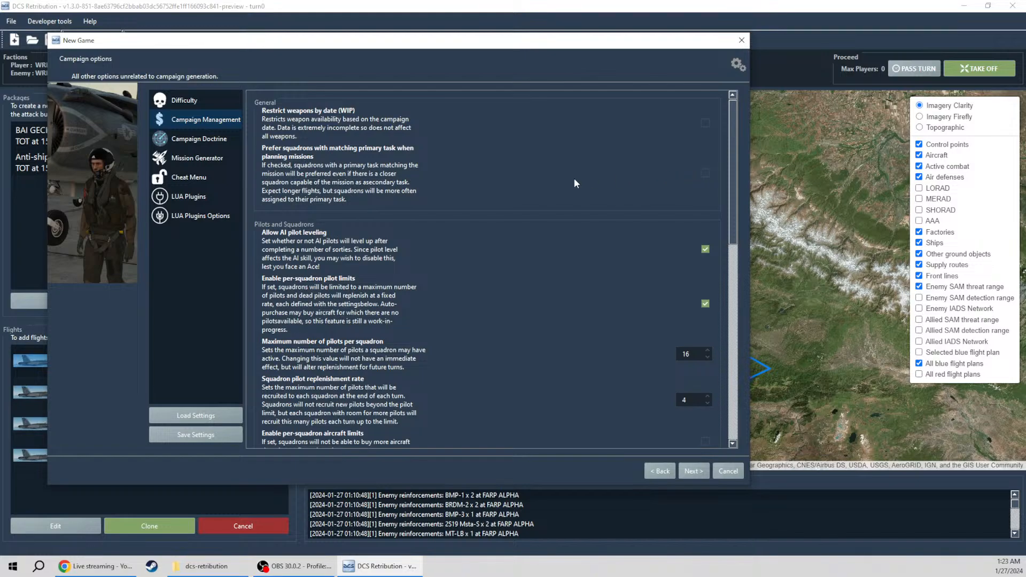
pyautogui.moveTo(493, 180)
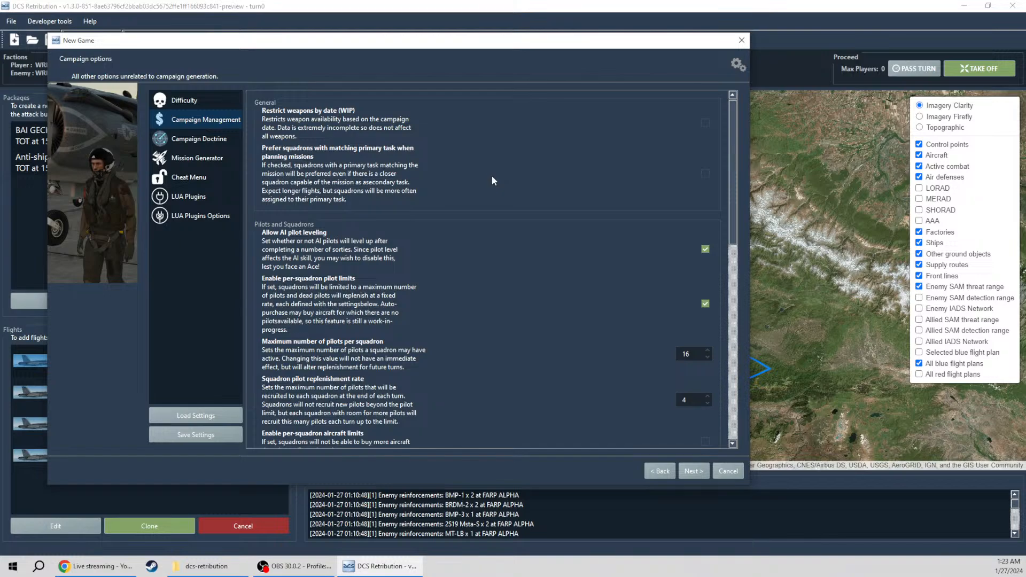
pyautogui.moveTo(457, 178)
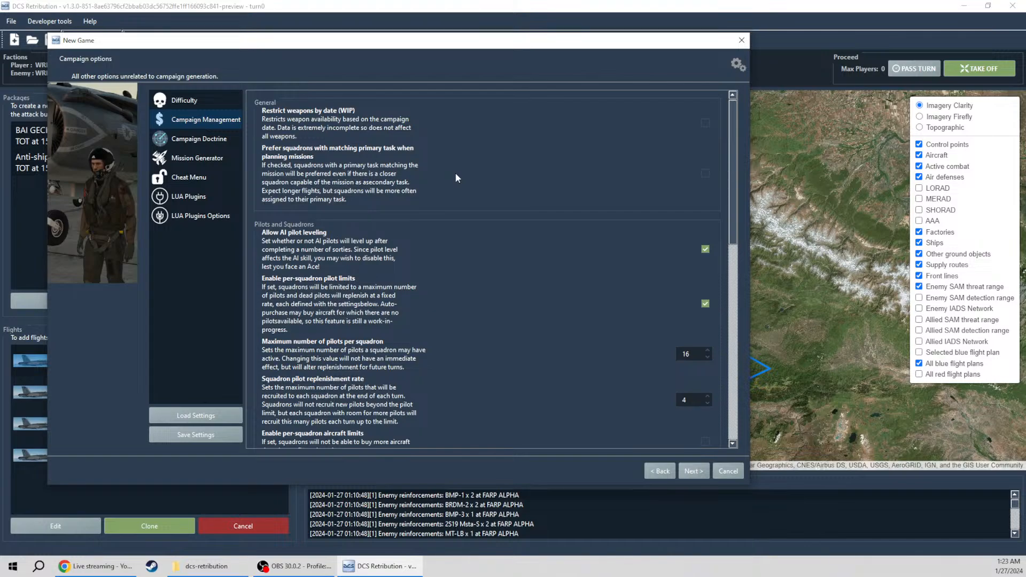
pyautogui.moveTo(566, 167)
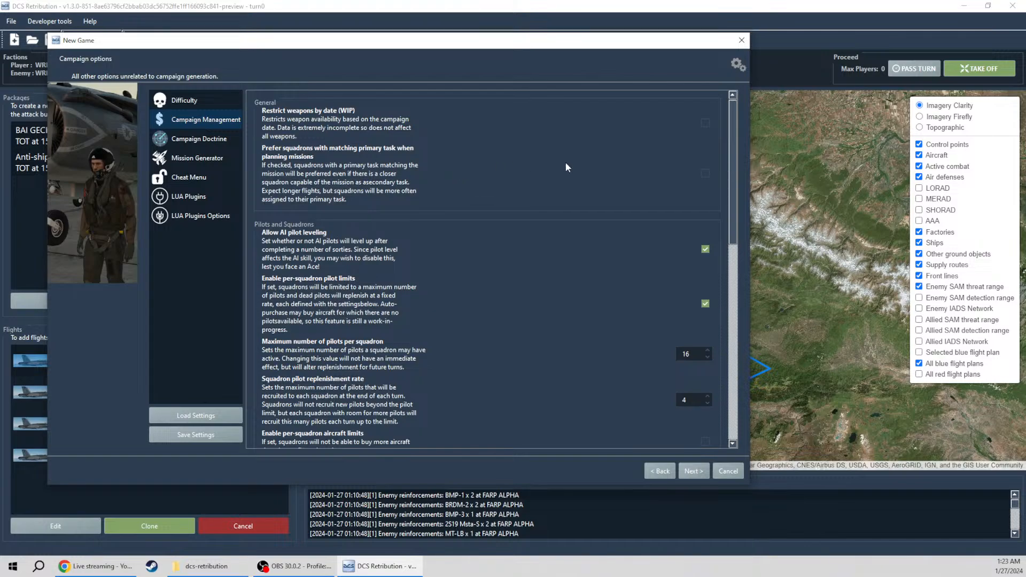
pyautogui.scroll(-3)
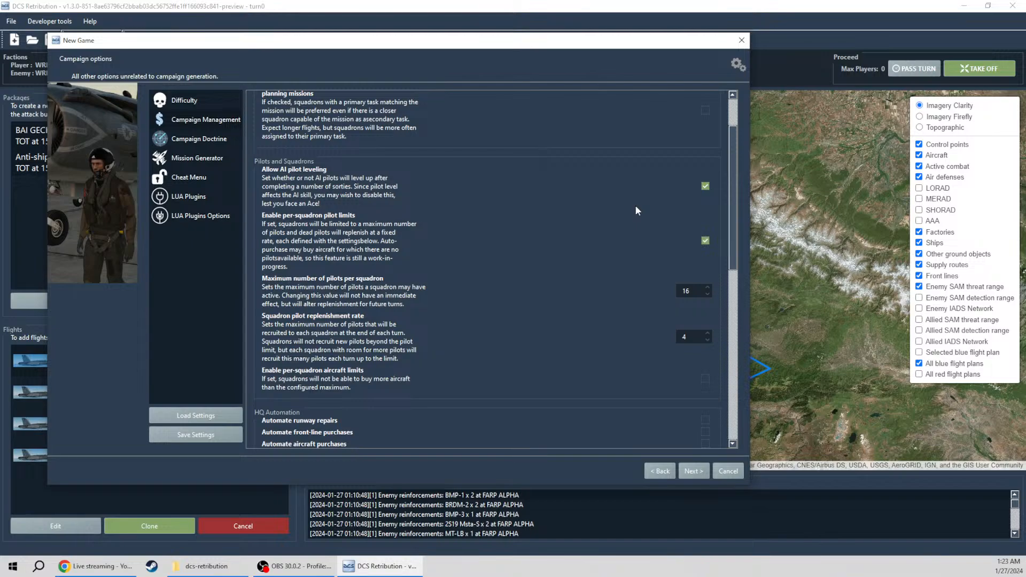
pyautogui.click(704, 186)
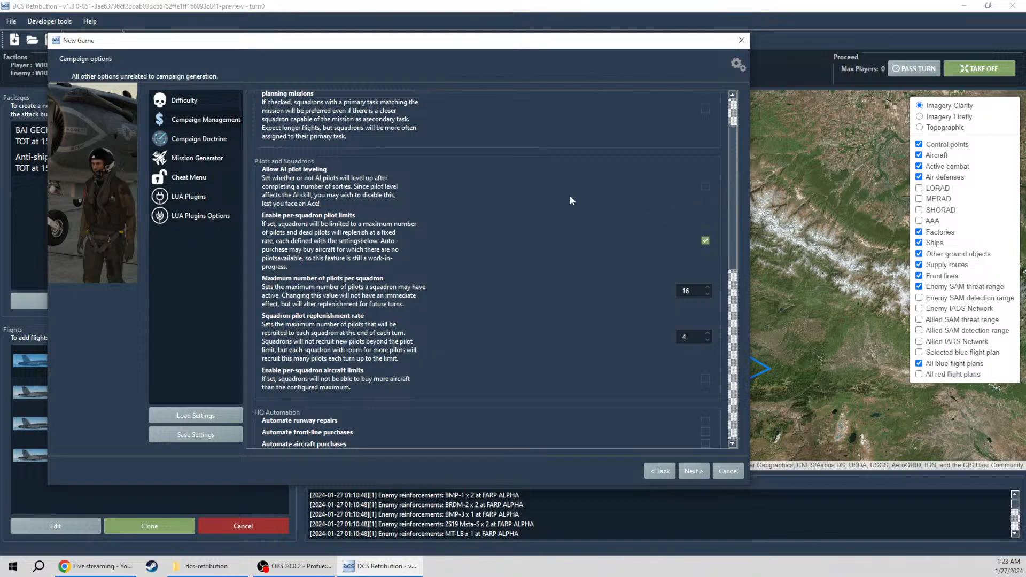
pyautogui.scroll(-3)
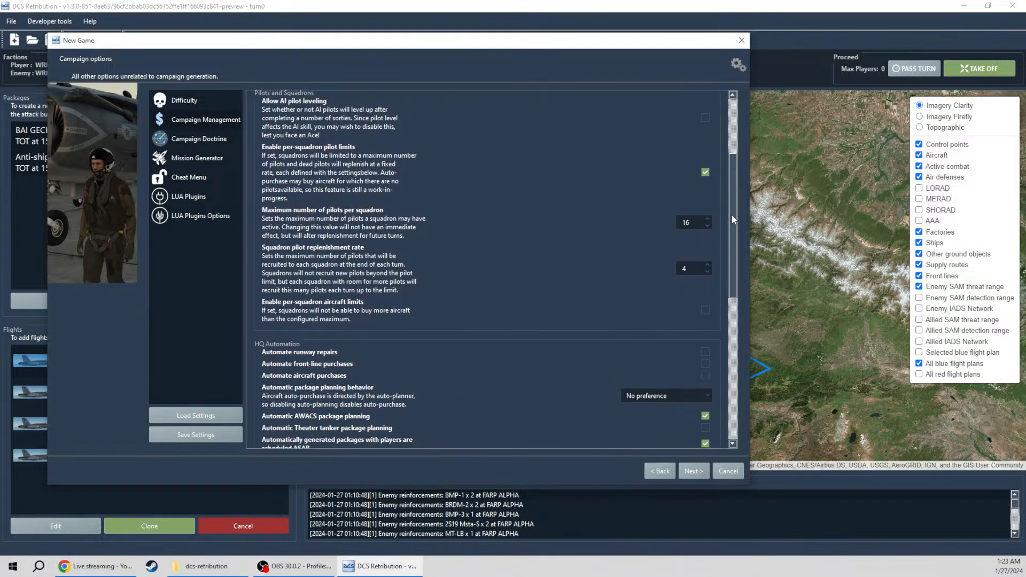
pyautogui.moveTo(427, 165)
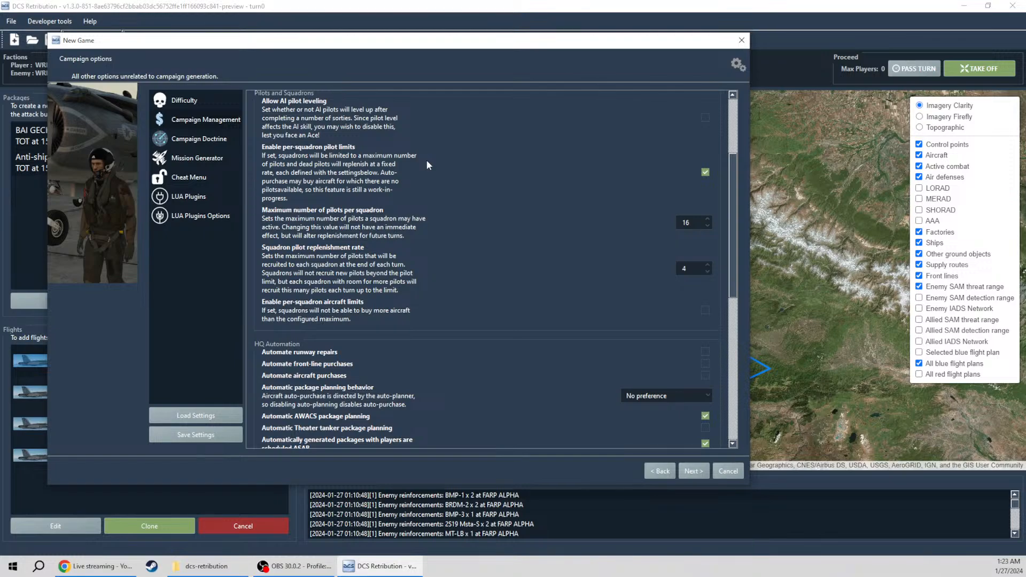
pyautogui.moveTo(693, 164)
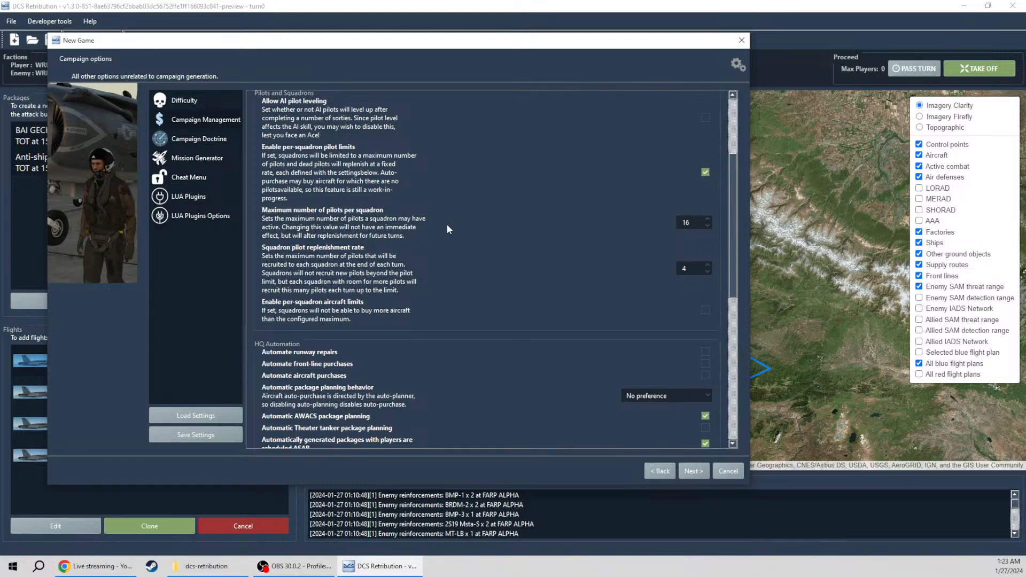
pyautogui.moveTo(451, 224)
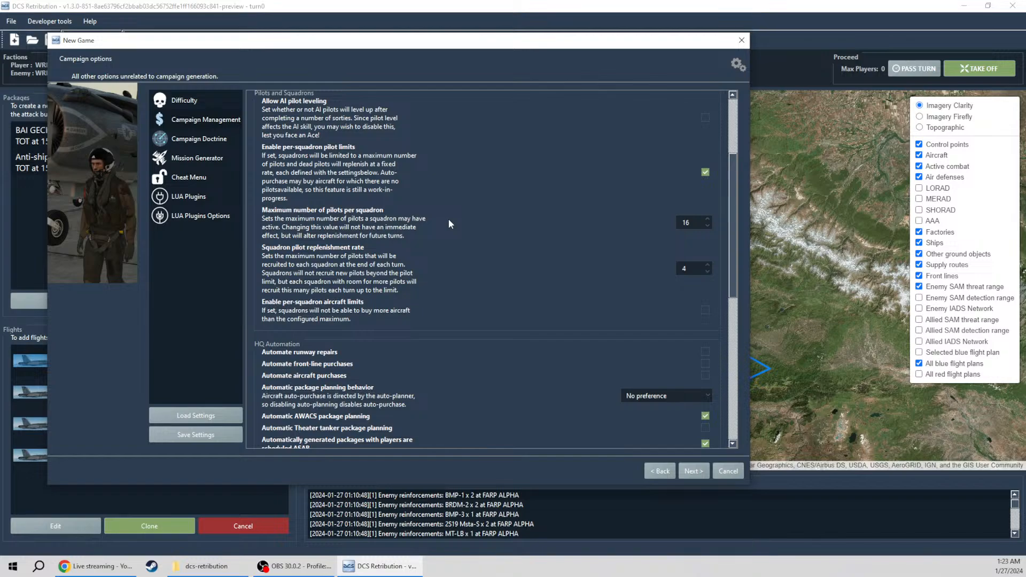
# Step: Enable per-squadron aircraft limits so squadrons cannot exceed their maximum
pyautogui.click(693, 222)
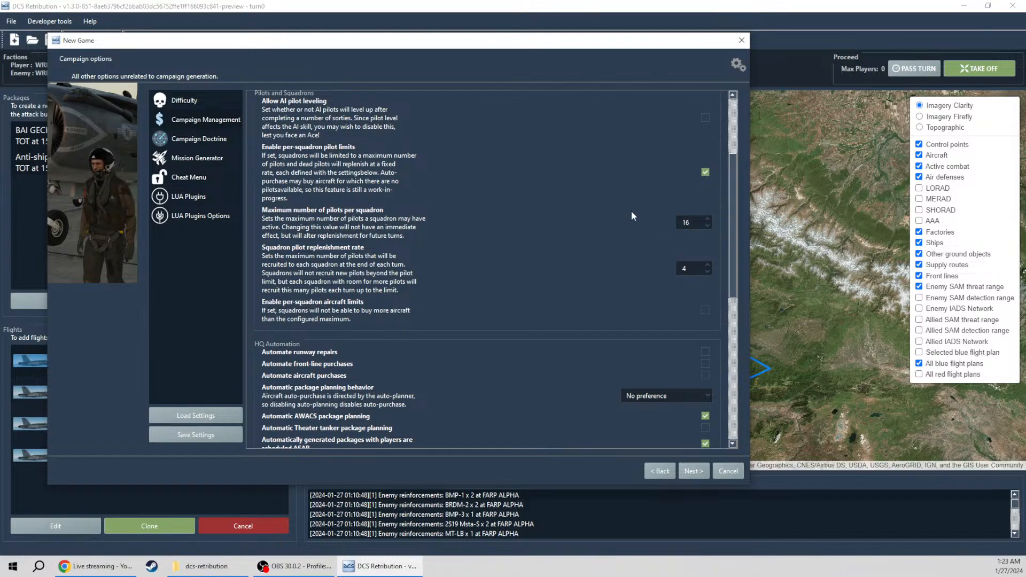
pyautogui.moveTo(748, 219)
pyautogui.write('12')
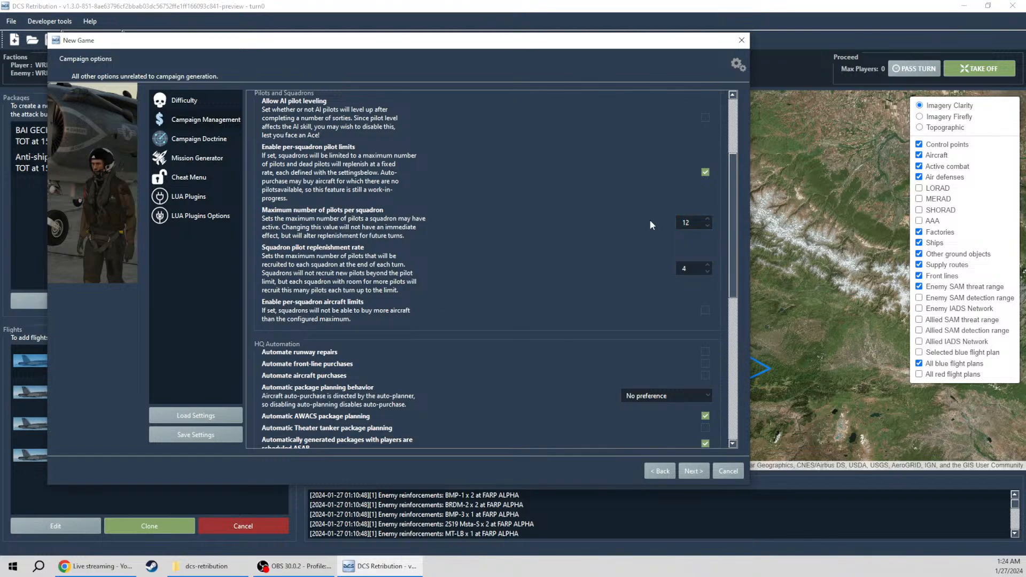
pyautogui.moveTo(609, 248)
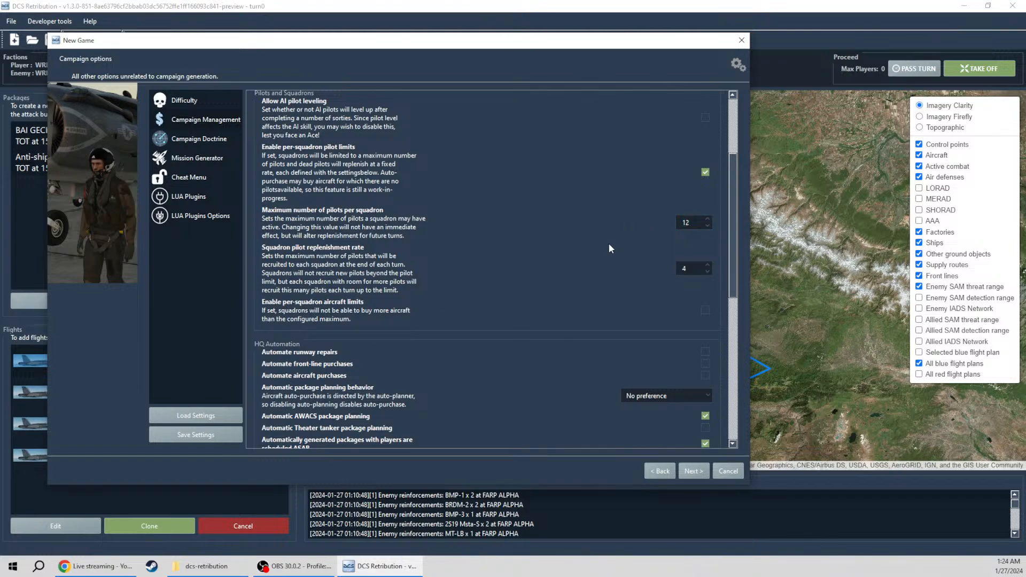
pyautogui.moveTo(584, 279)
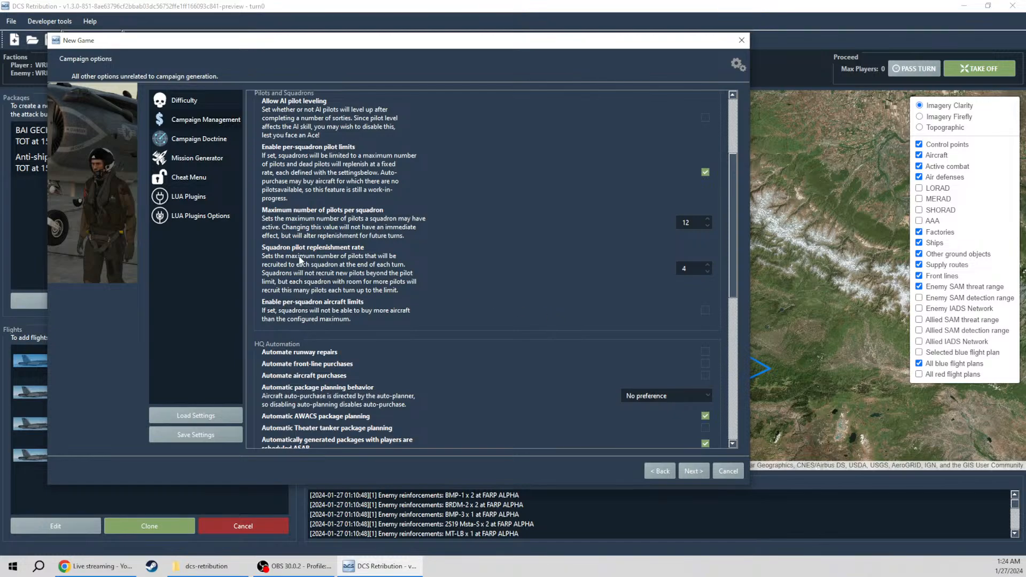
pyautogui.moveTo(662, 272)
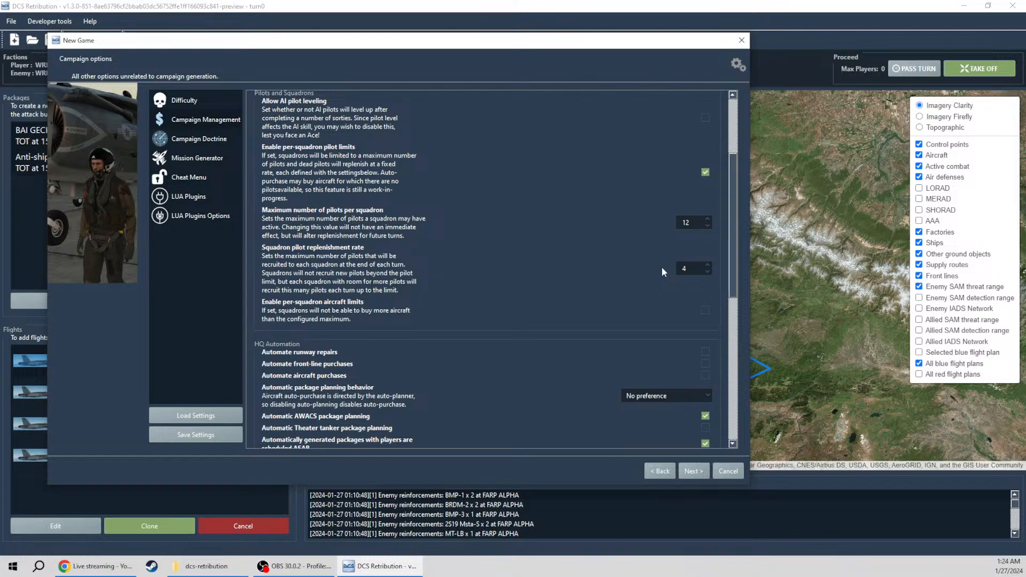
pyautogui.moveTo(521, 289)
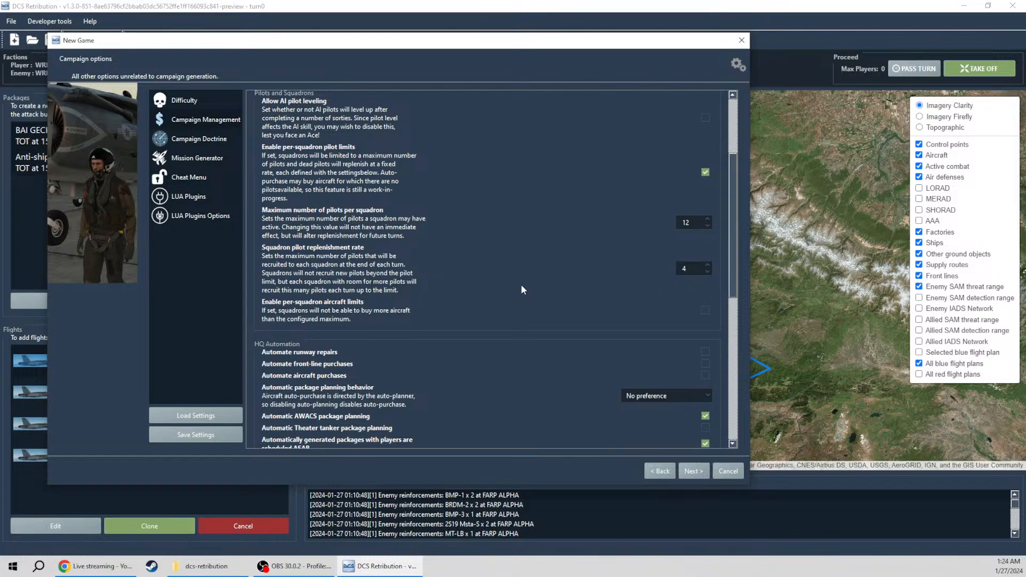
pyautogui.scroll(-3)
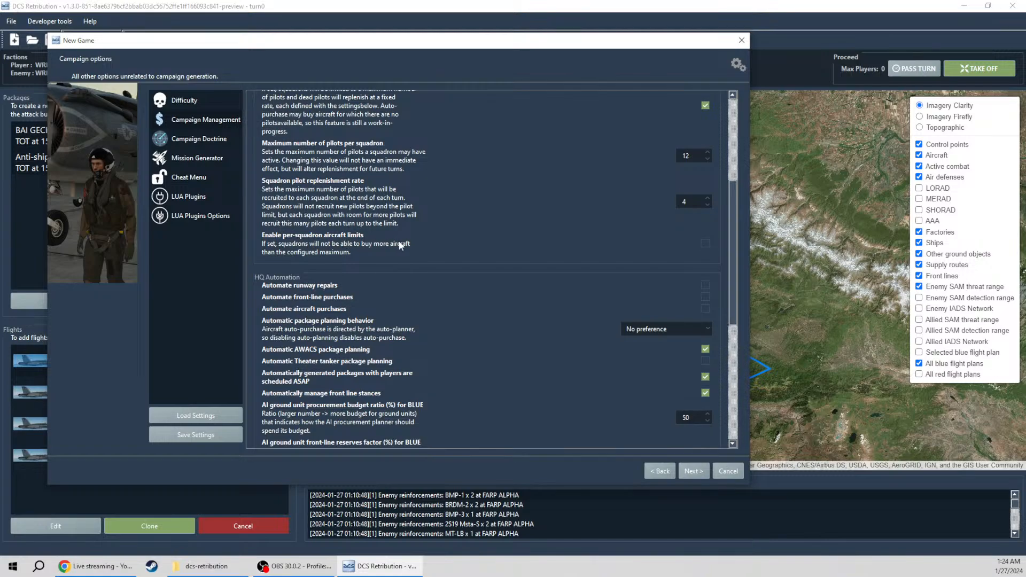
pyautogui.moveTo(421, 246)
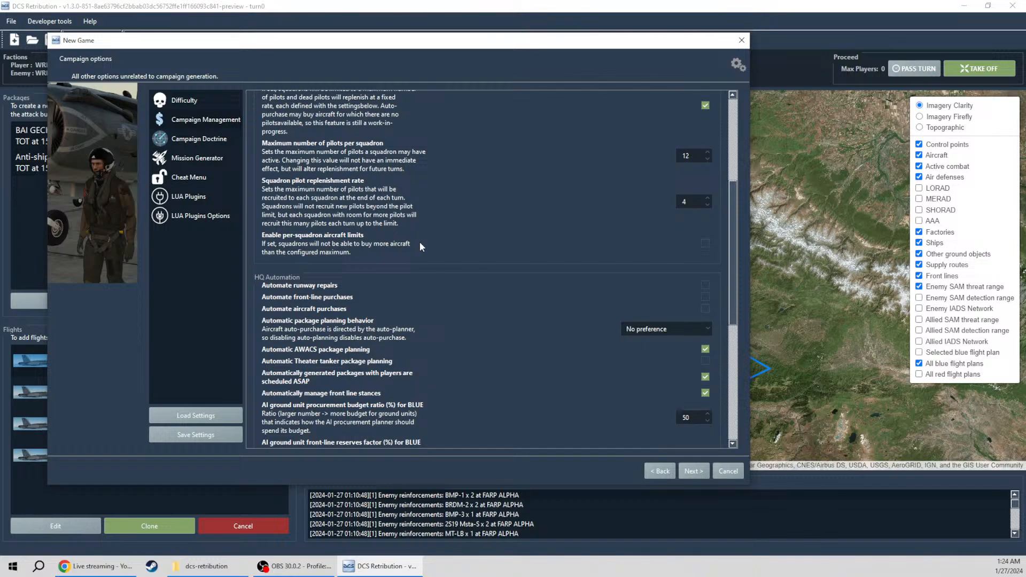
pyautogui.click(706, 244)
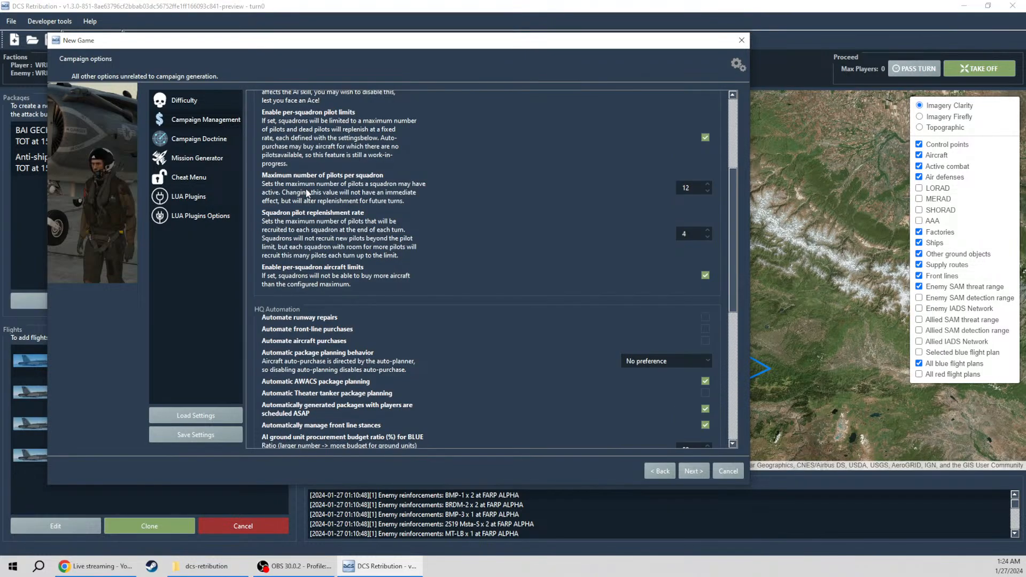
pyautogui.moveTo(370, 265)
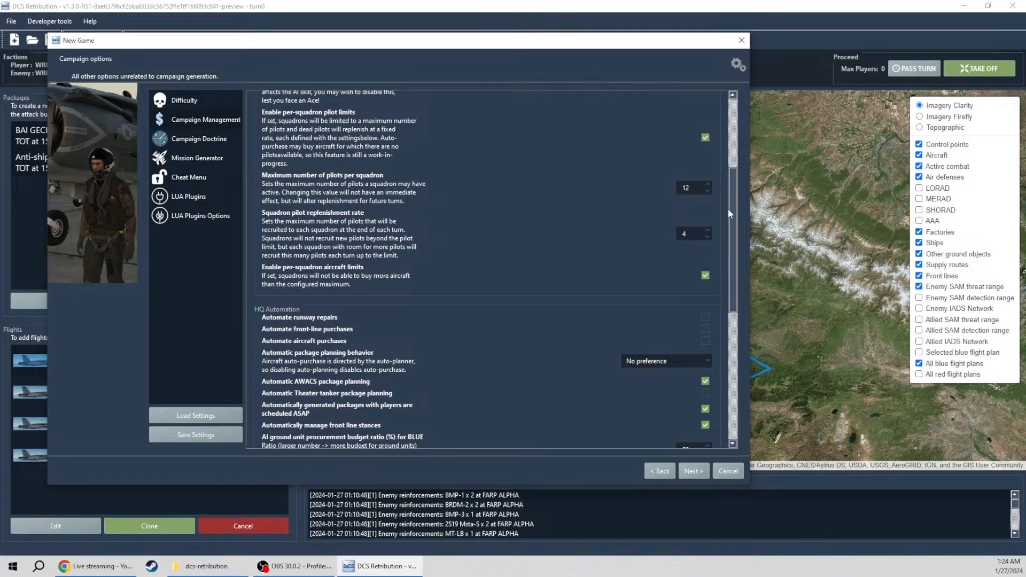
pyautogui.scroll(-3)
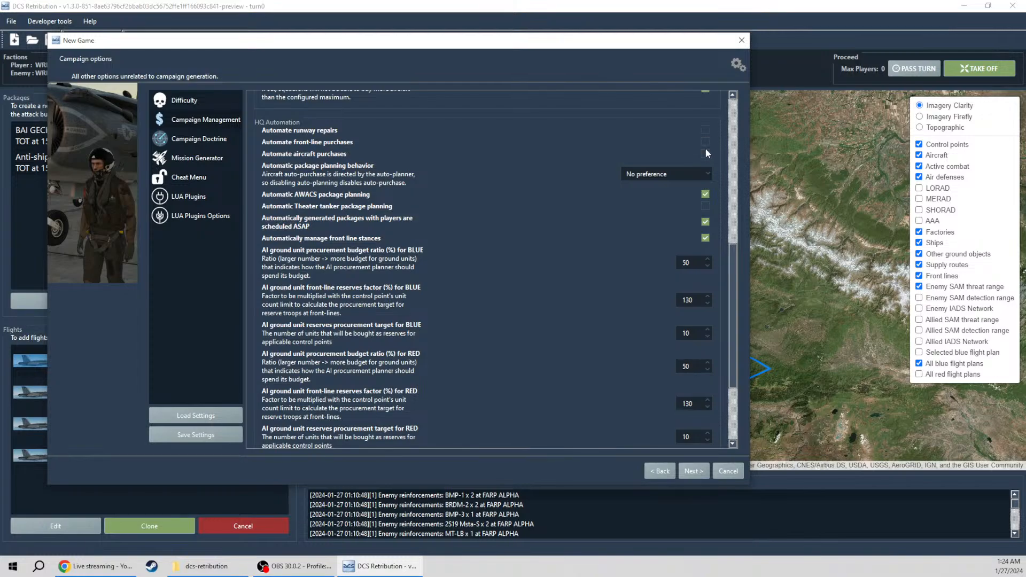
pyautogui.moveTo(674, 145)
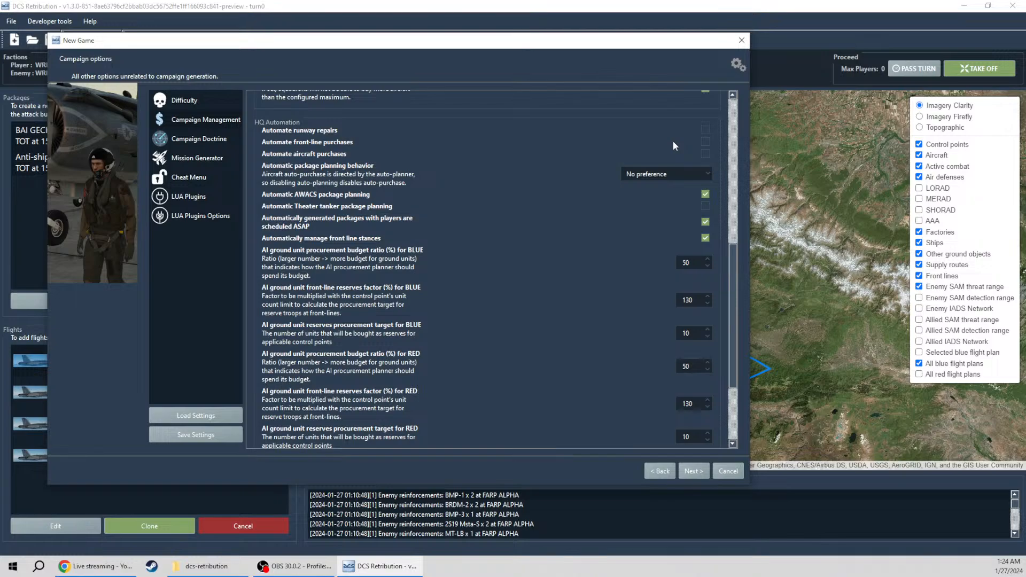
# Step: Set auto-planning to 'Never assign player pilots', enable theater tanker planning, open Campaign Doctrine
pyautogui.click(666, 173)
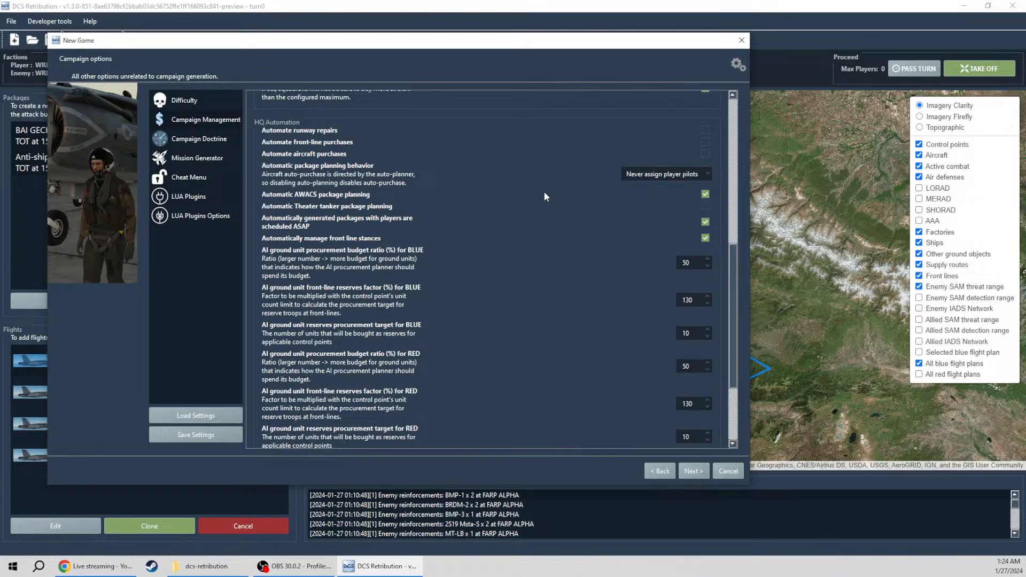
pyautogui.moveTo(586, 192)
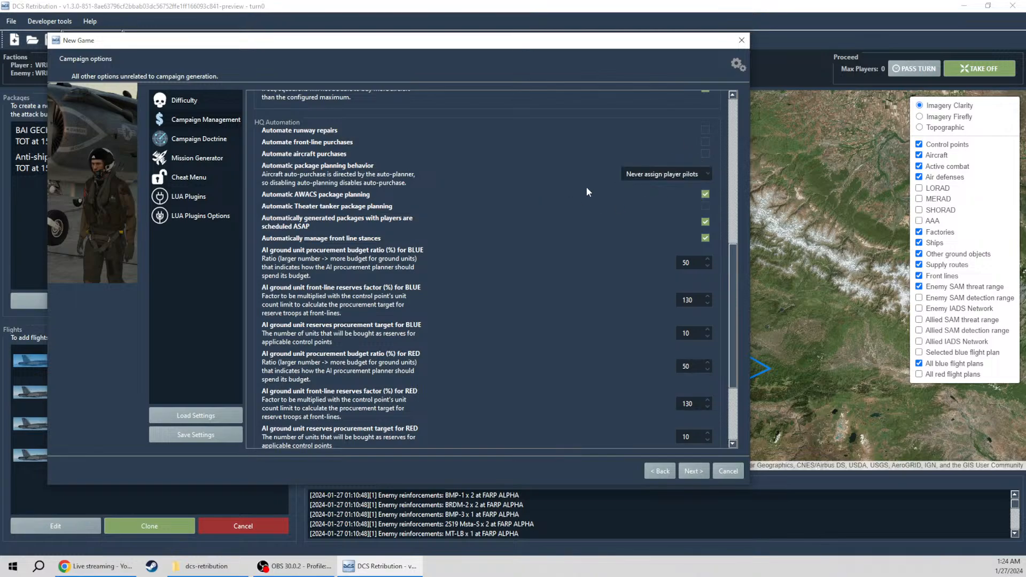
pyautogui.moveTo(281, 196)
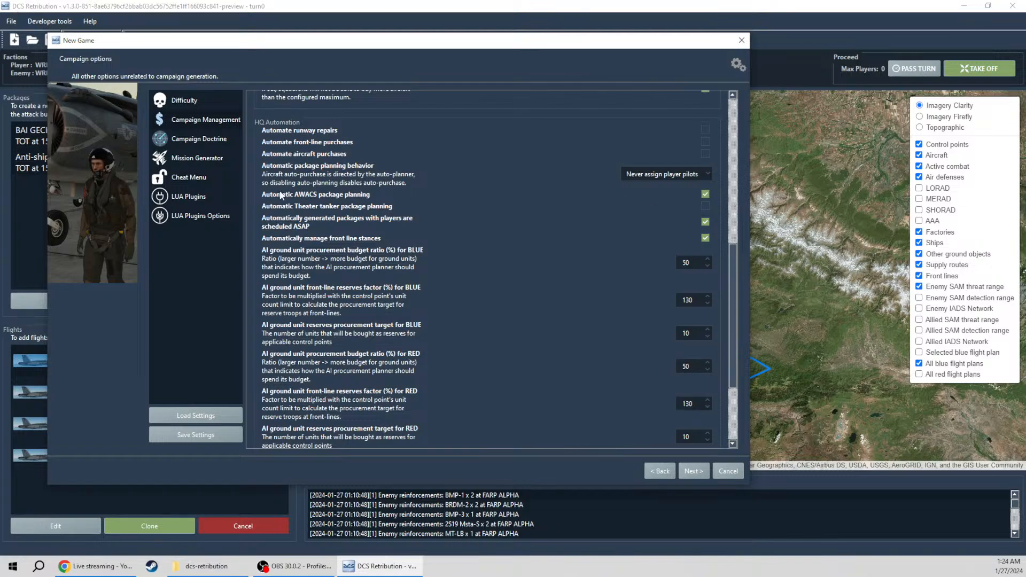
pyautogui.moveTo(654, 204)
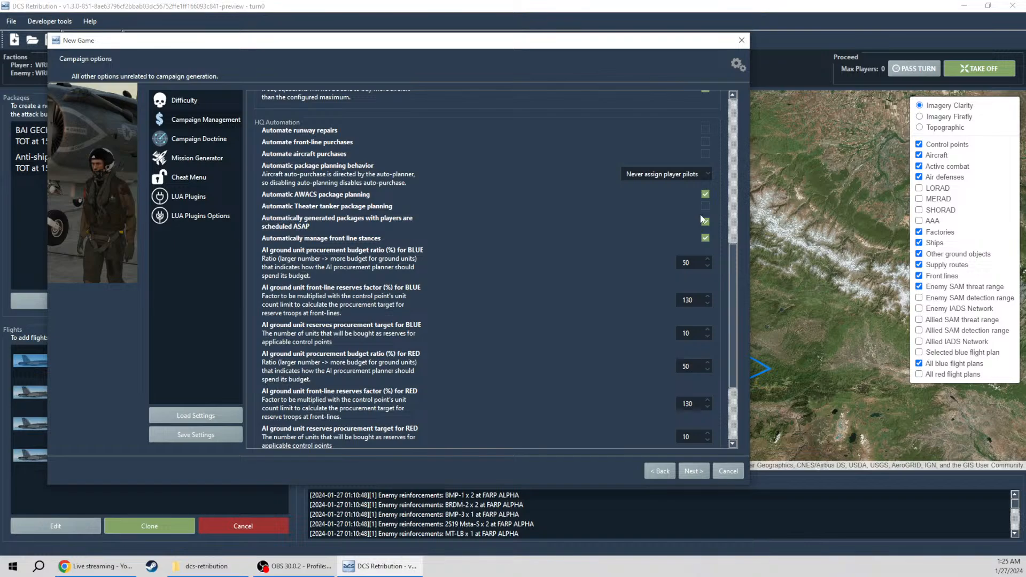
pyautogui.click(705, 207)
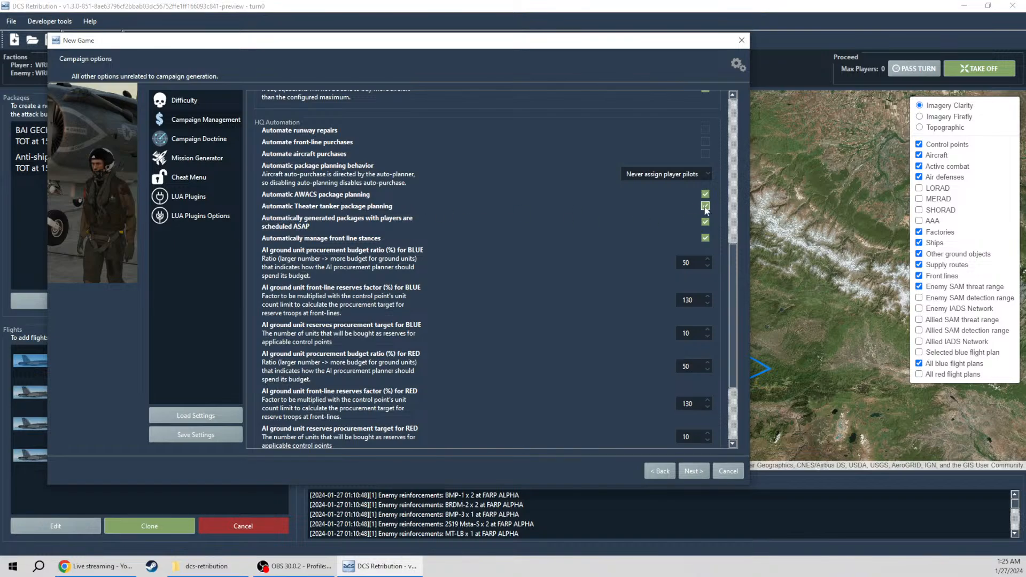
pyautogui.click(705, 206)
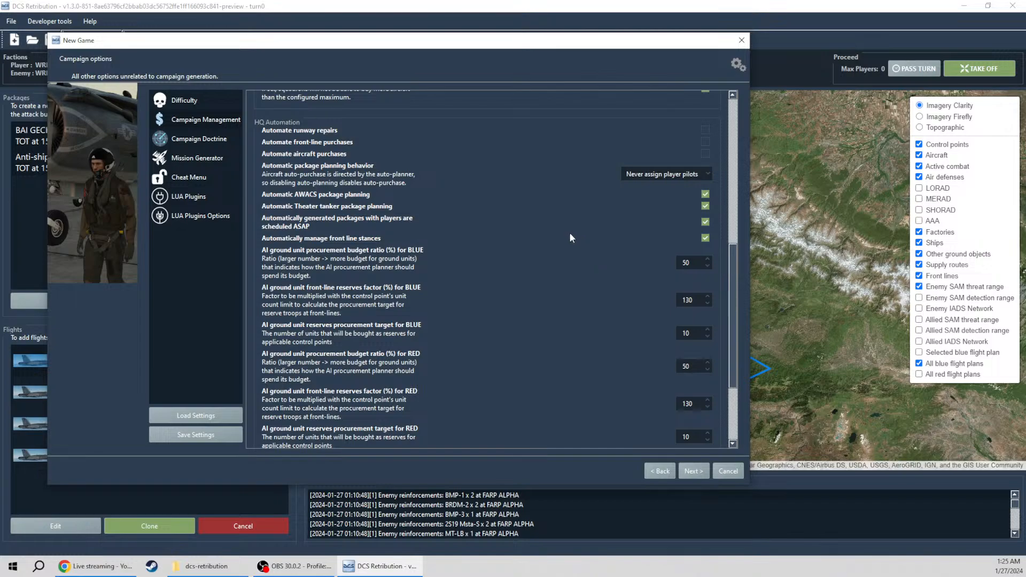
pyautogui.scroll(-3)
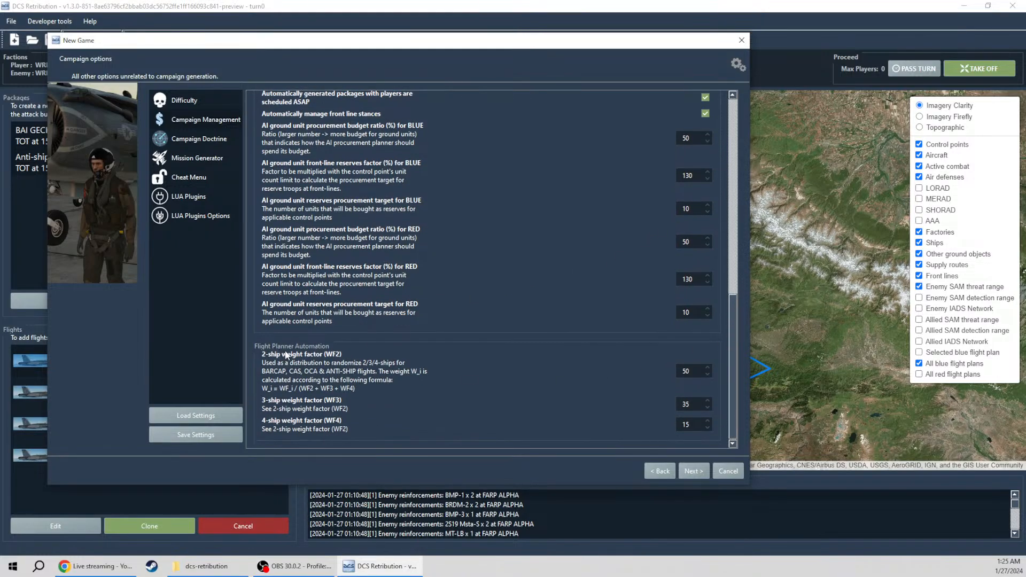
pyautogui.moveTo(343, 430)
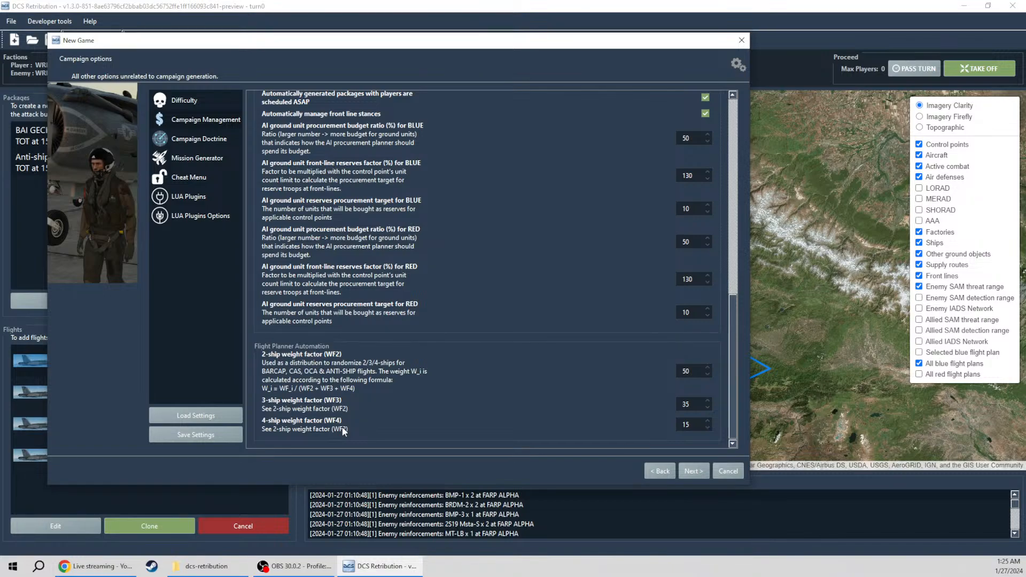
pyautogui.moveTo(458, 389)
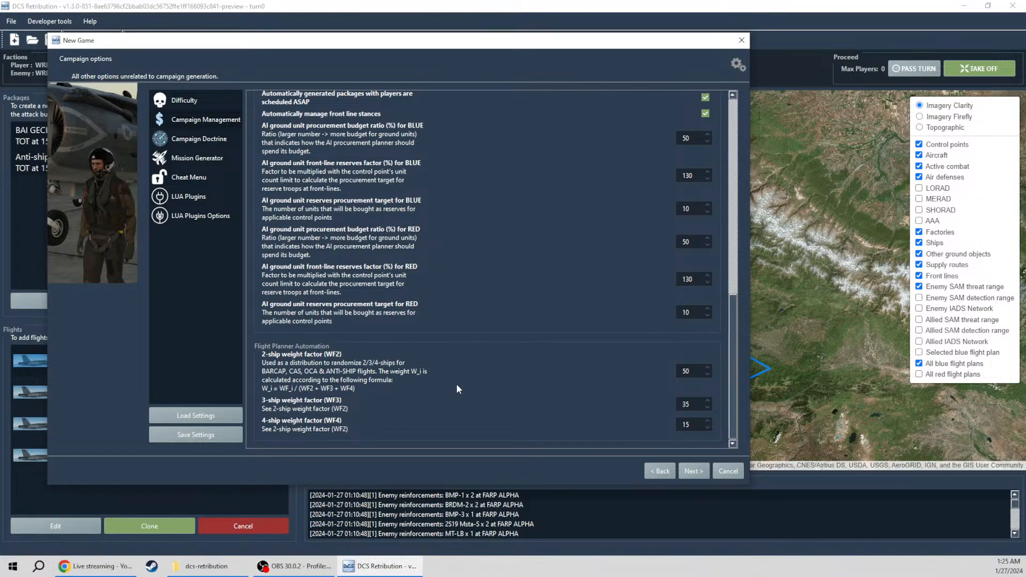
pyautogui.click(196, 137)
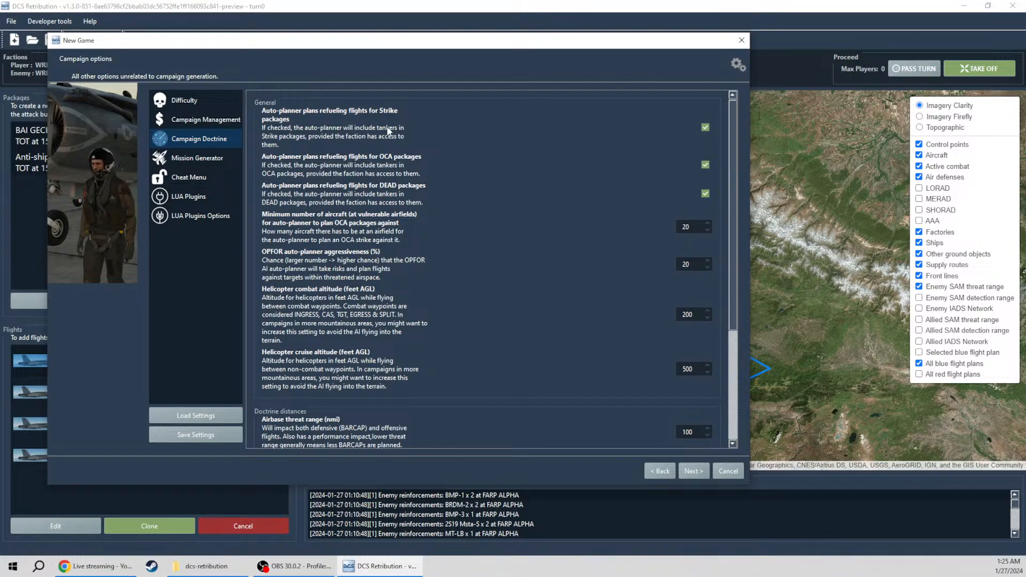
pyautogui.moveTo(440, 146)
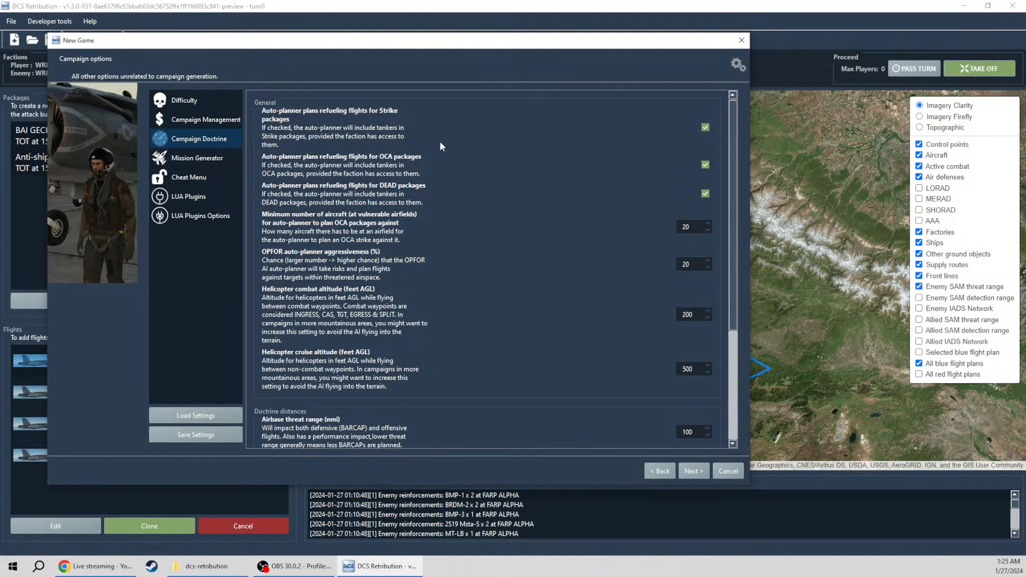
pyautogui.moveTo(708, 204)
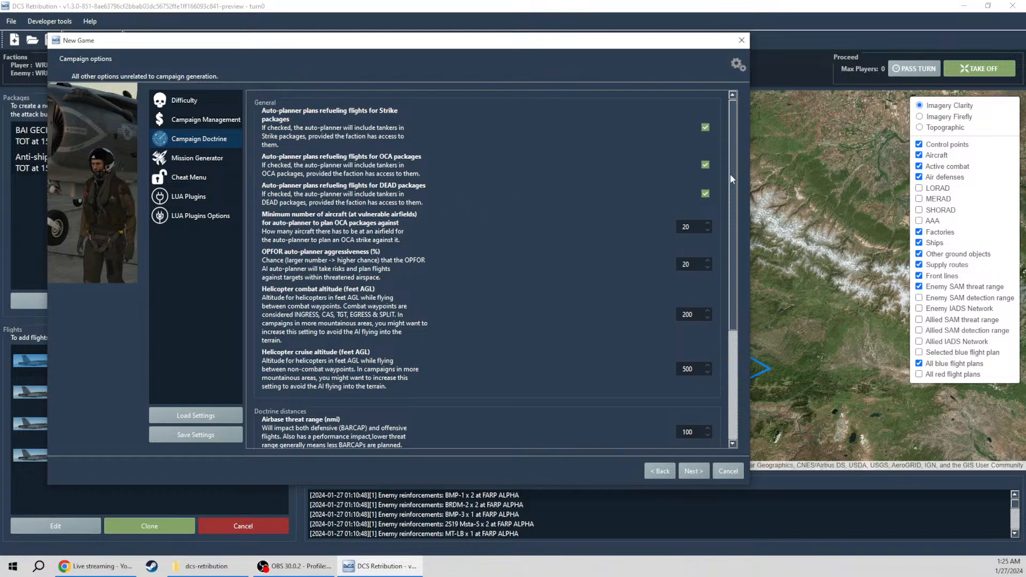
# Step: Set OCA minimum aircraft to 10 and OPFOR auto-planner aggressiveness to 100%
pyautogui.scroll(-3)
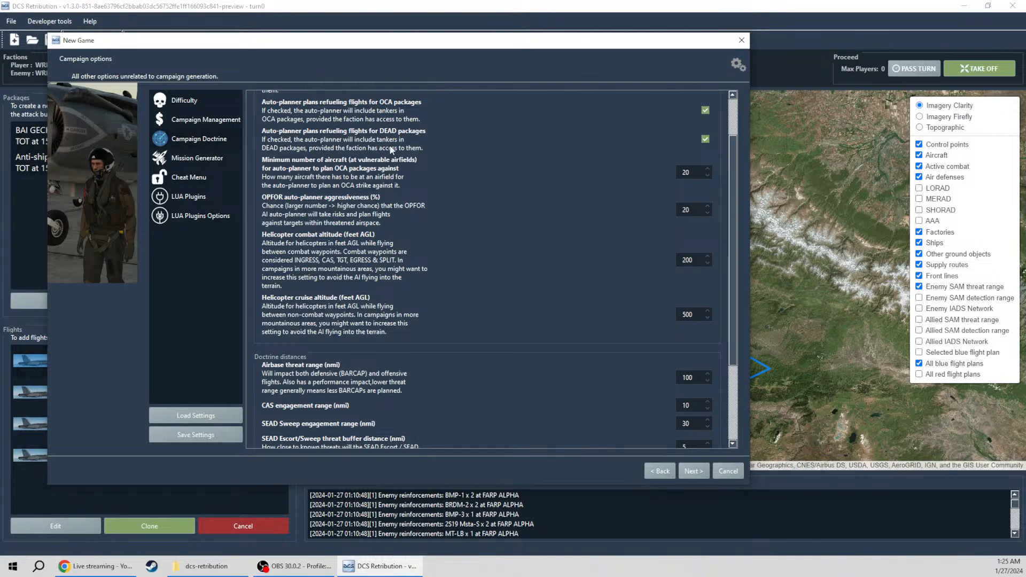
pyautogui.click(693, 171)
pyautogui.write('10')
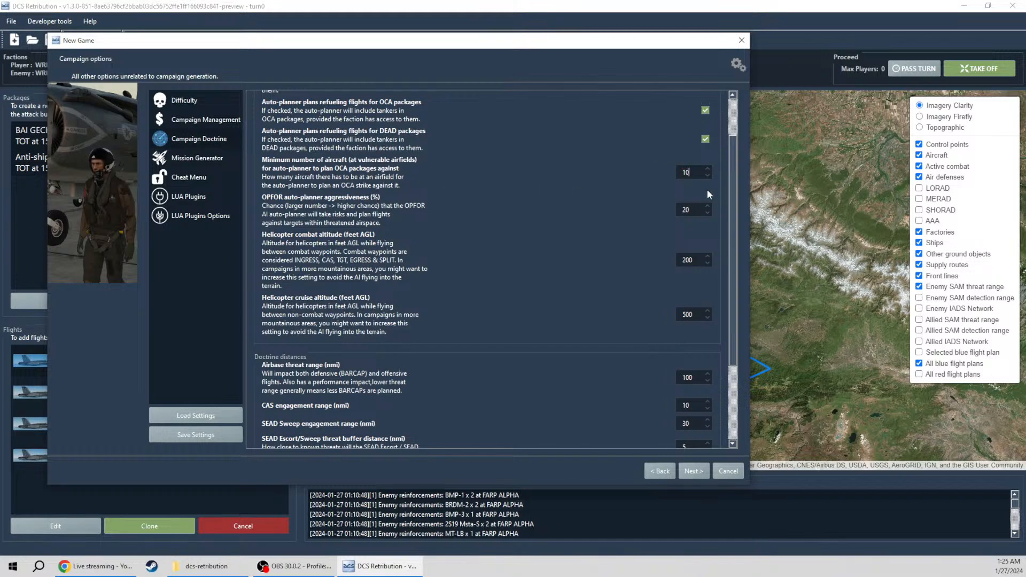
pyautogui.scroll(-3)
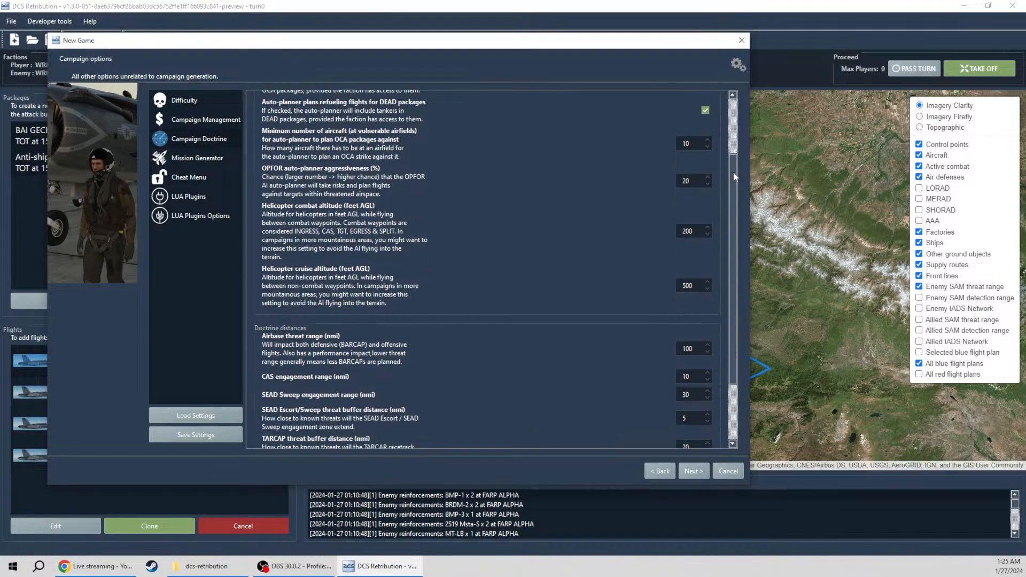
pyautogui.moveTo(590, 195)
pyautogui.write('1')
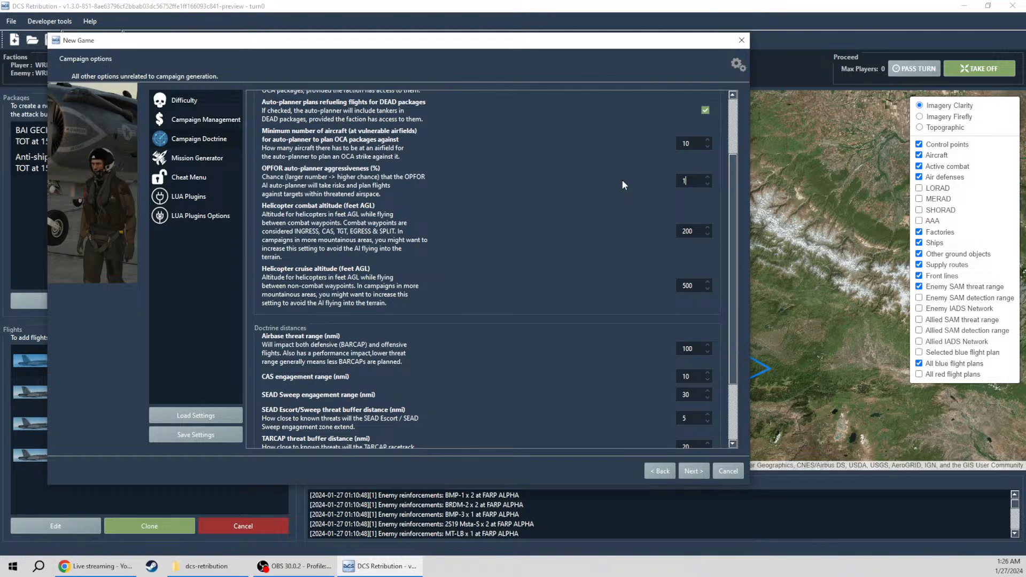
pyautogui.write('00')
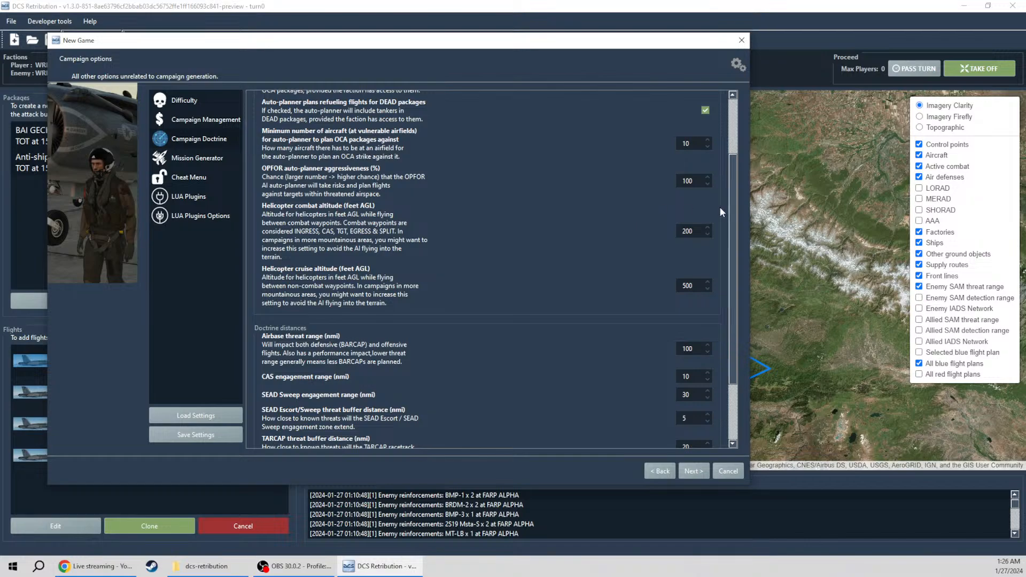
pyautogui.scroll(-3)
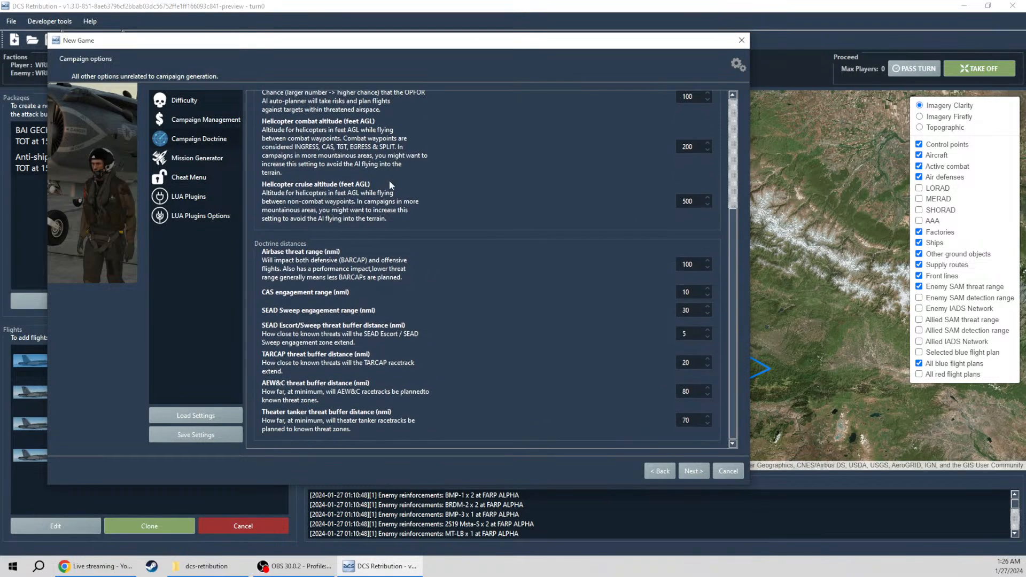
pyautogui.moveTo(358, 264)
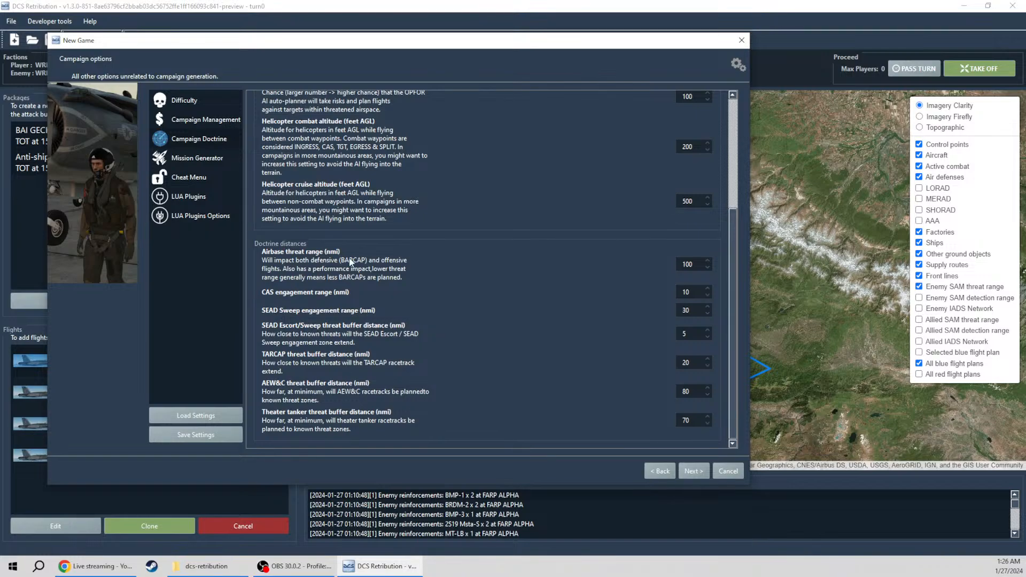
pyautogui.moveTo(399, 345)
pyautogui.write('50')
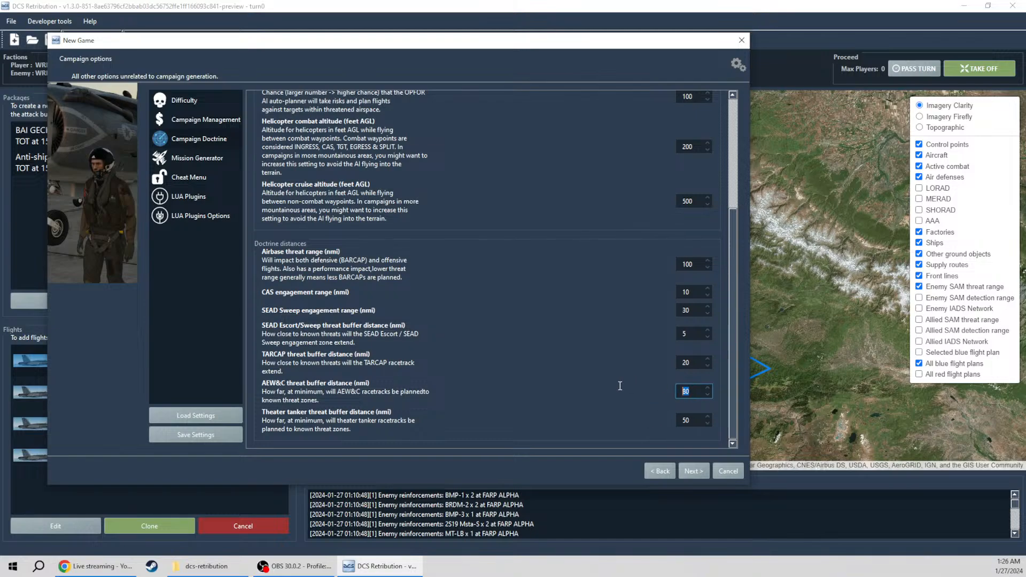
# Step: Change the theater tanker threat buffer to 50 nmi and AEW&C buffer to 70 nmi
pyautogui.click(688, 391)
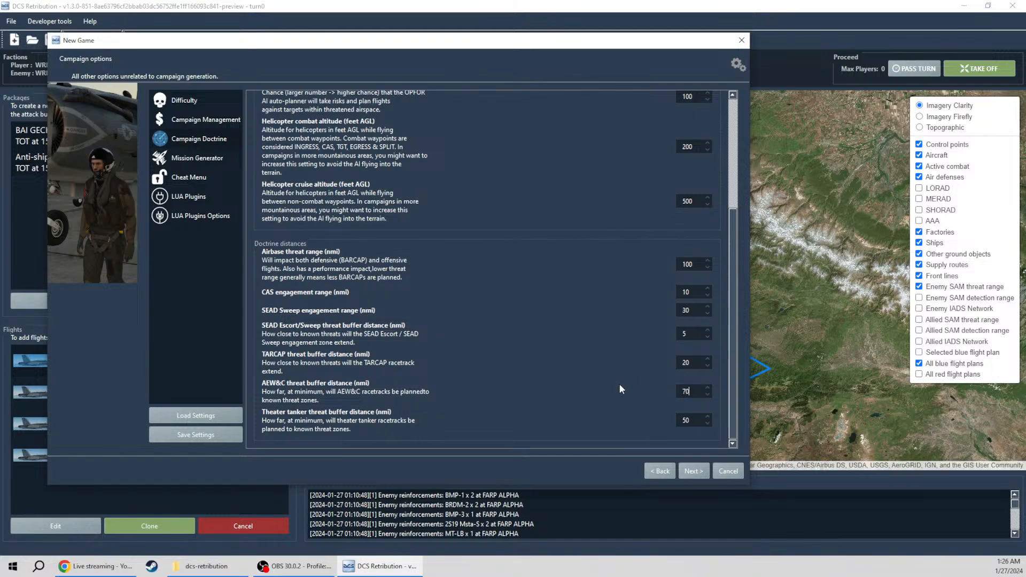
pyautogui.click(693, 420)
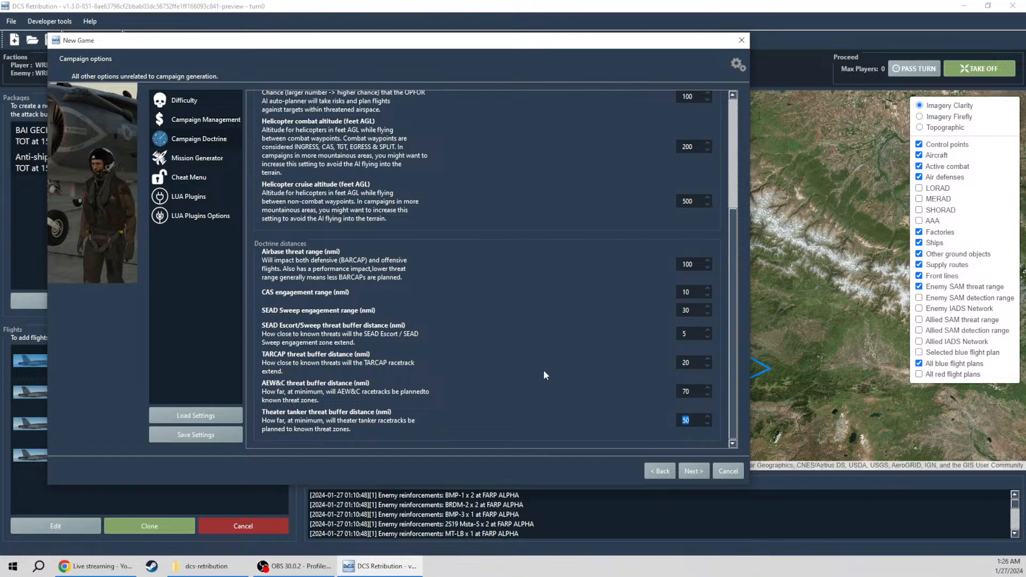
# Step: Switch to the Mission Generator page to show options like fast forward to first contact
pyautogui.click(198, 158)
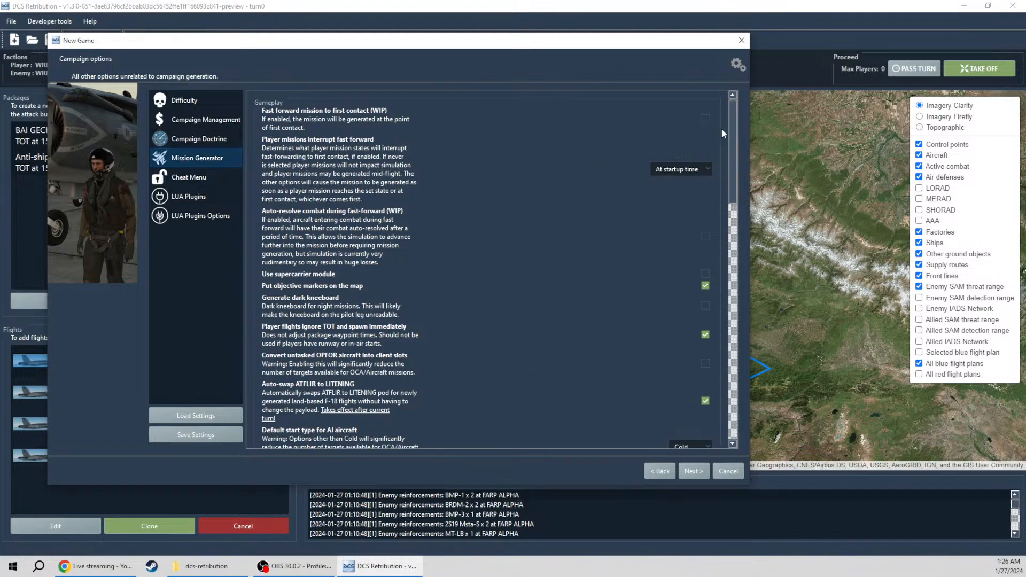
pyautogui.moveTo(312, 122)
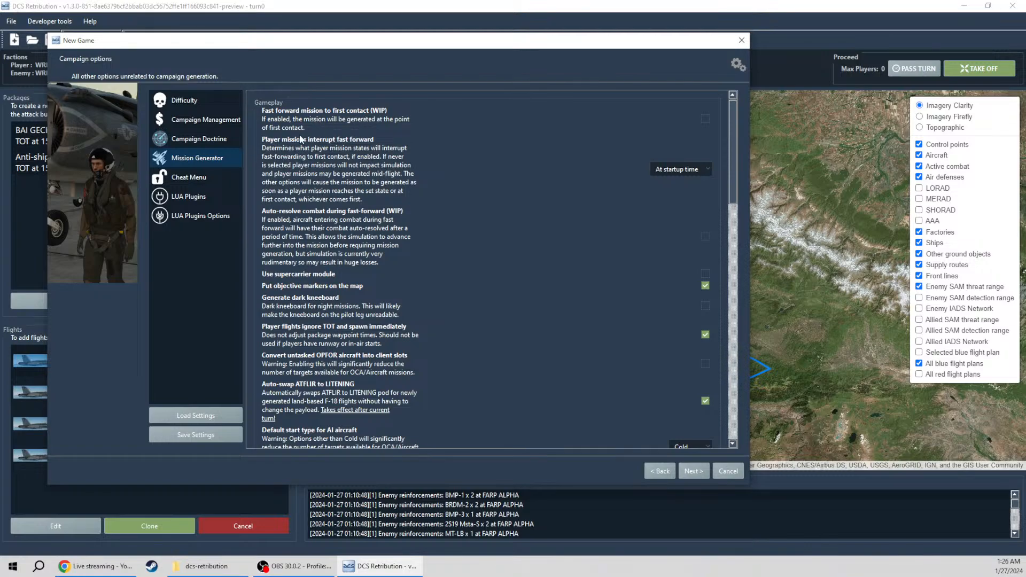
pyautogui.moveTo(385, 145)
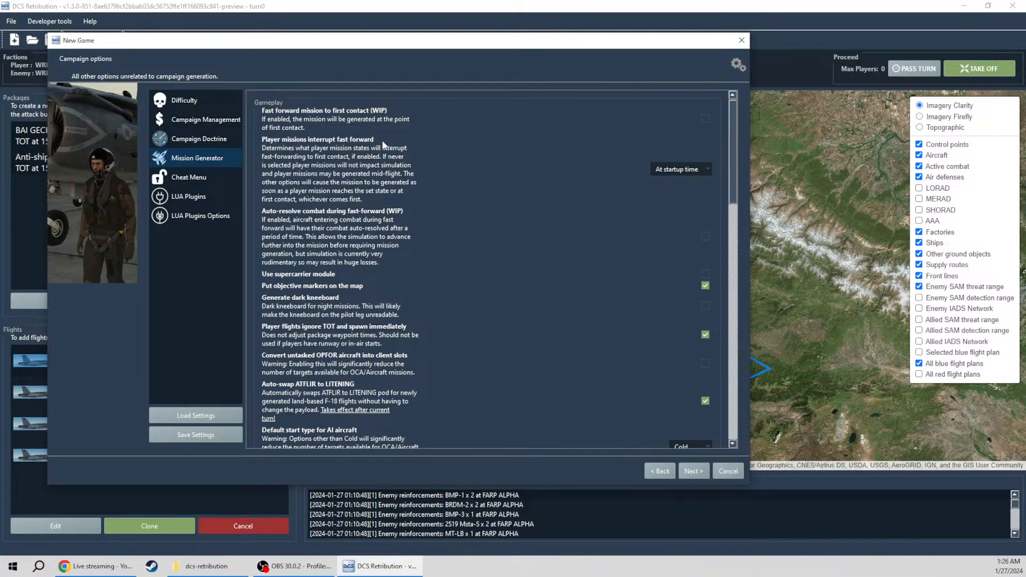
pyautogui.moveTo(692, 123)
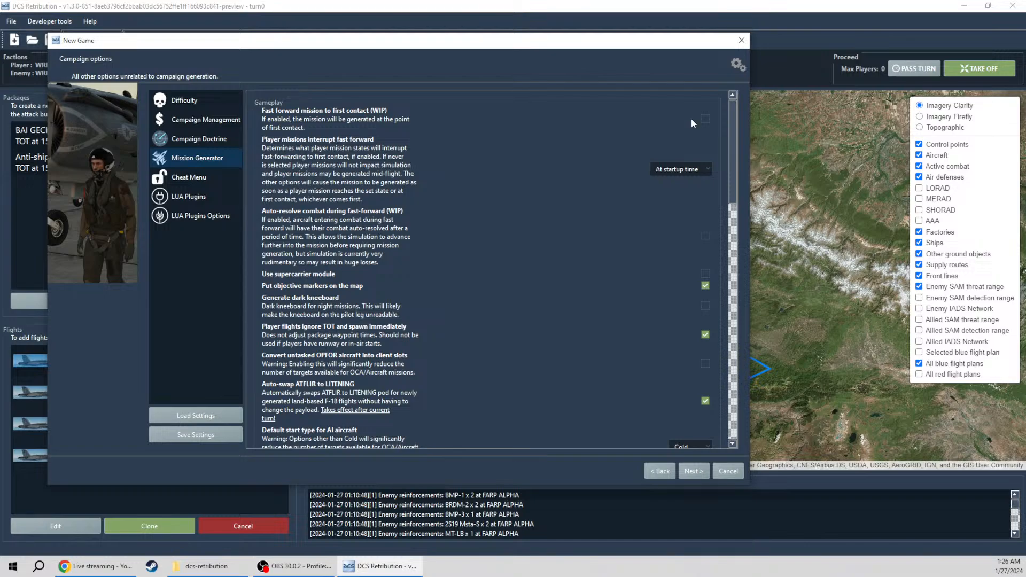
pyautogui.click(705, 119)
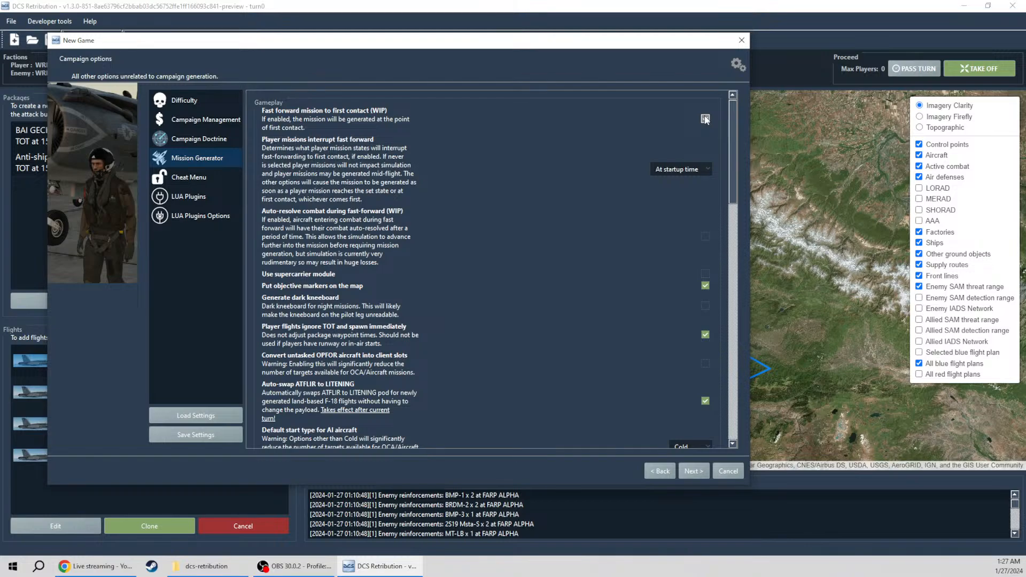
# Step: Try the interruption timings, settling on player missions interrupting fast forward 'At taxi time'
pyautogui.click(679, 169)
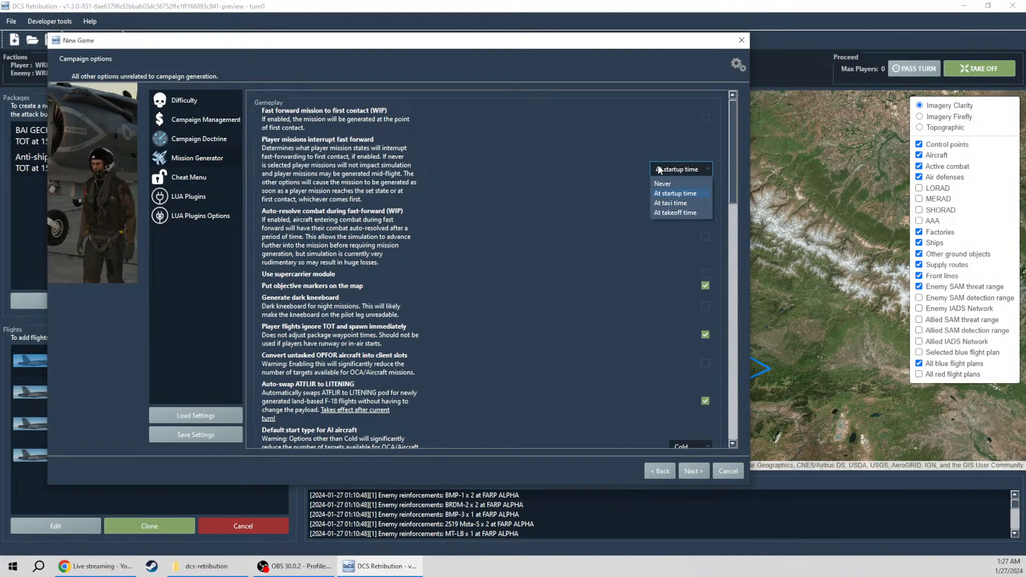
pyautogui.click(661, 183)
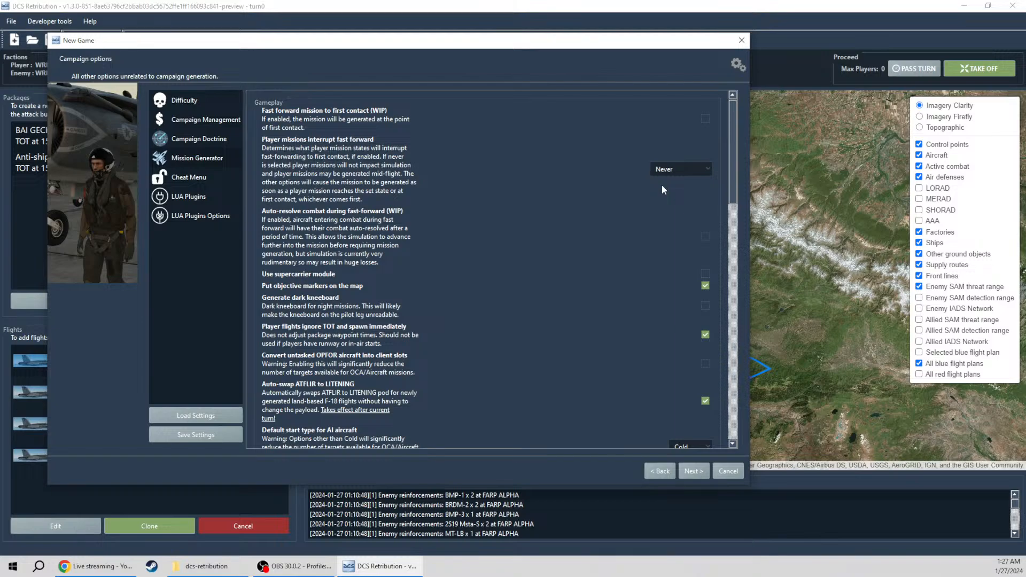
pyautogui.click(680, 168)
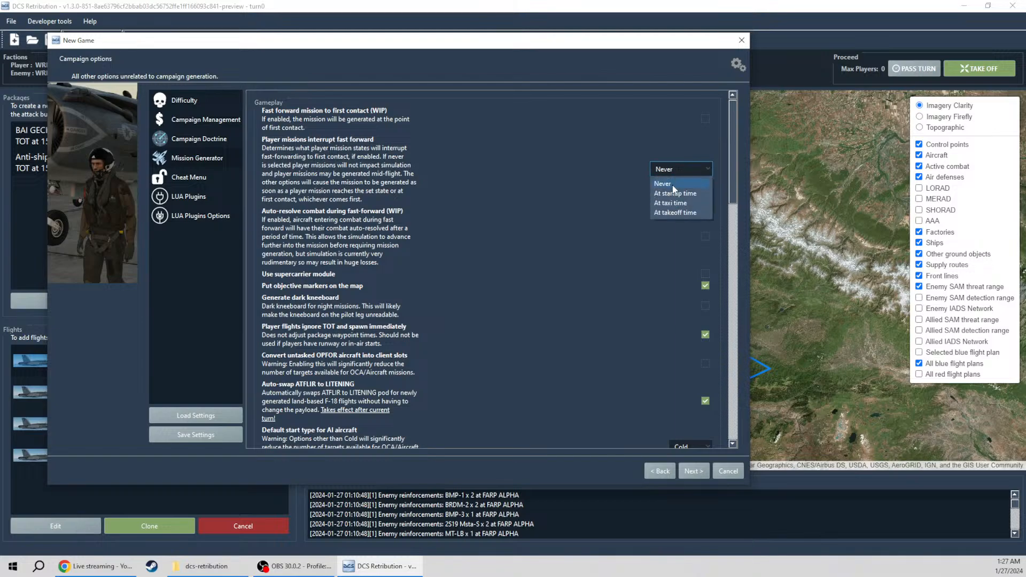
pyautogui.click(674, 193)
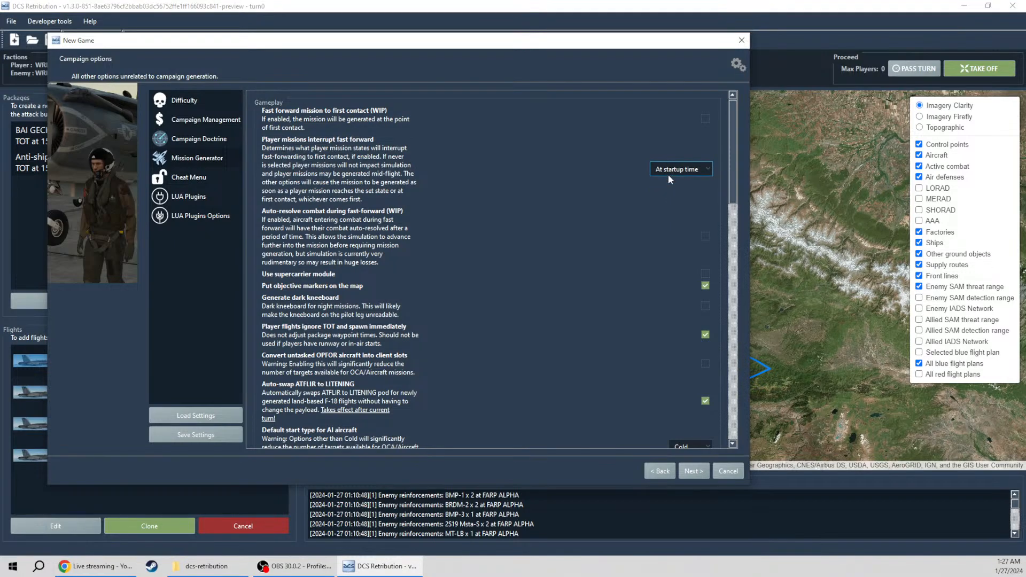
pyautogui.click(680, 168)
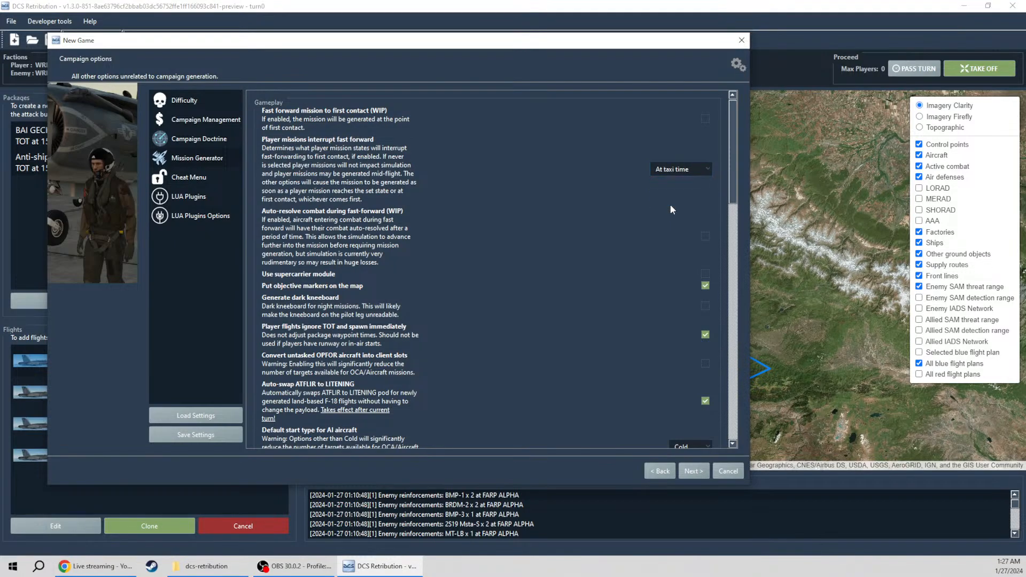
pyautogui.click(679, 169)
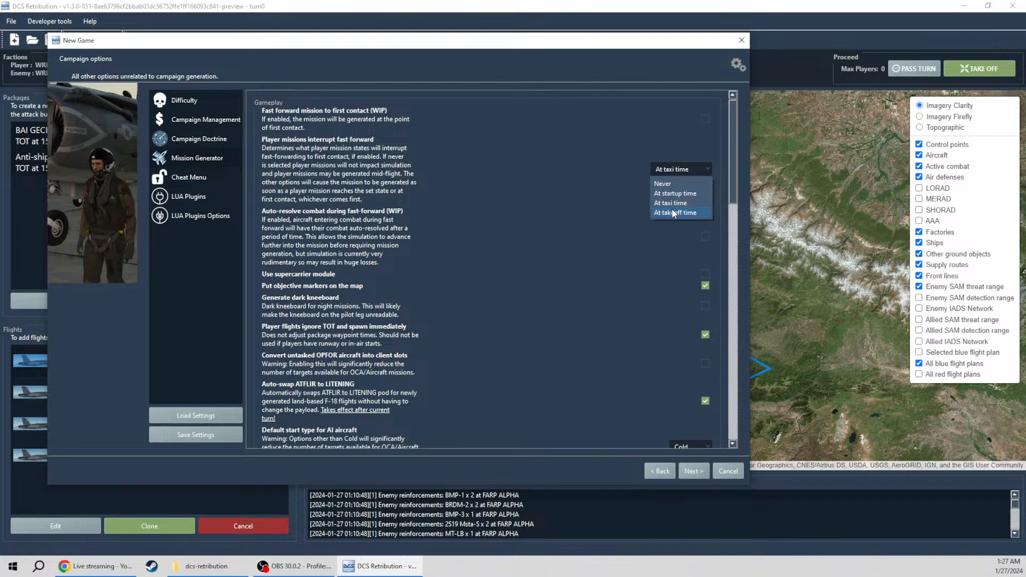
pyautogui.click(676, 212)
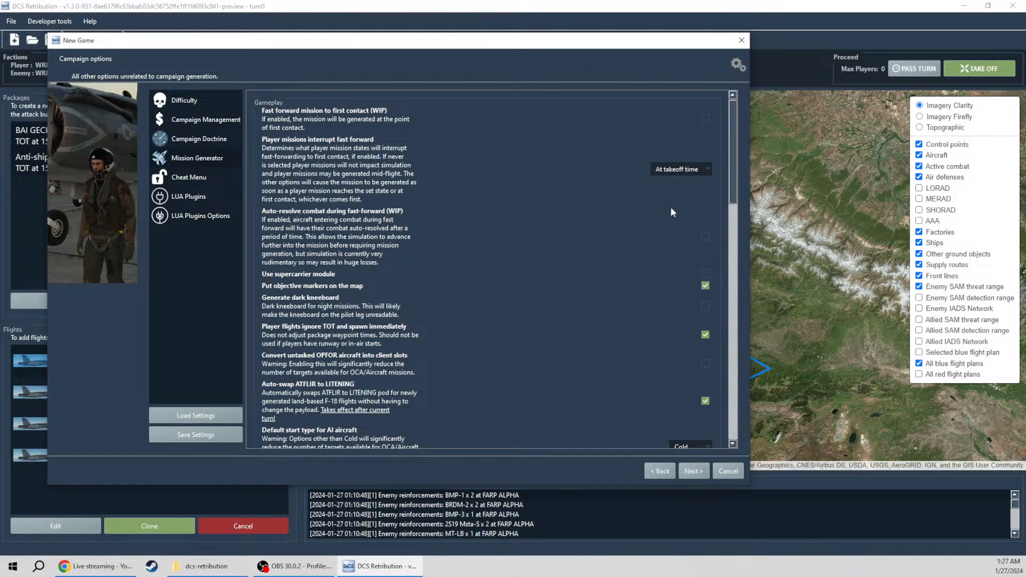
pyautogui.moveTo(677, 193)
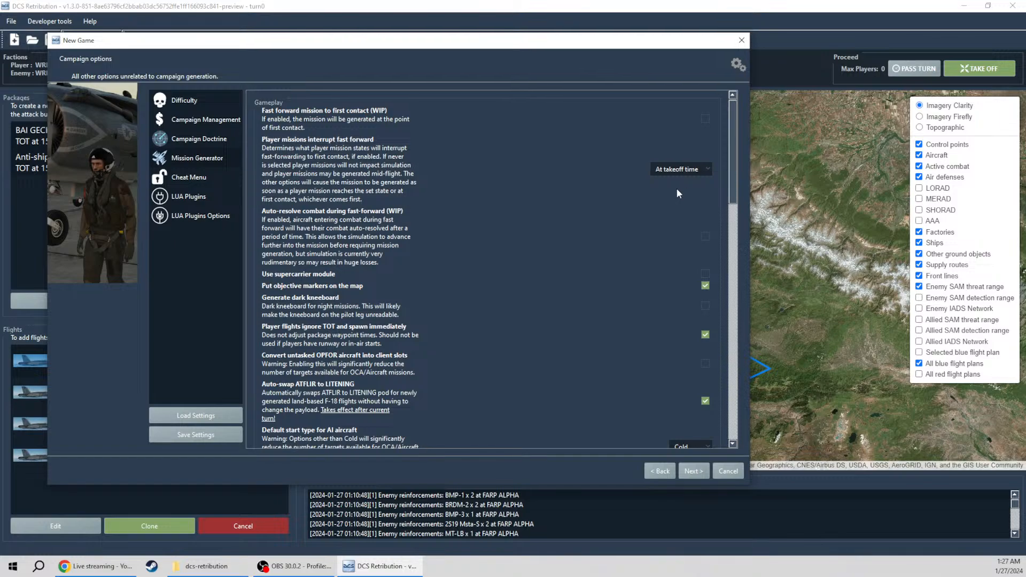
pyautogui.click(679, 169)
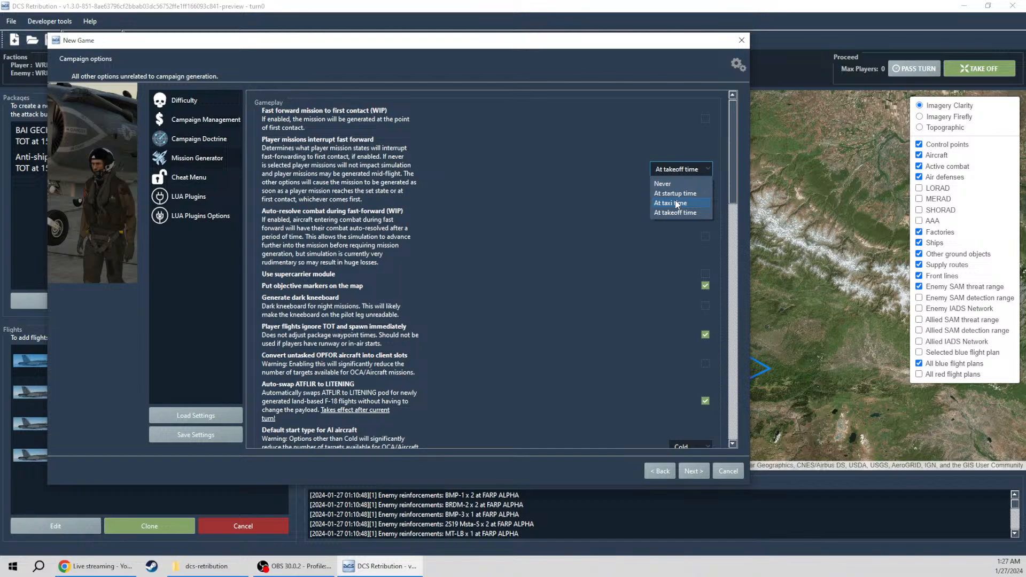
pyautogui.click(670, 203)
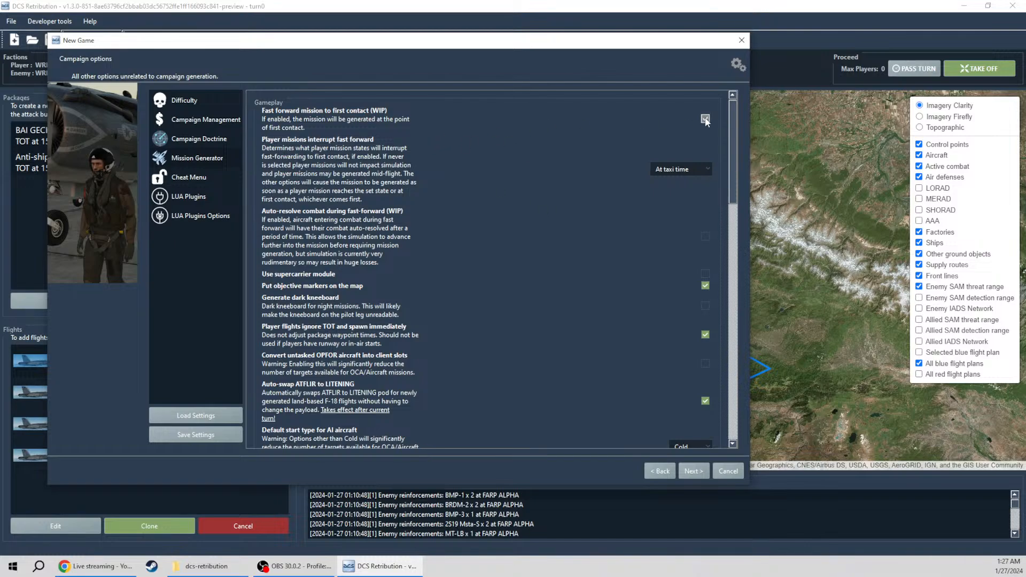
# Step: Tick 'Use supercarrier module' and scroll through the remaining mission generator options
pyautogui.scroll(-3)
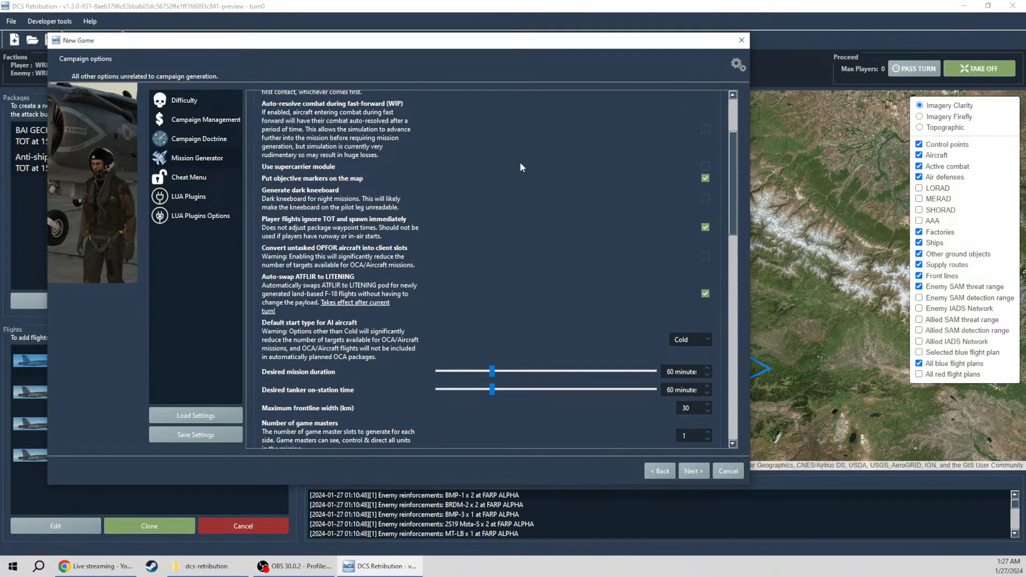
pyautogui.moveTo(406, 113)
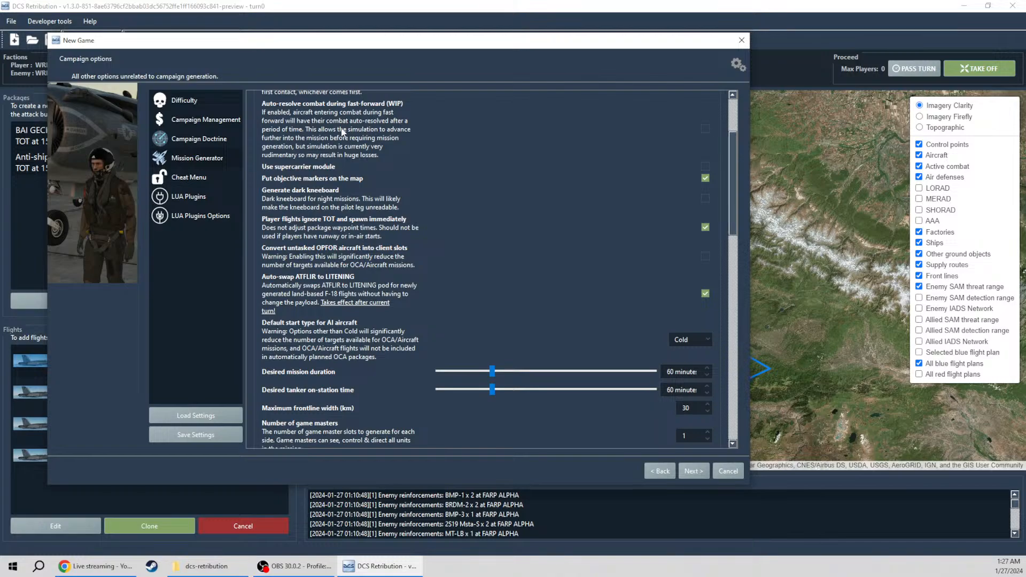
pyautogui.click(705, 166)
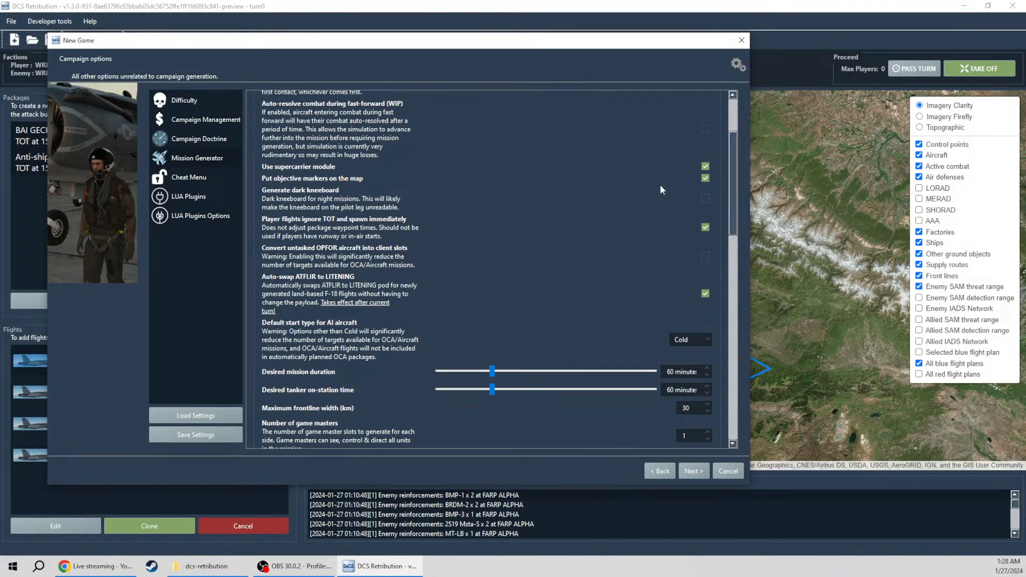
pyautogui.moveTo(658, 191)
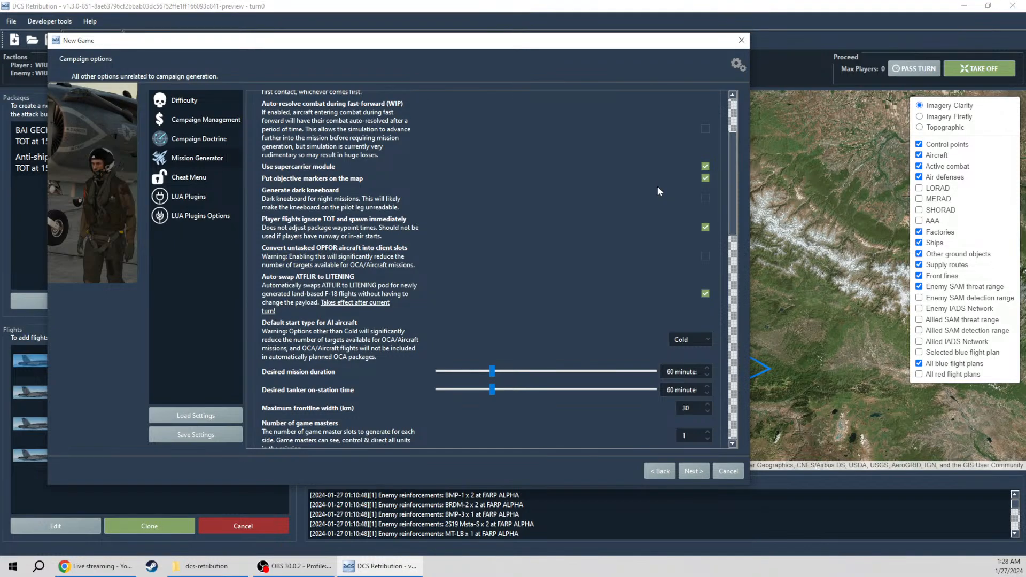
pyautogui.moveTo(363, 202)
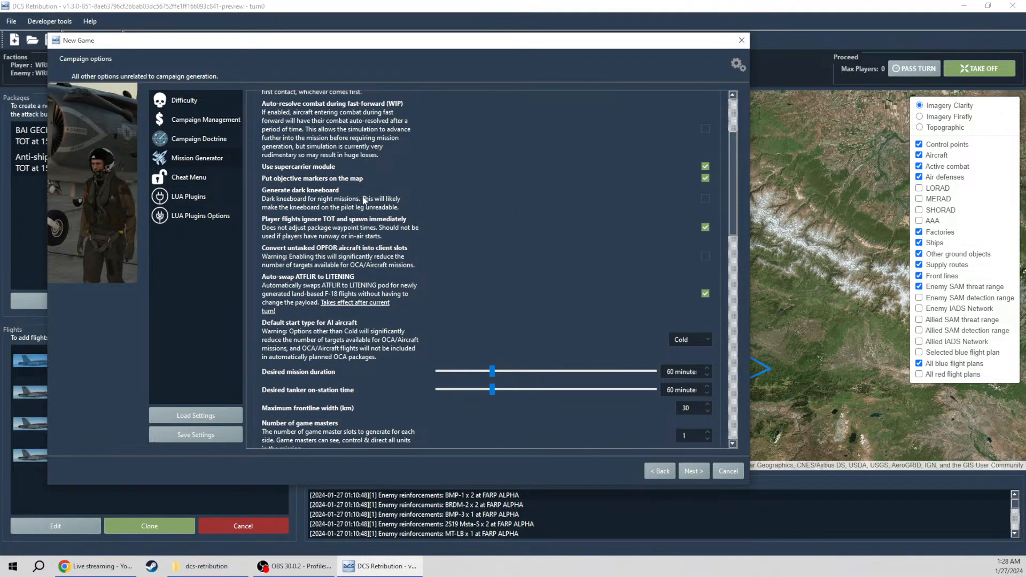
pyautogui.scroll(-3)
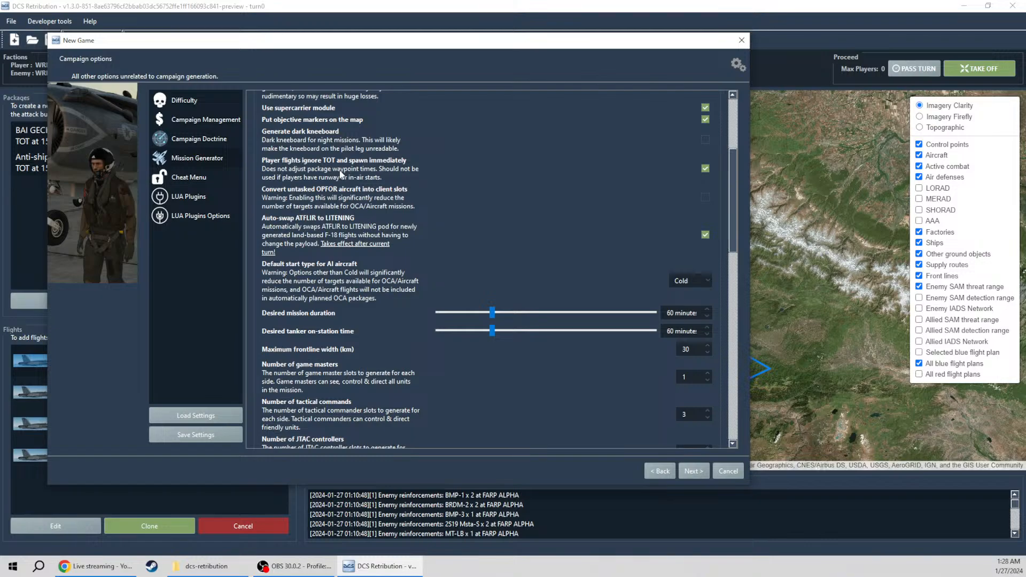
pyautogui.moveTo(402, 172)
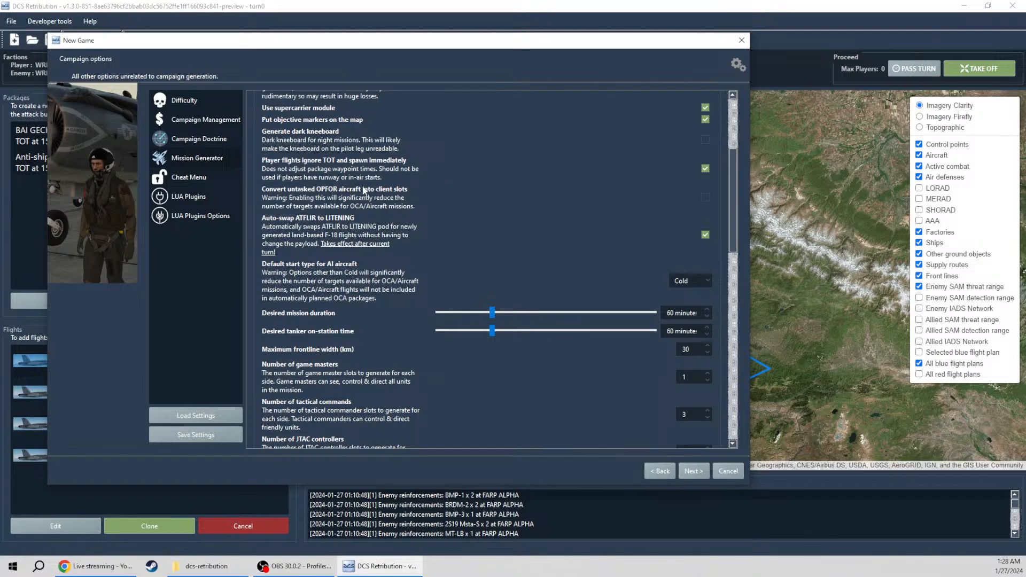
pyautogui.moveTo(394, 205)
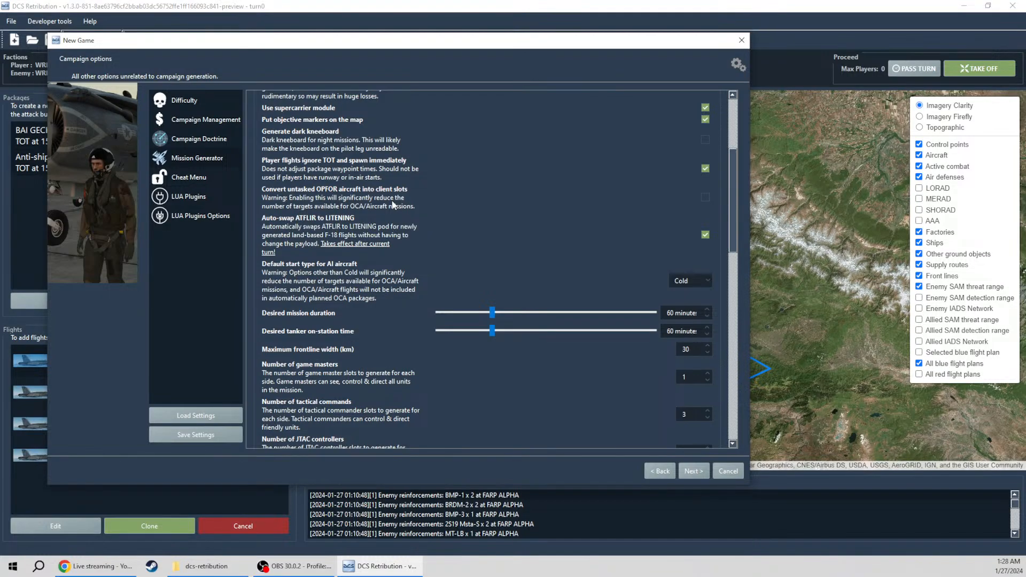
pyautogui.scroll(-3)
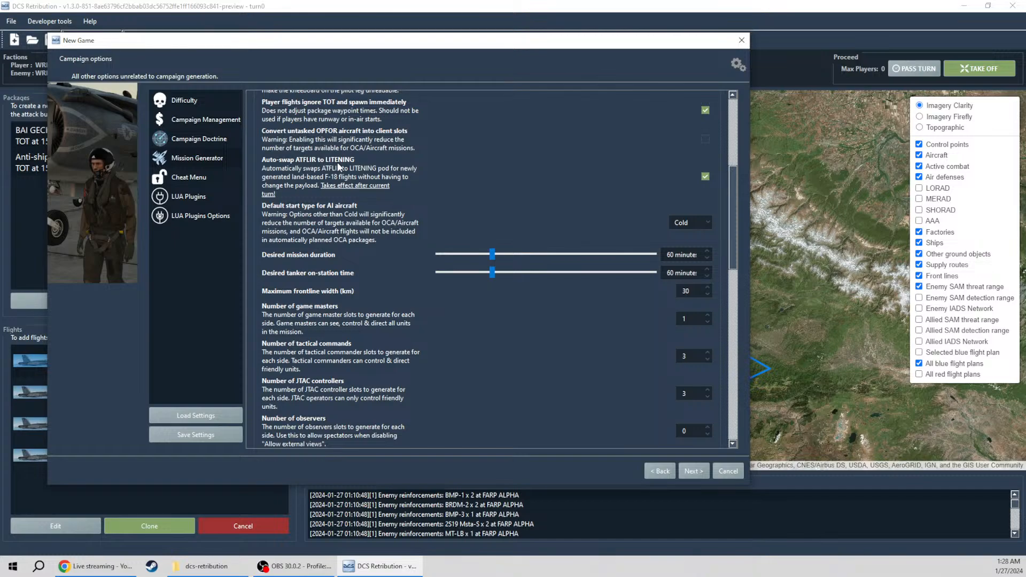
pyautogui.moveTo(428, 211)
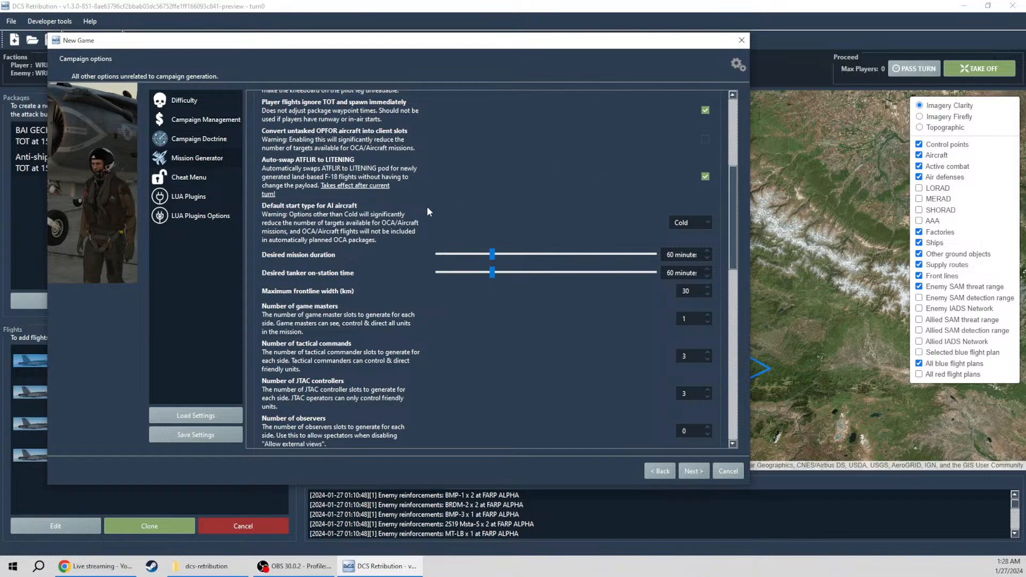
pyautogui.scroll(-3)
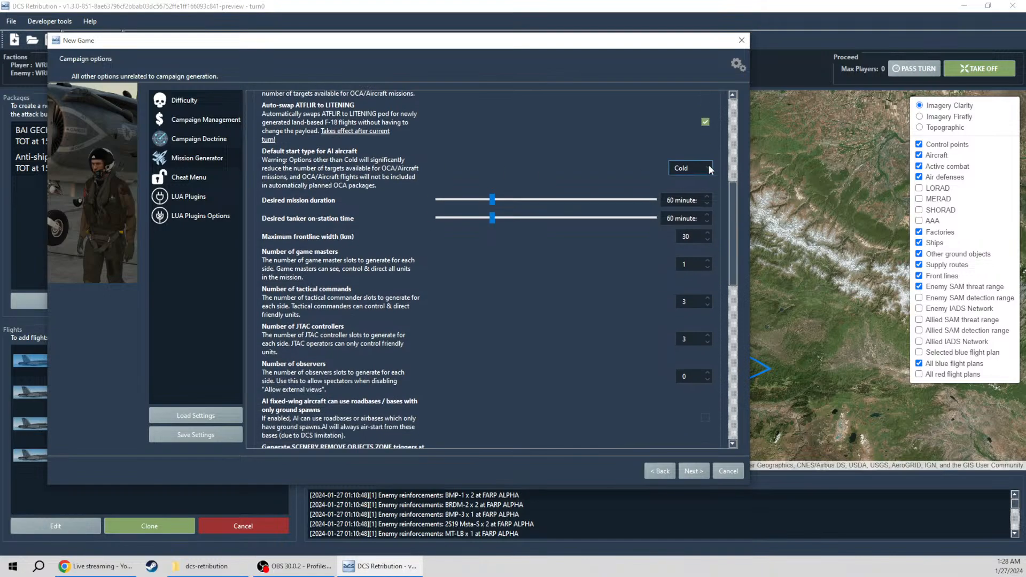
# Step: Keep AI aircraft starting Cold and slide desired mission duration down to 30 minutes
pyautogui.click(688, 168)
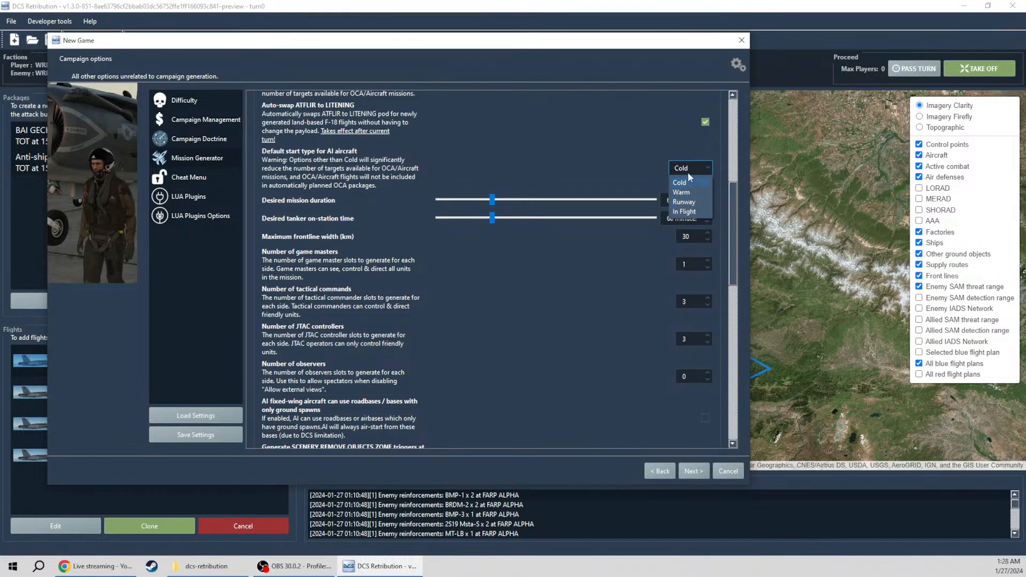
pyautogui.click(680, 181)
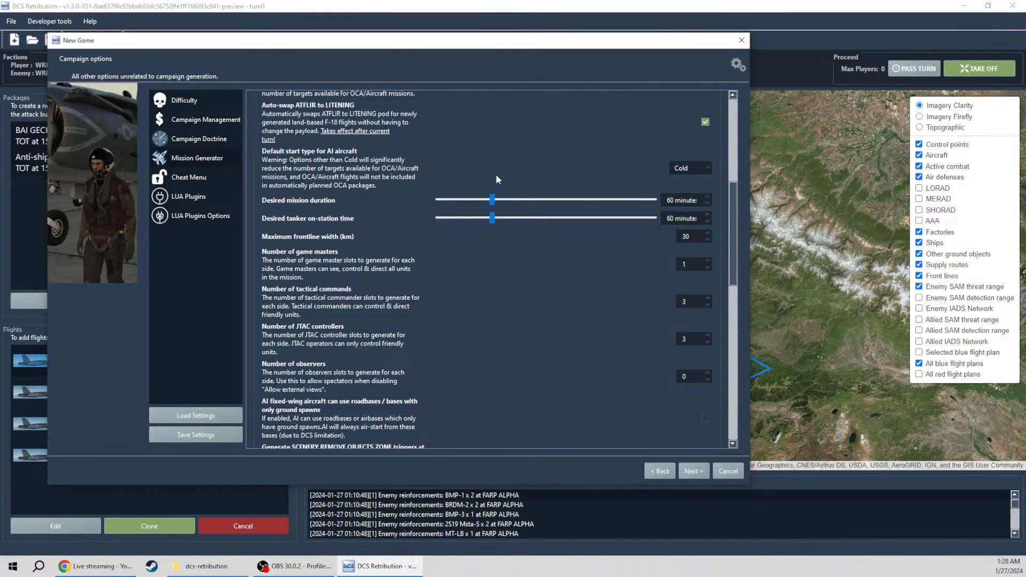
pyautogui.moveTo(344, 201)
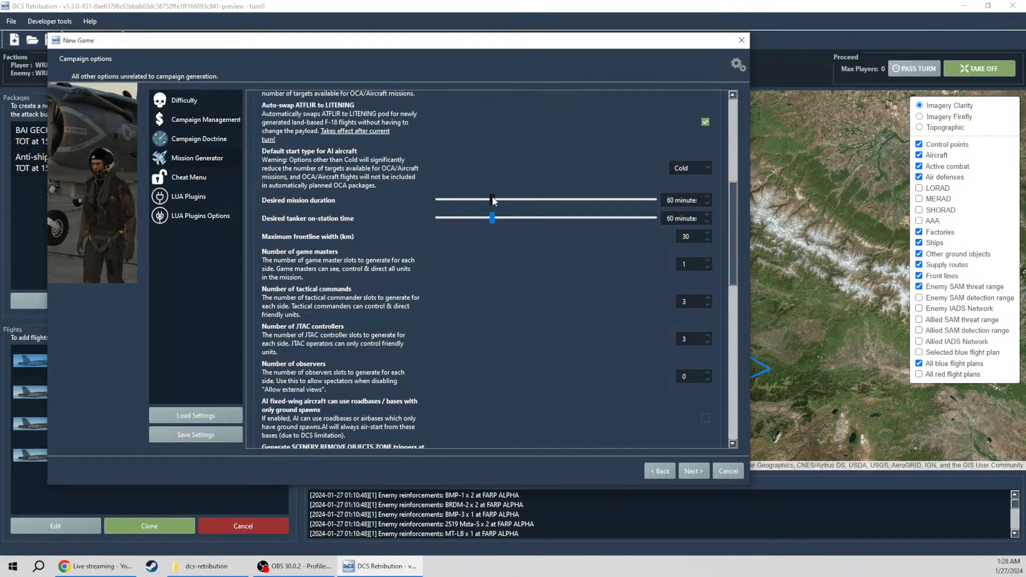
pyautogui.moveTo(492, 200); pyautogui.dragTo(437, 200)
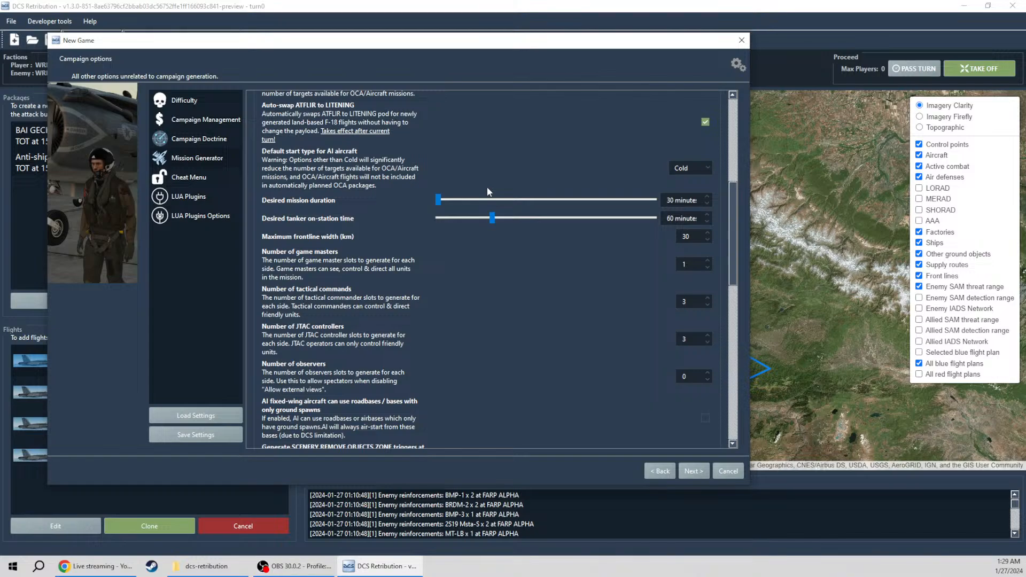
pyautogui.moveTo(481, 250)
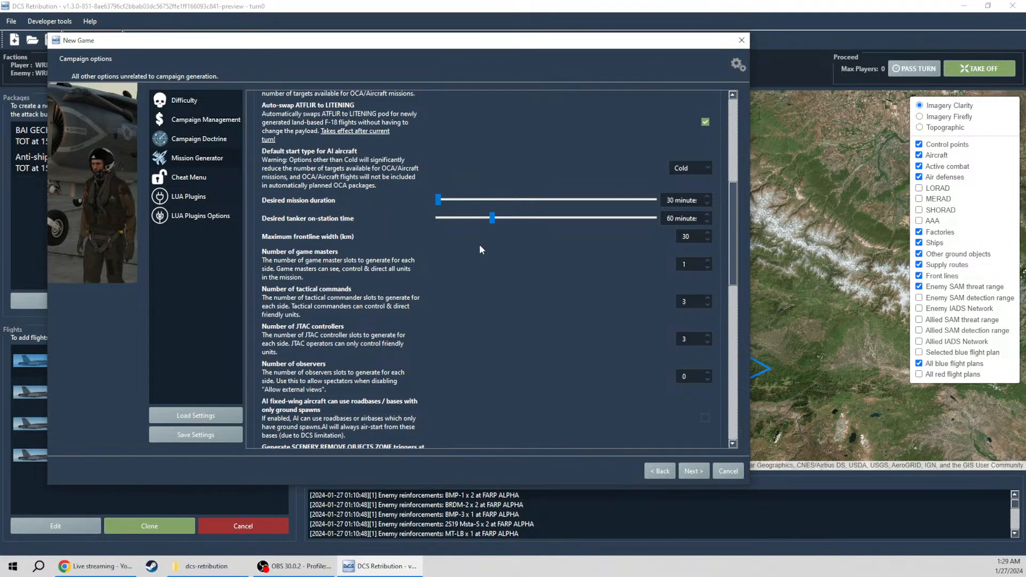
pyautogui.moveTo(366, 232)
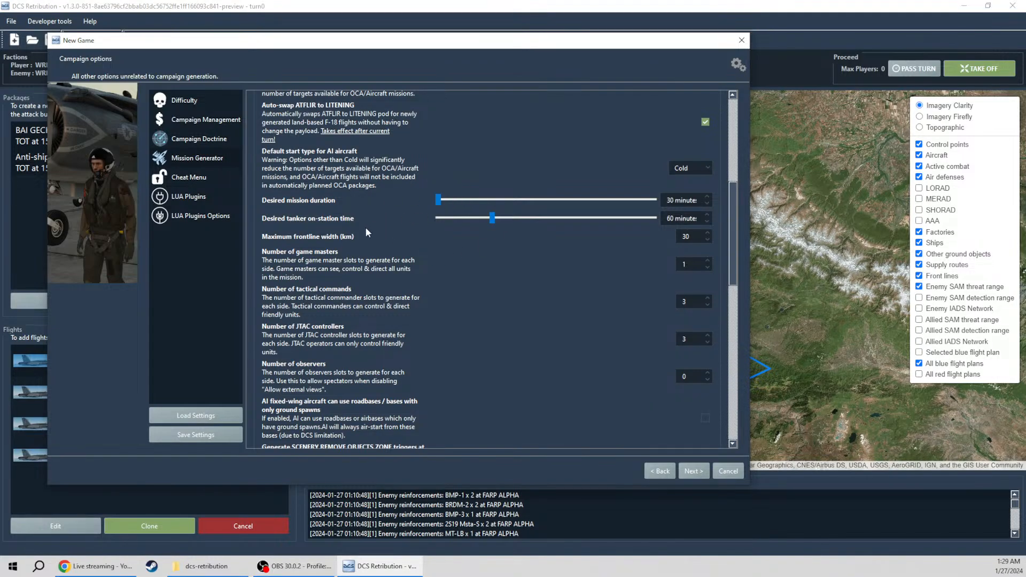
pyautogui.moveTo(324, 225)
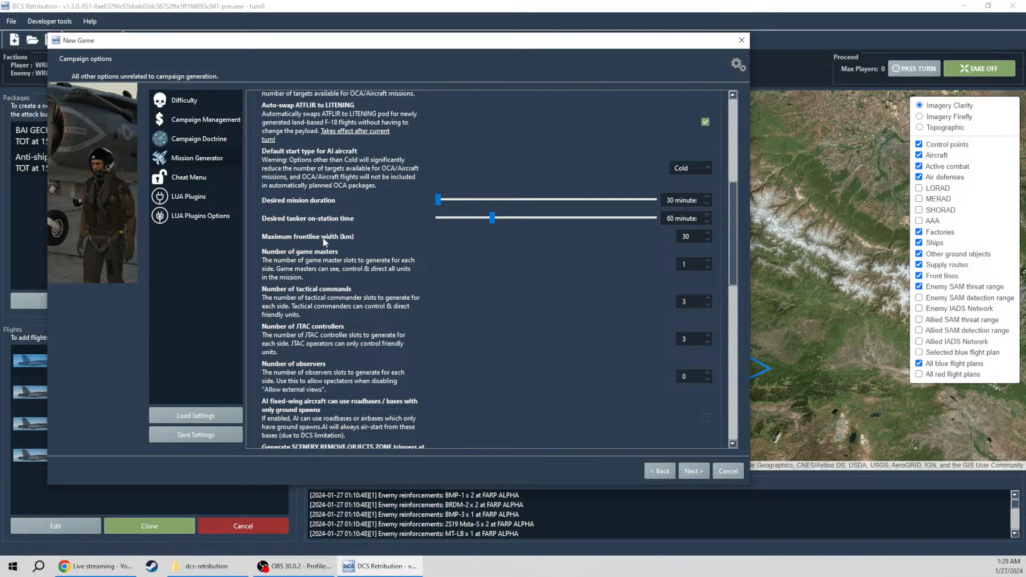
pyautogui.moveTo(666, 242)
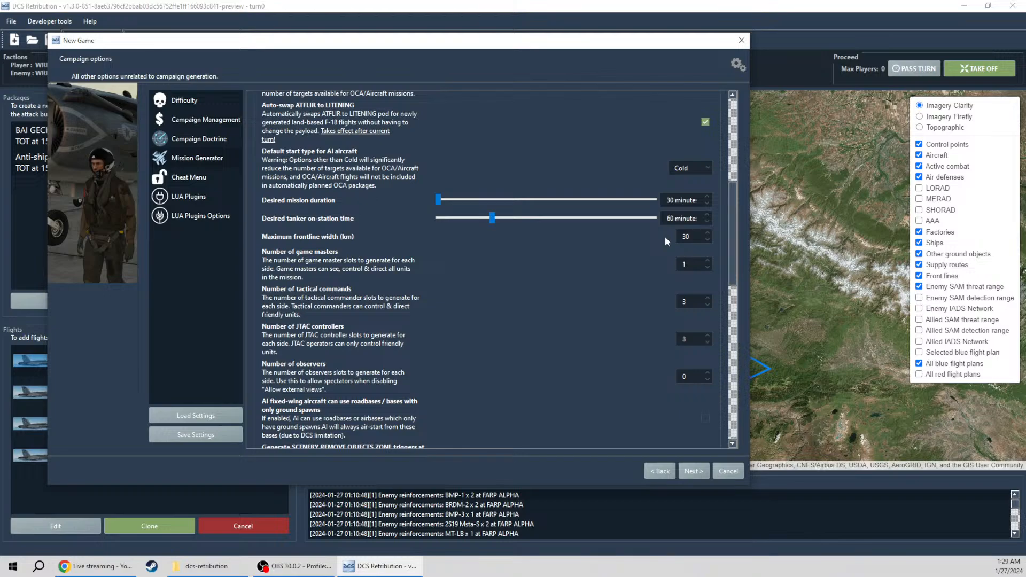
pyautogui.click(690, 237)
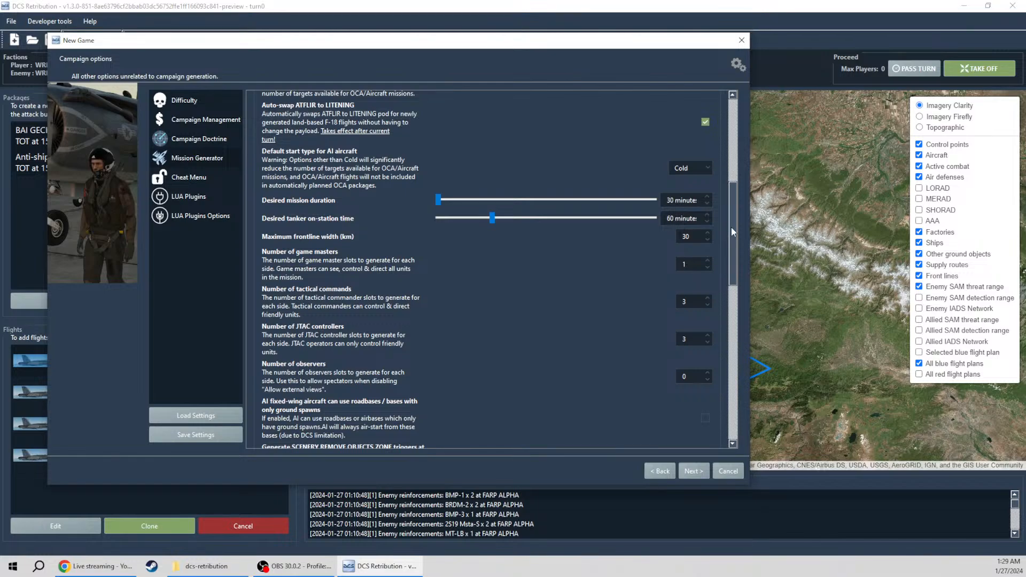
pyautogui.scroll(-3)
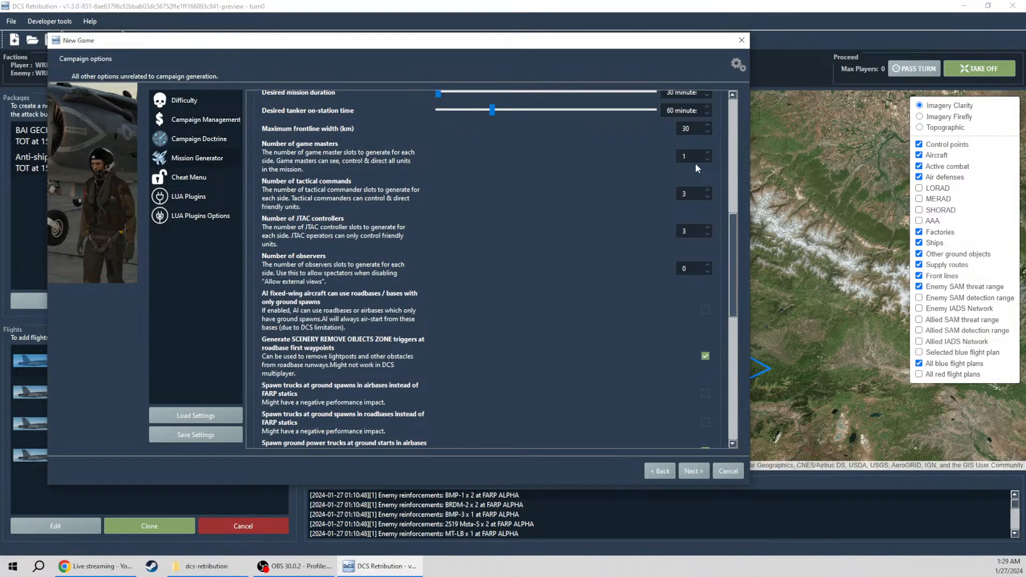
pyautogui.click(697, 153)
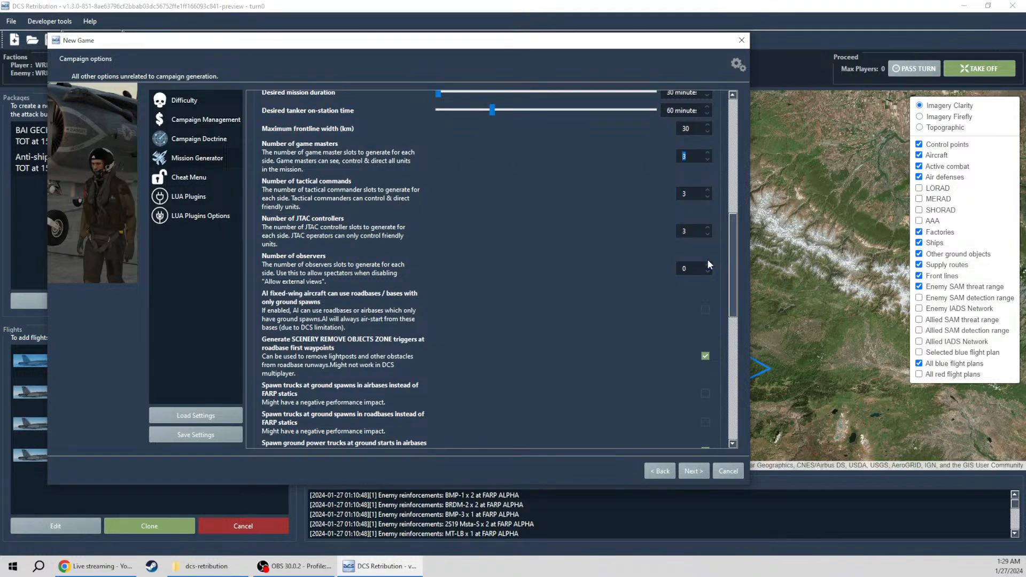
pyautogui.scroll(-3)
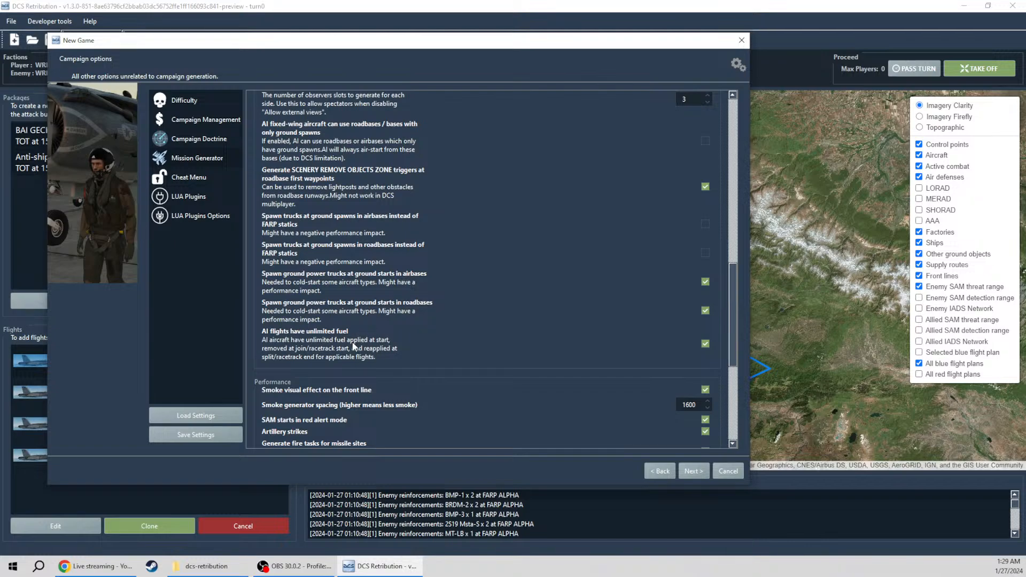
pyautogui.moveTo(445, 338)
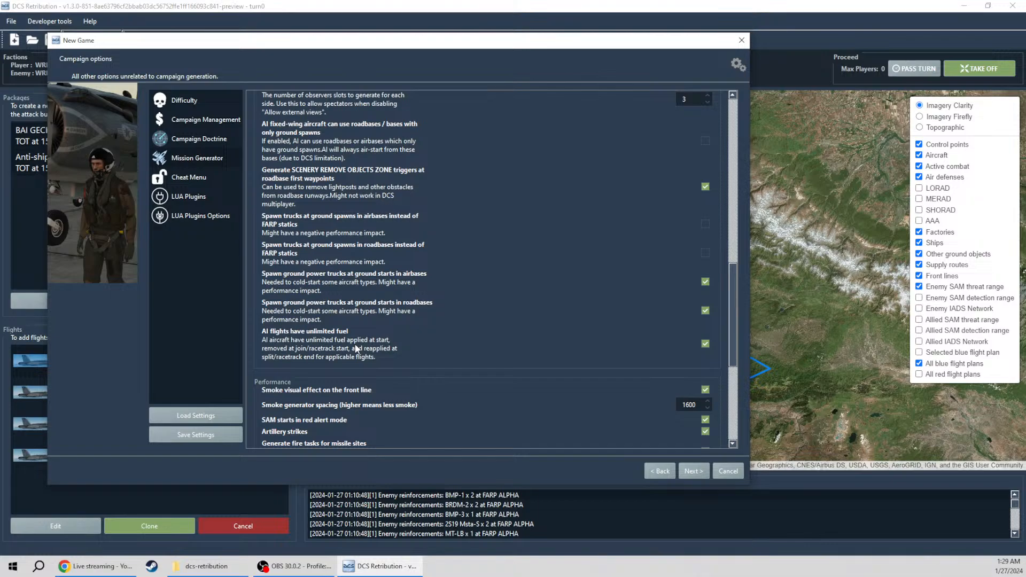
# Step: Uncheck Artillery strikes and Generate fire tasks for missile sites in Performance
pyautogui.scroll(-3)
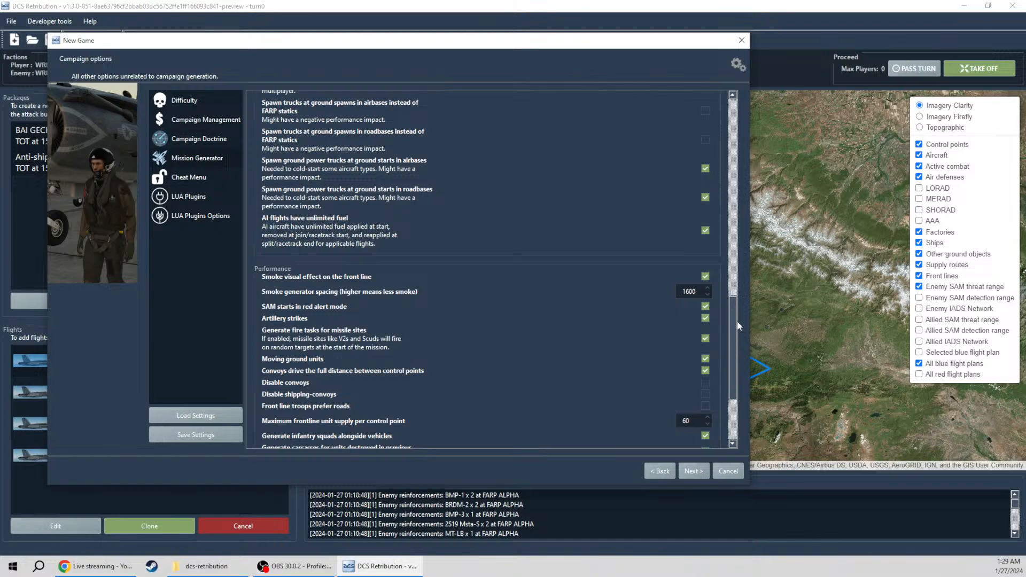
pyautogui.scroll(-3)
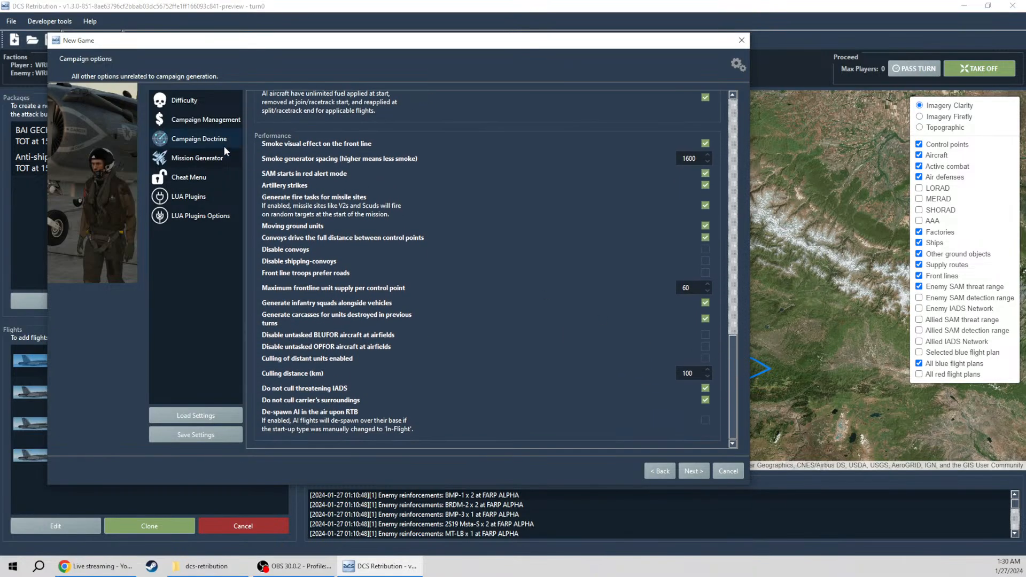
pyautogui.moveTo(582, 182)
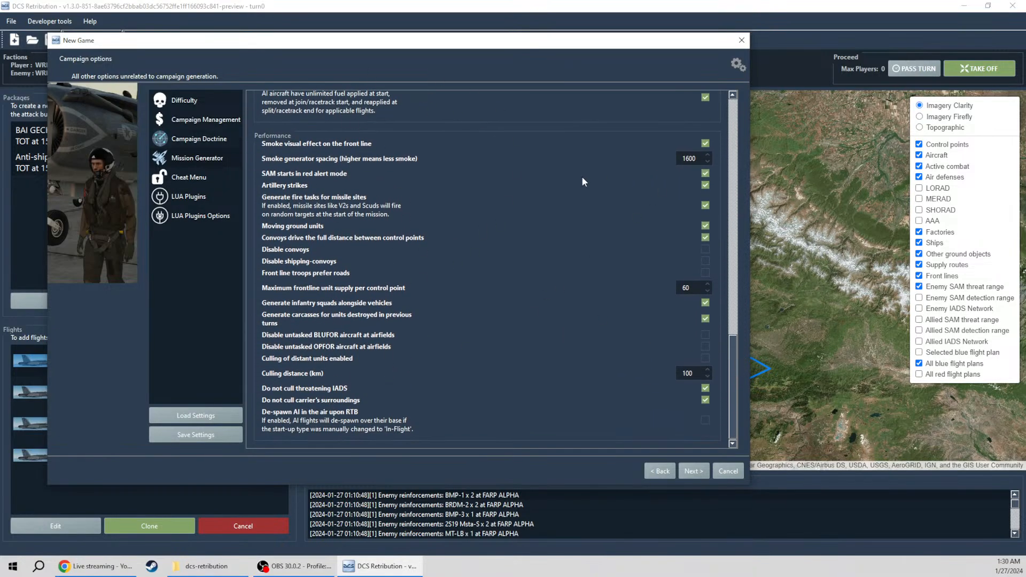
pyautogui.moveTo(311, 151)
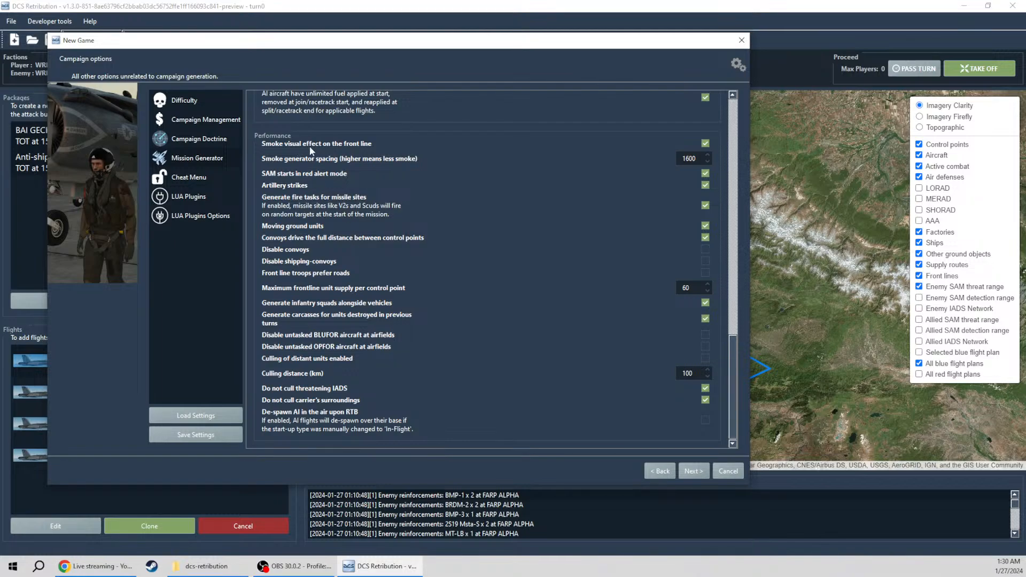
pyautogui.moveTo(332, 150)
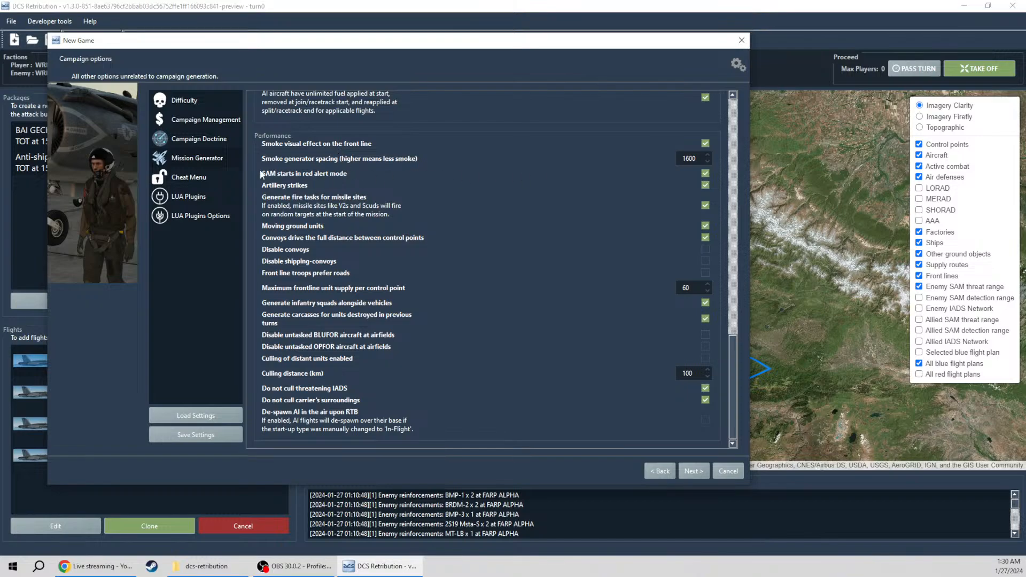
pyautogui.click(705, 185)
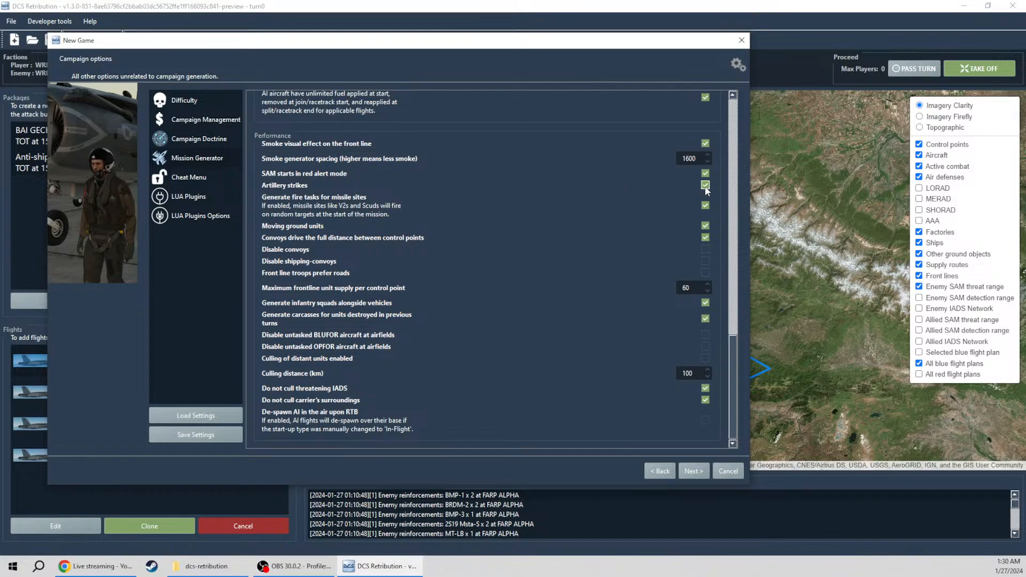
pyautogui.click(704, 184)
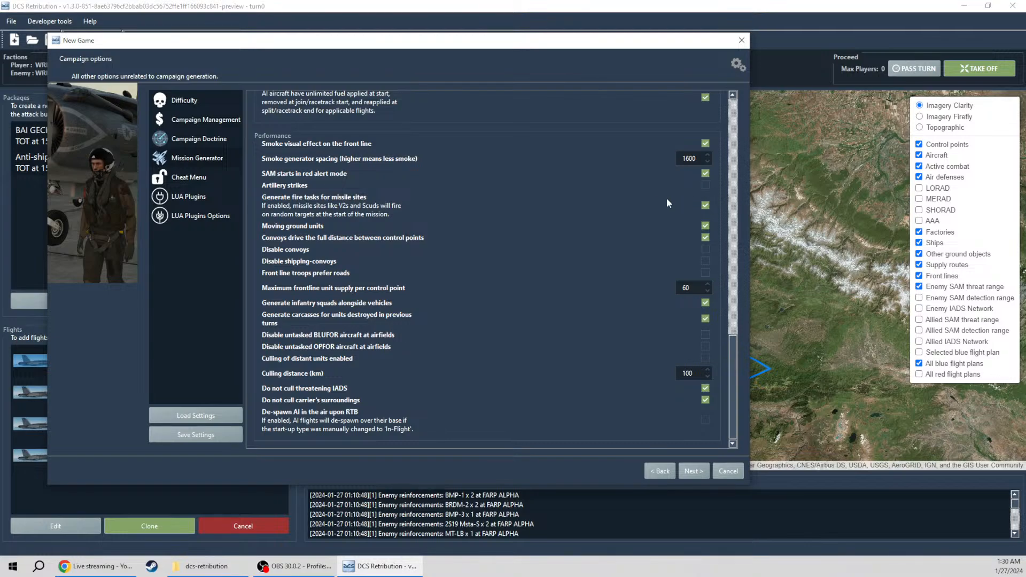
pyautogui.moveTo(657, 201)
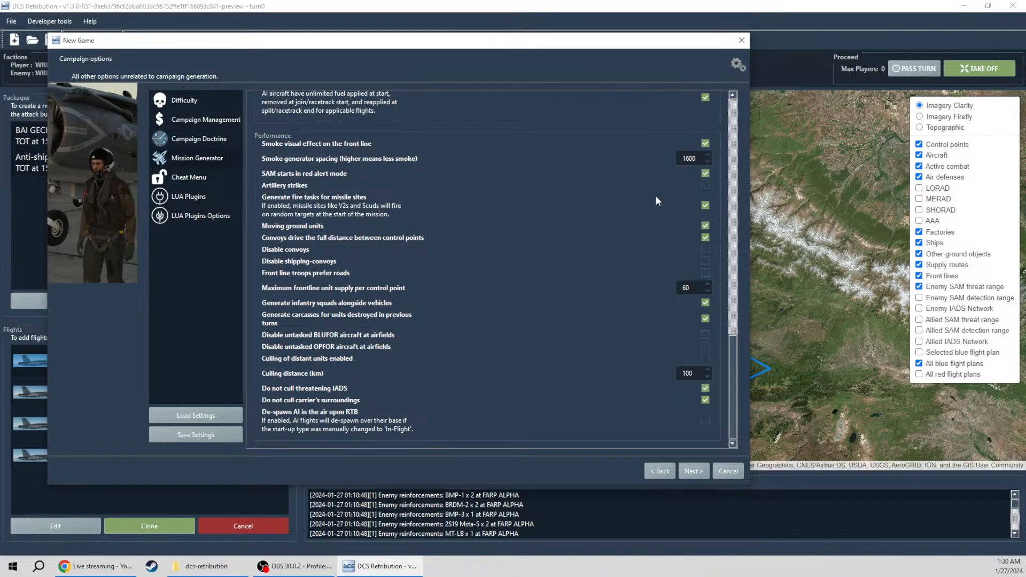
pyautogui.click(705, 205)
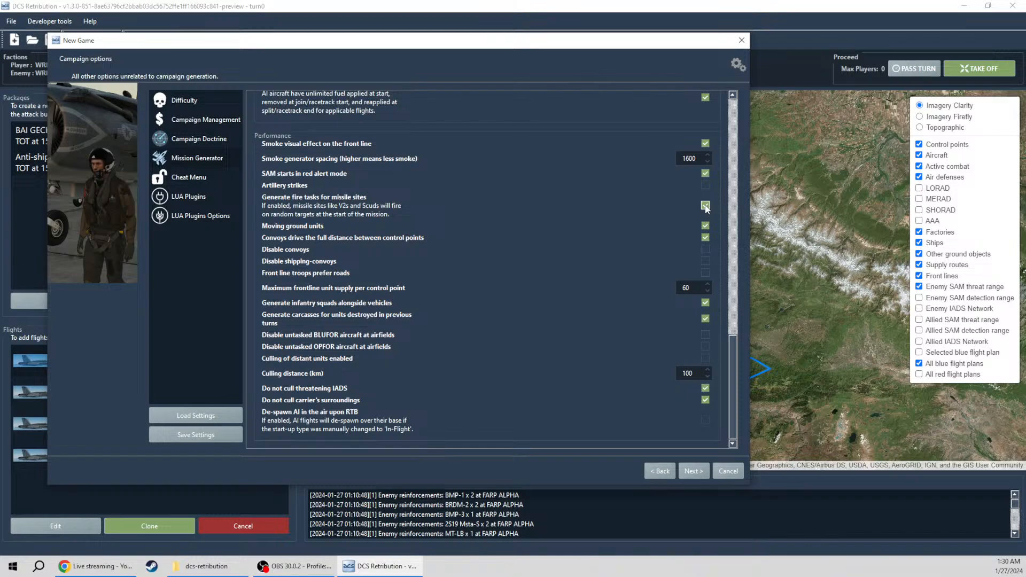
pyautogui.click(705, 205)
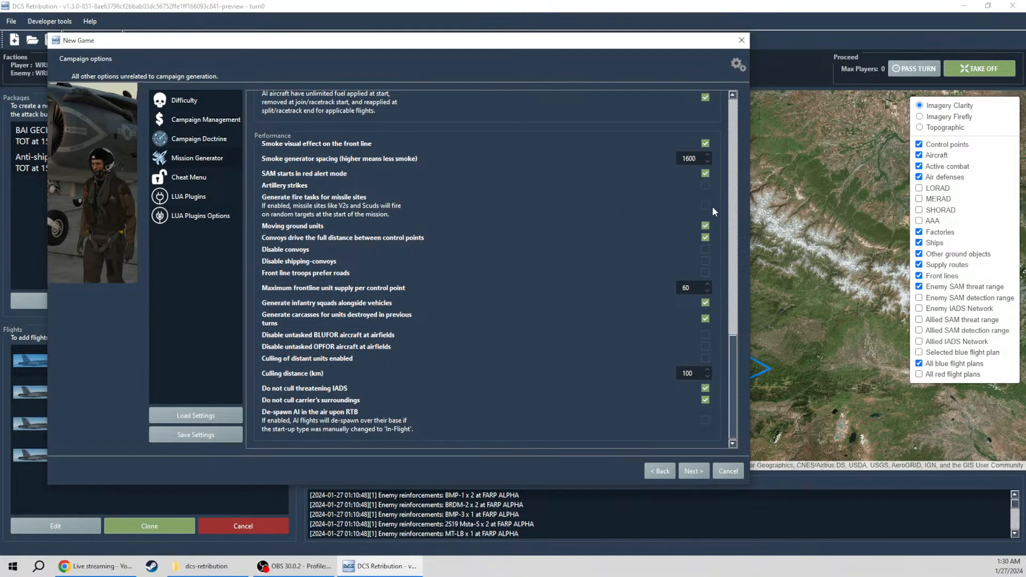
# Step: Turn off moving ground units and full-distance convoys, disable land and shipping convoys
pyautogui.click(704, 227)
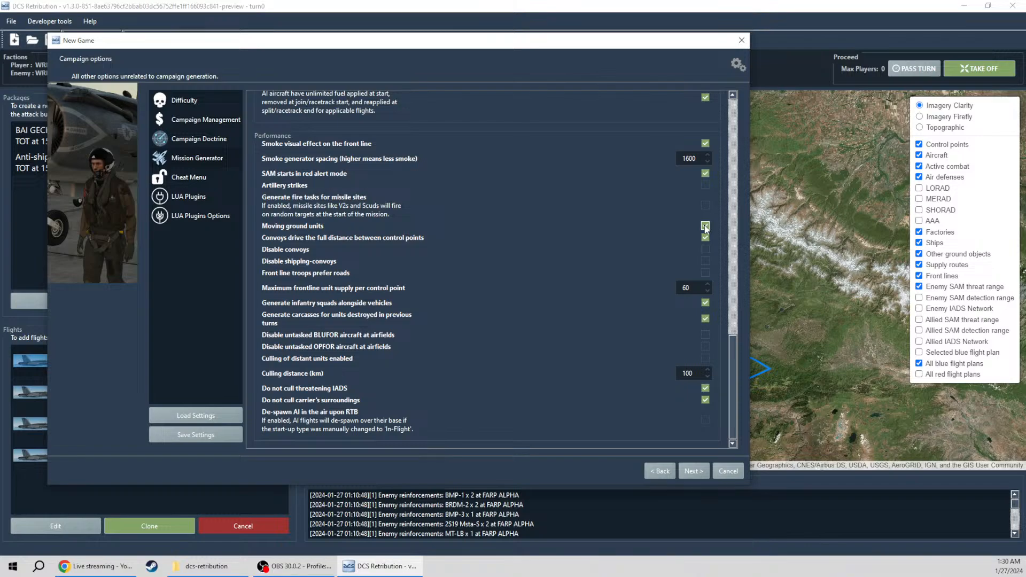
pyautogui.click(706, 225)
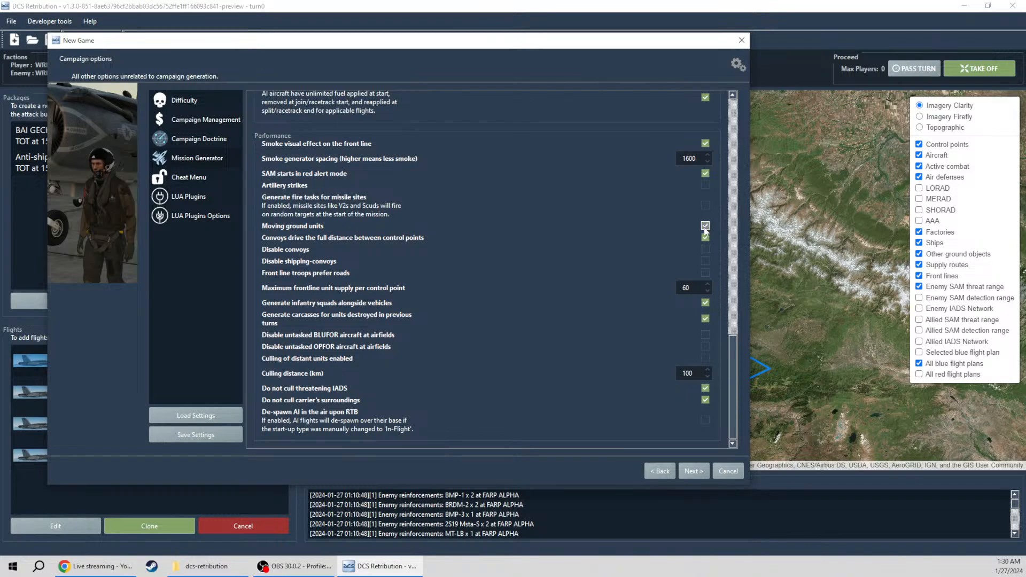
pyautogui.click(705, 225)
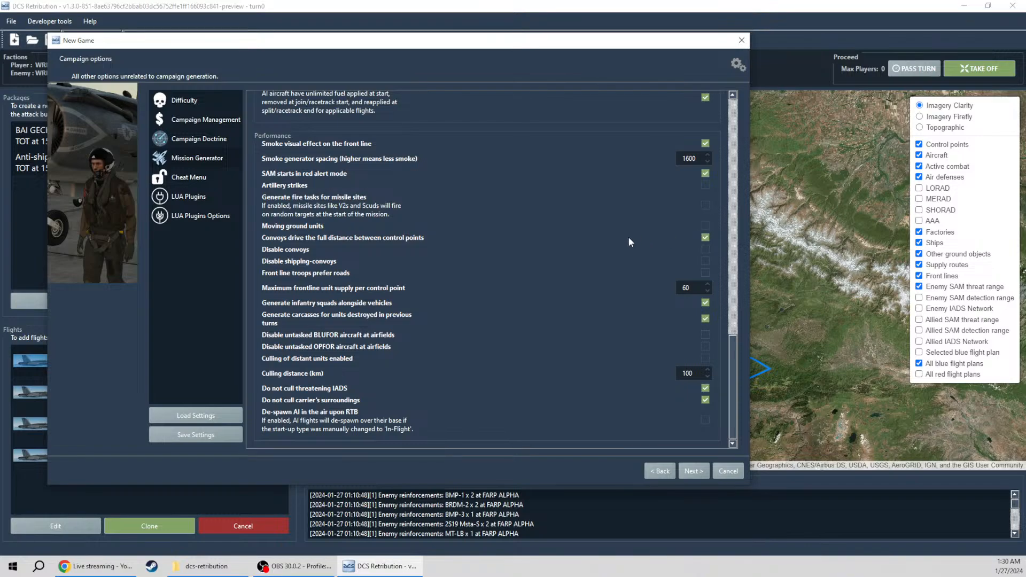
pyautogui.click(704, 237)
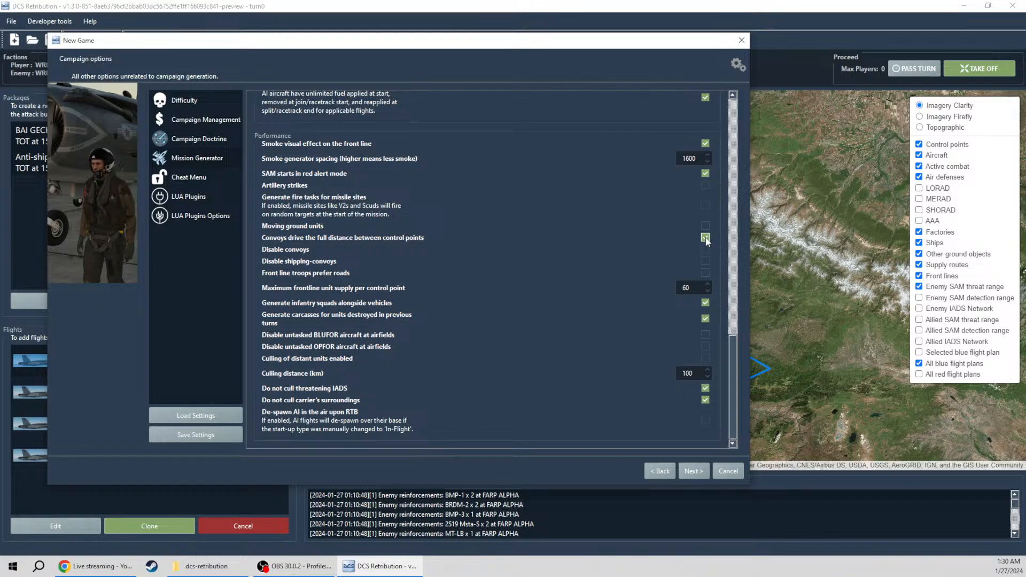
pyautogui.click(705, 238)
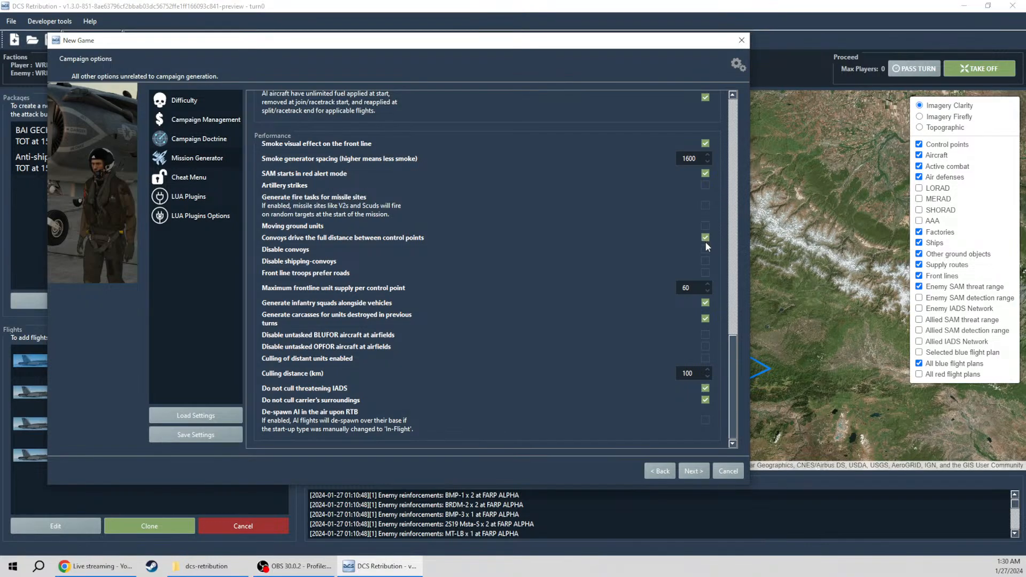
pyautogui.click(705, 249)
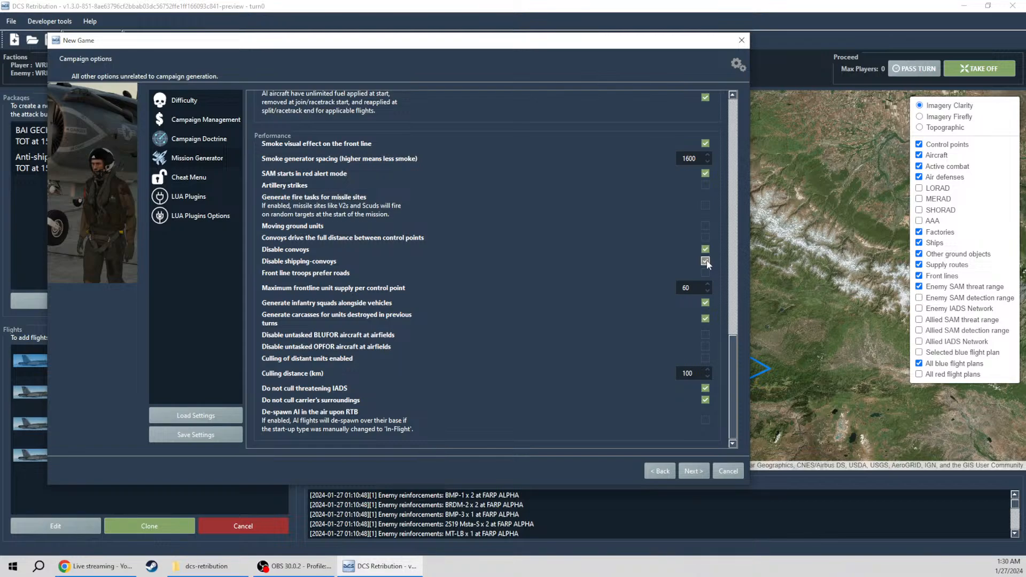
pyautogui.click(706, 261)
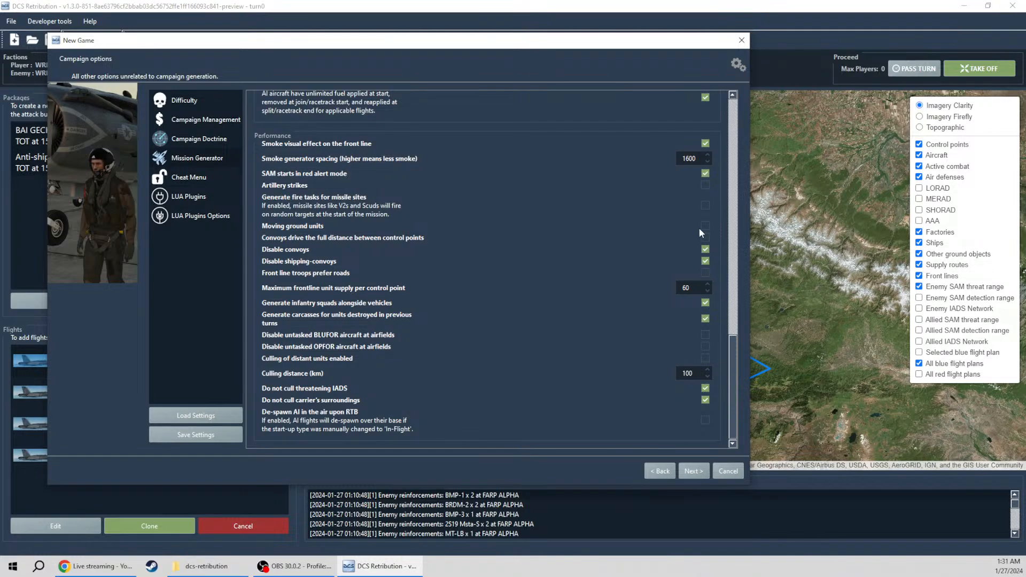
pyautogui.click(705, 273)
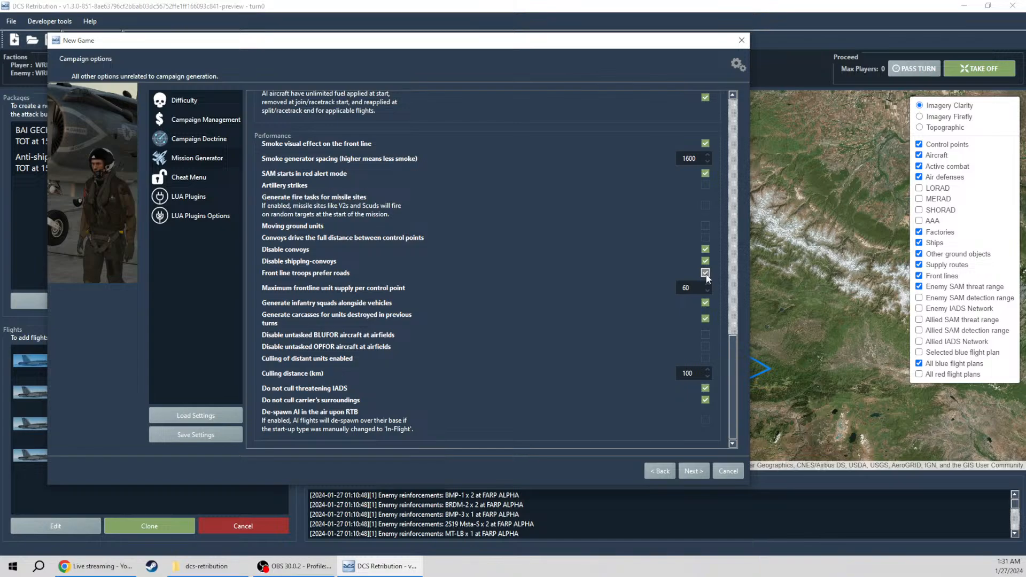
pyautogui.click(705, 273)
pyautogui.write('7')
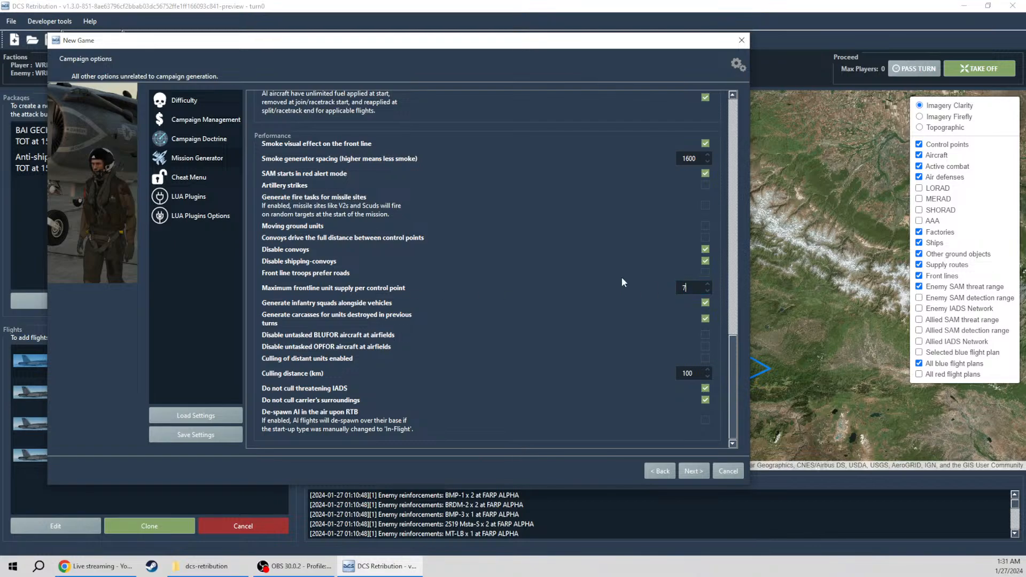
# Step: Turn off carcass generation for destroyed units
pyautogui.click(692, 470)
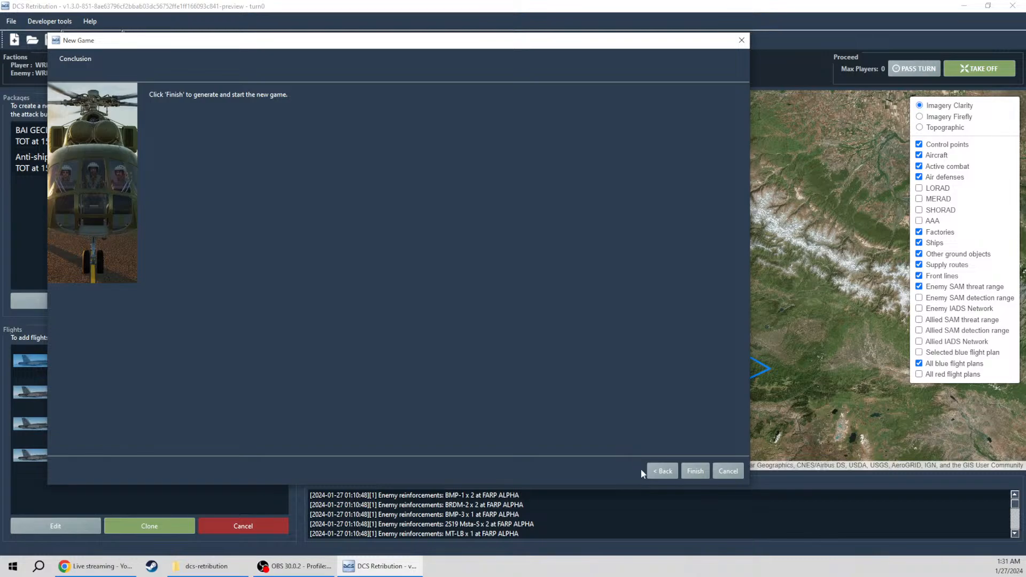
pyautogui.click(661, 470)
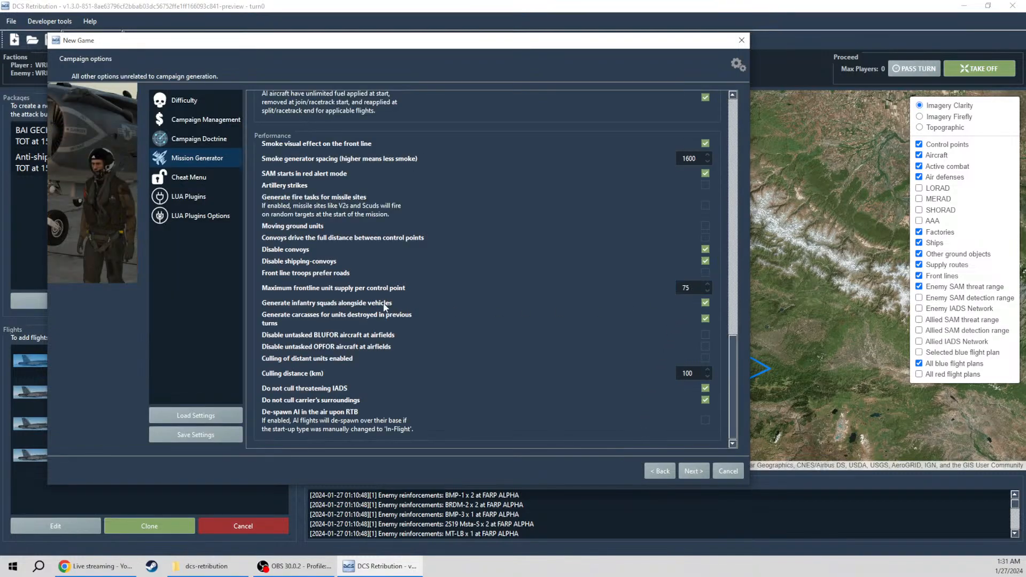
pyautogui.moveTo(702, 317)
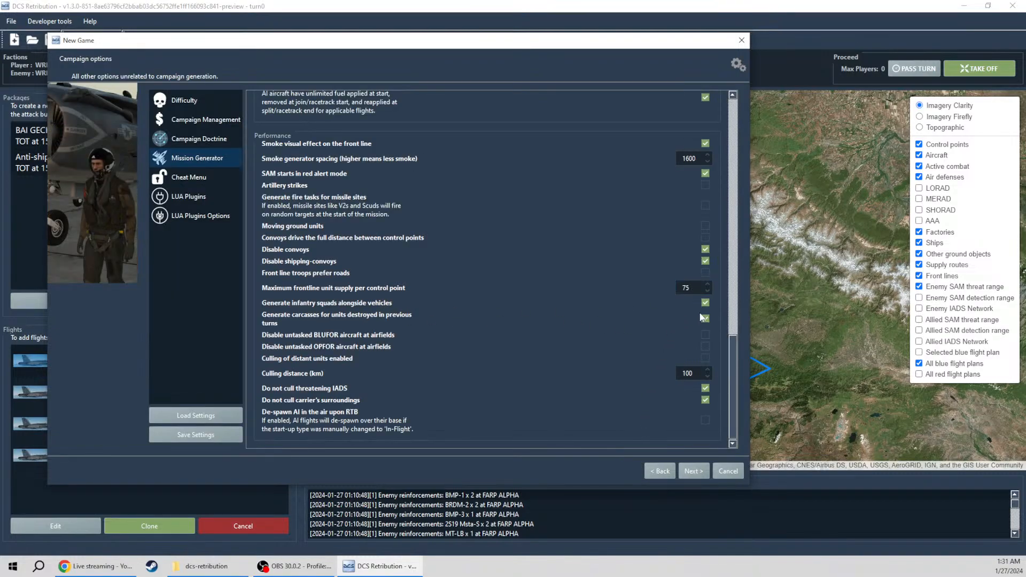
pyautogui.click(705, 318)
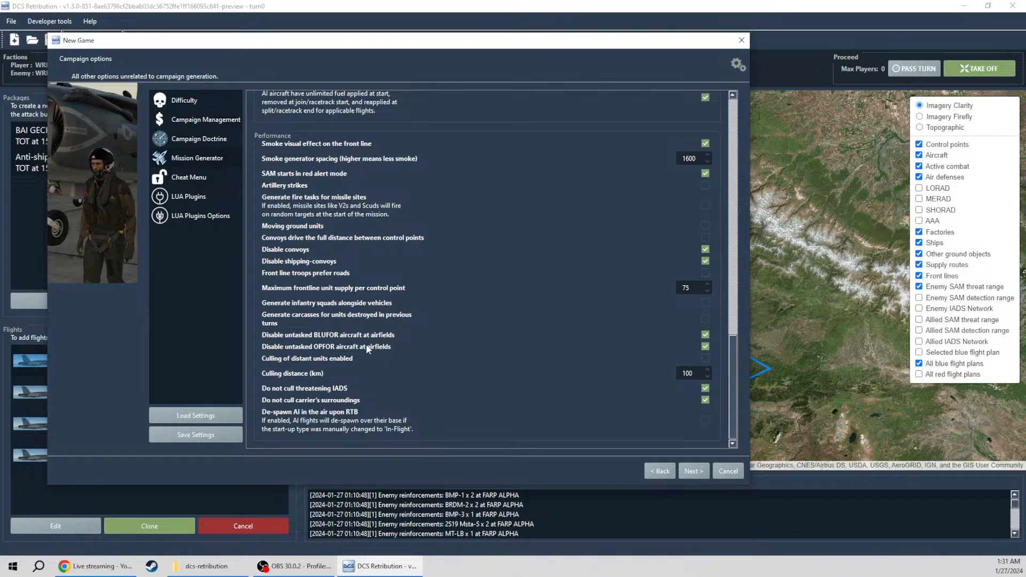
pyautogui.moveTo(370, 342)
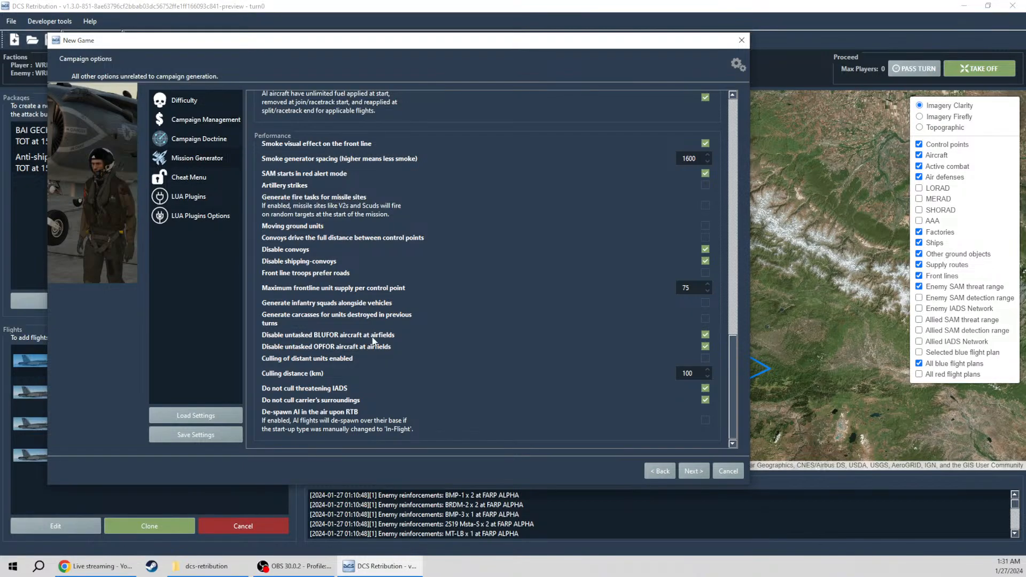
# Step: Enable distant-unit culling at 25 km and switch on RTB AI de-spawning
pyautogui.click(705, 358)
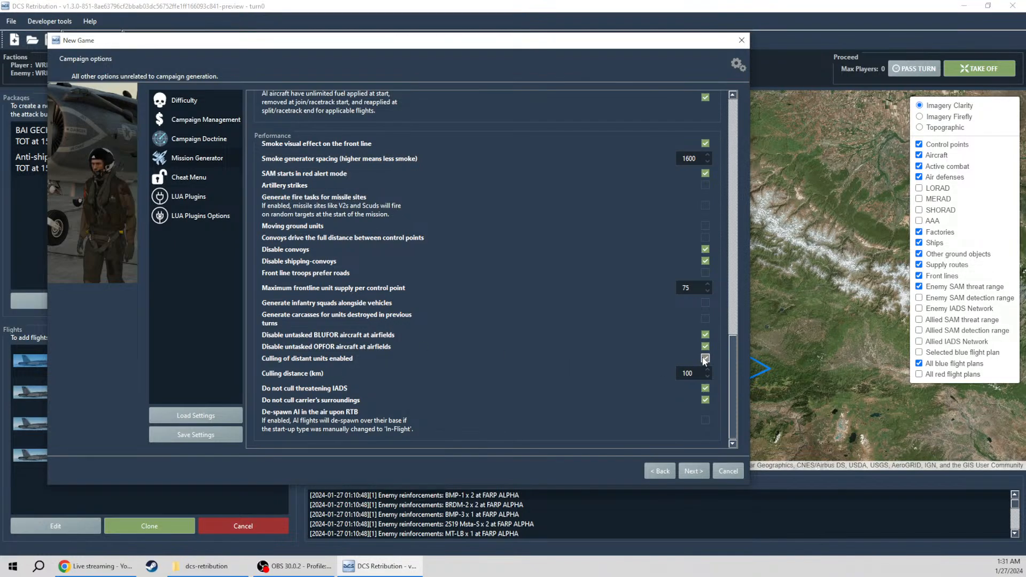
pyautogui.click(705, 358)
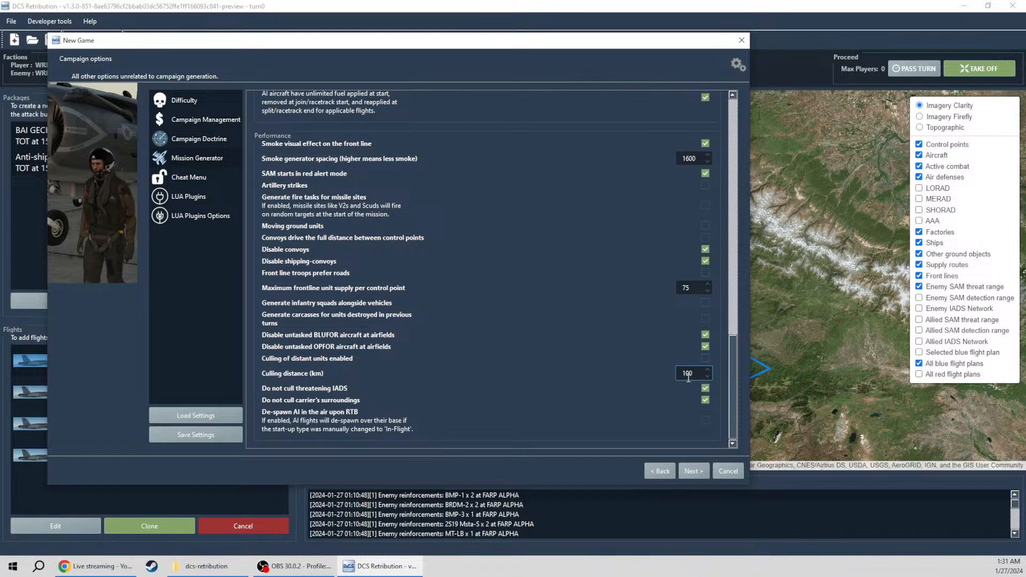
pyautogui.click(687, 373)
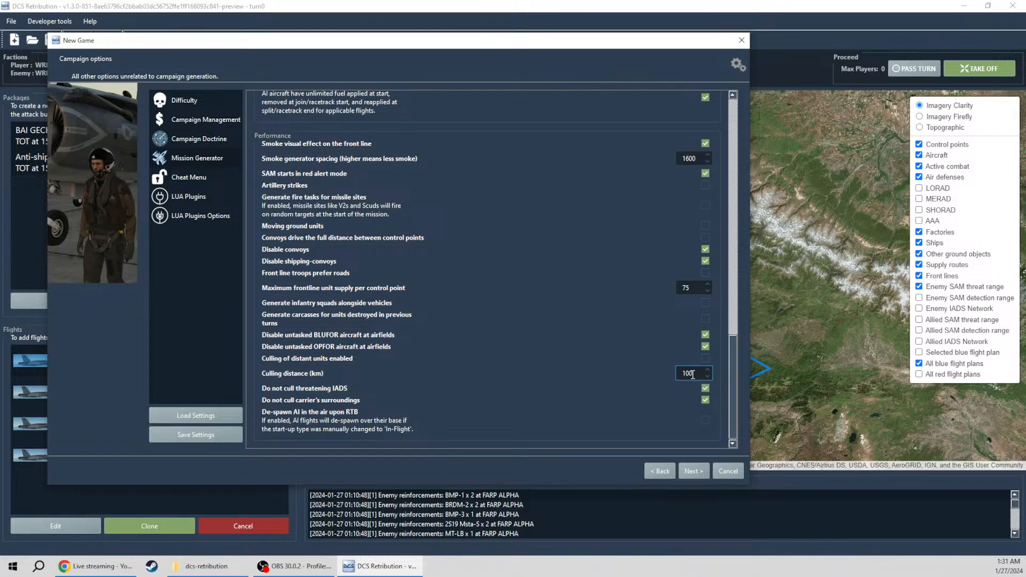
pyautogui.click(705, 358)
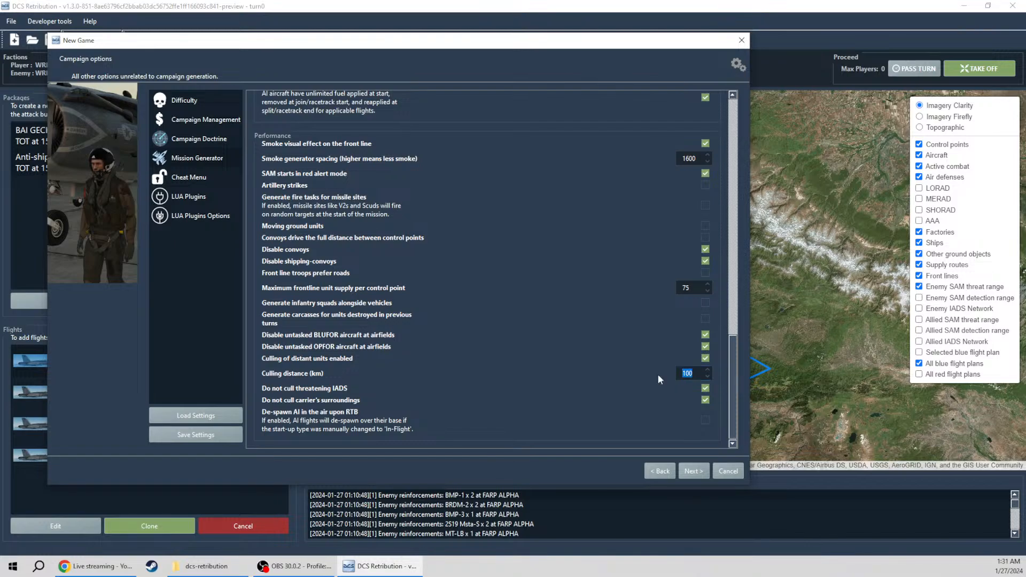
pyautogui.write('5')
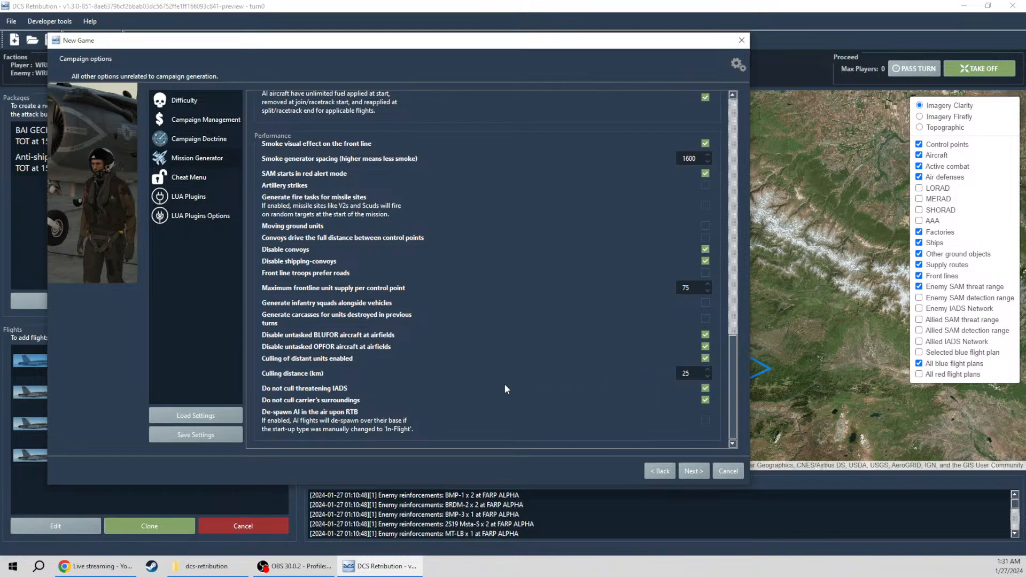
pyautogui.moveTo(326, 424)
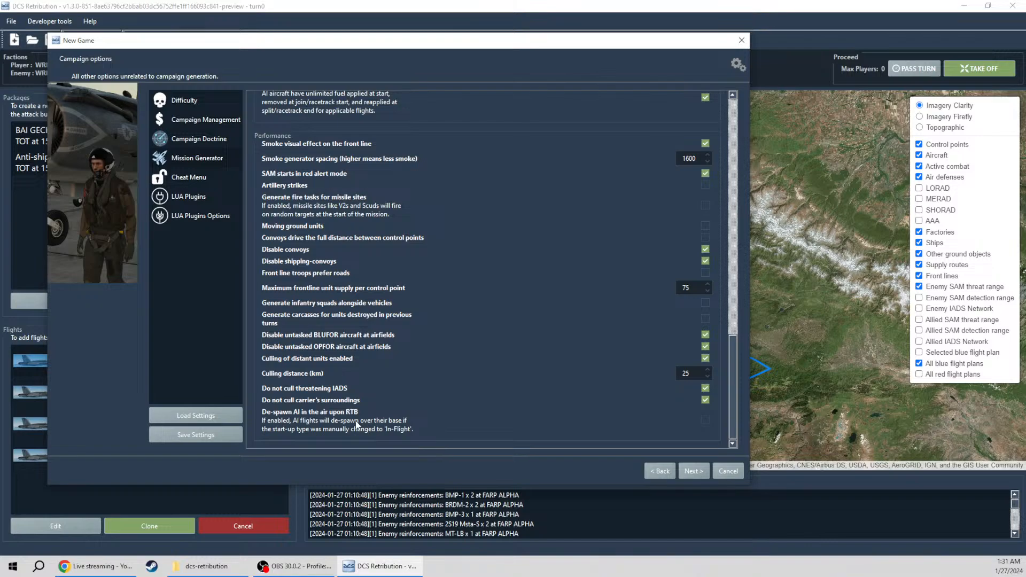
pyautogui.click(705, 420)
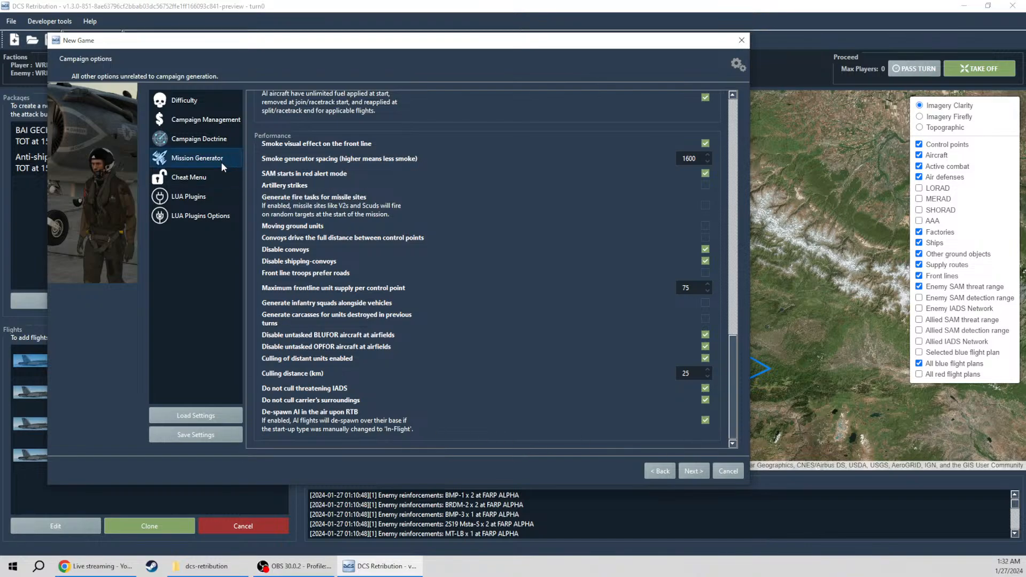
# Step: In LUA Plugins, toggle the Skynet IADS plugin off and back on
pyautogui.click(189, 177)
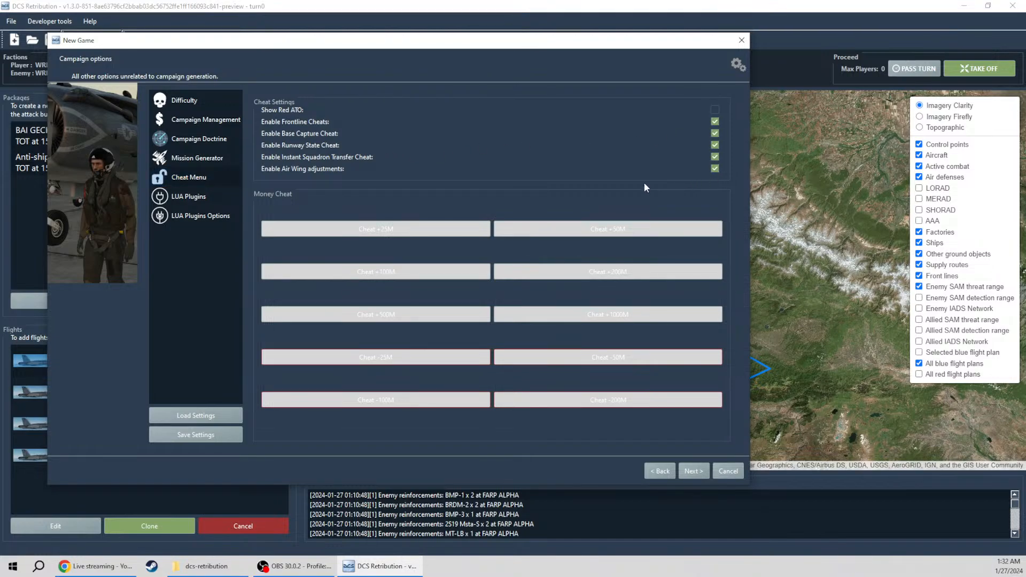
pyautogui.click(189, 196)
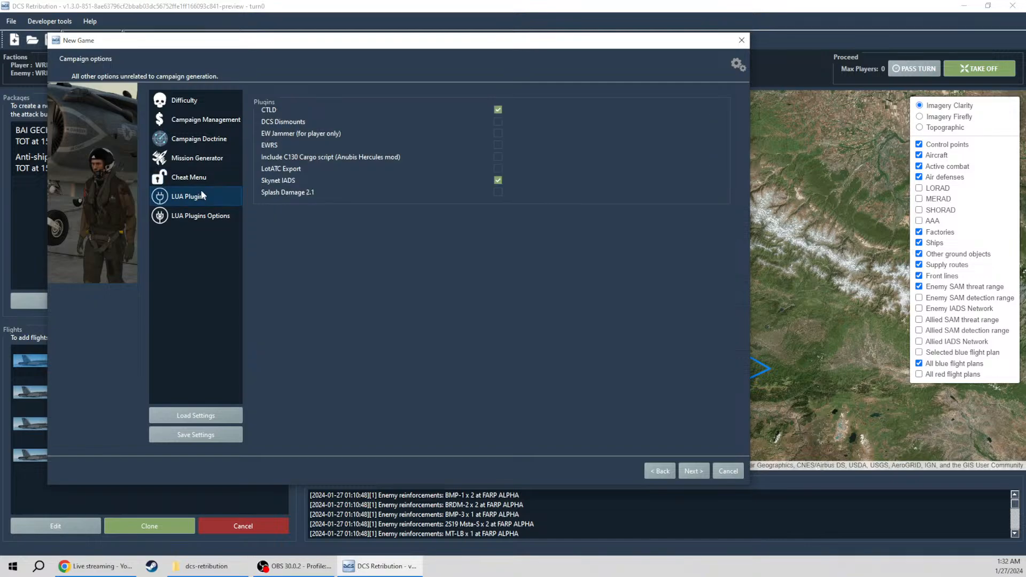
pyautogui.moveTo(513, 183)
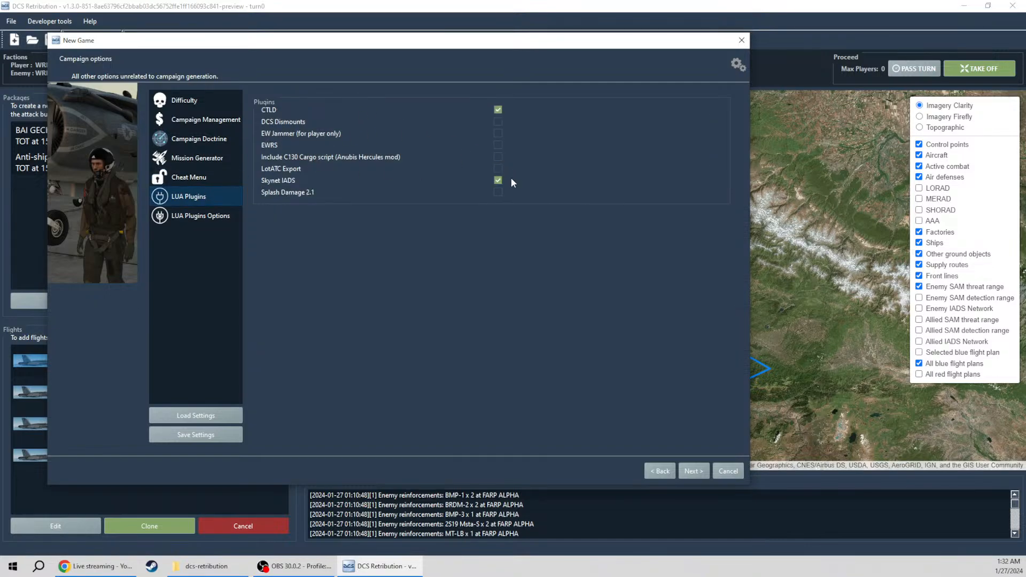
pyautogui.click(498, 180)
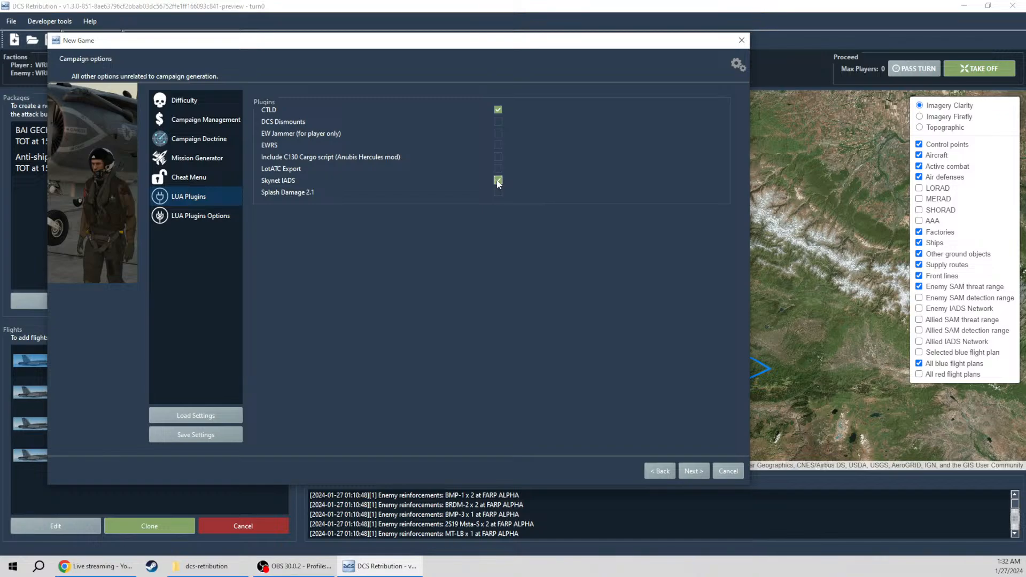
pyautogui.click(498, 180)
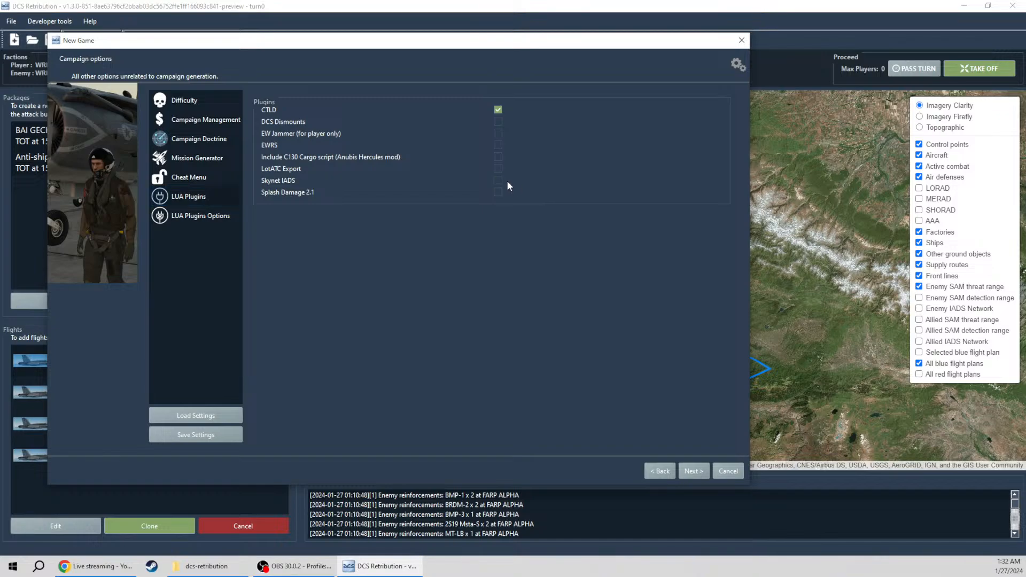
pyautogui.click(497, 180)
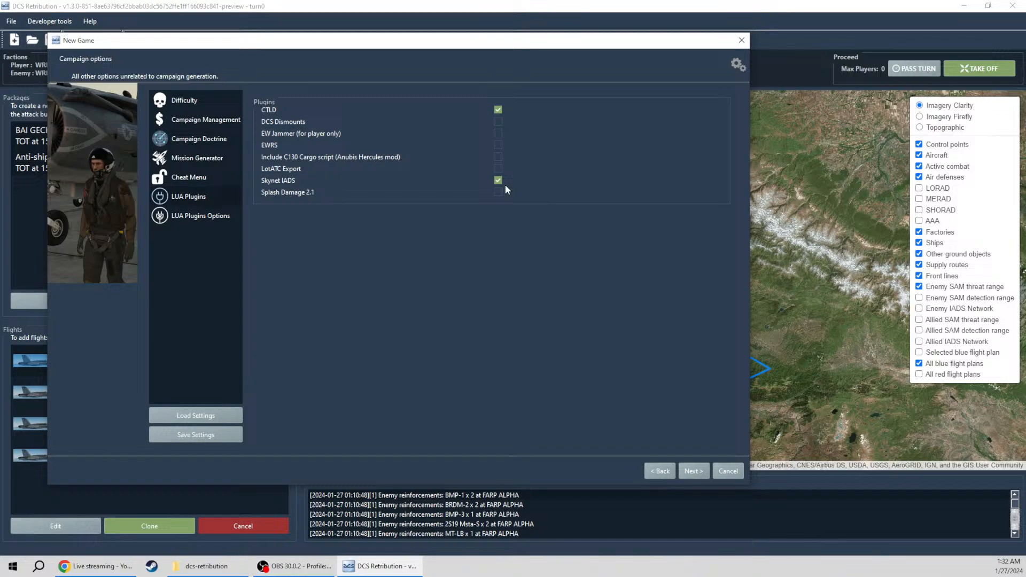
# Step: Tick the Splash Damage 2.1 plugin checkbox
pyautogui.click(498, 192)
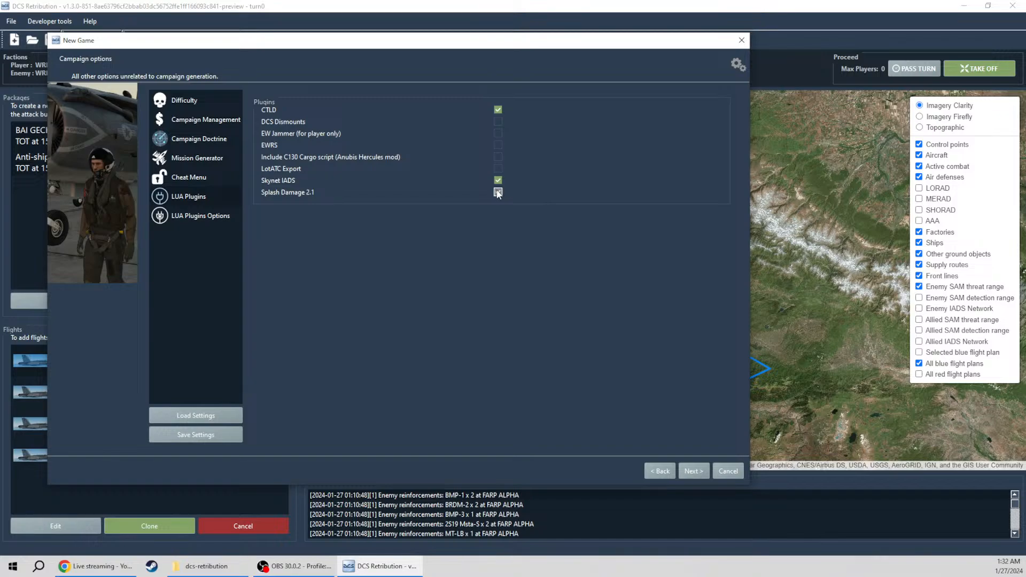
pyautogui.click(498, 192)
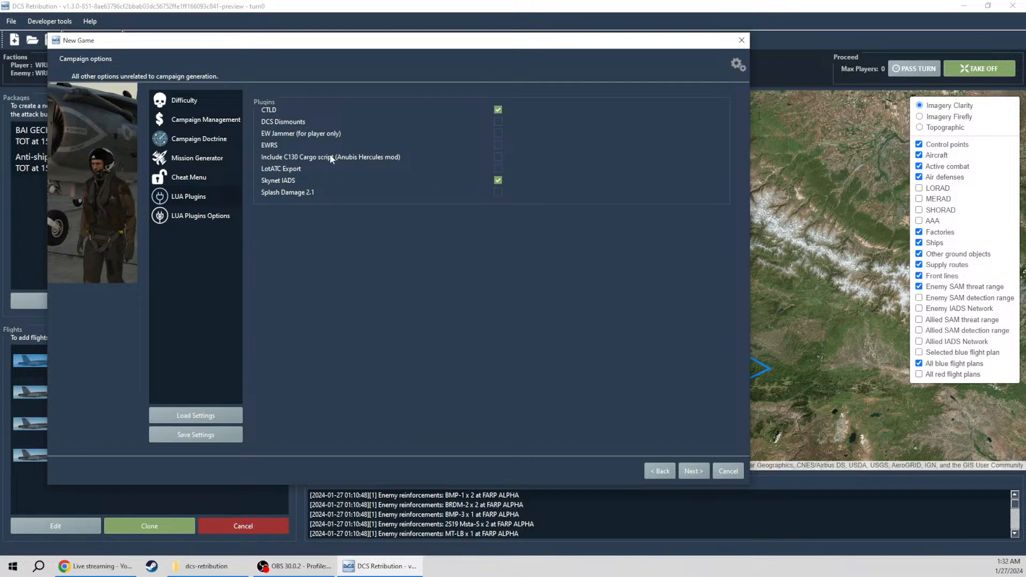
pyautogui.moveTo(307, 137)
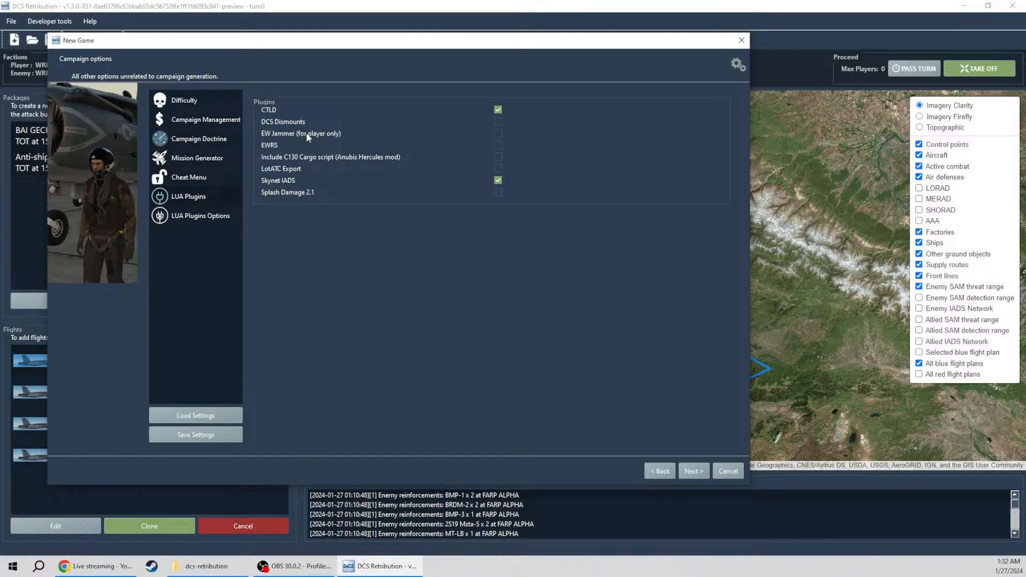
pyautogui.moveTo(368, 148)
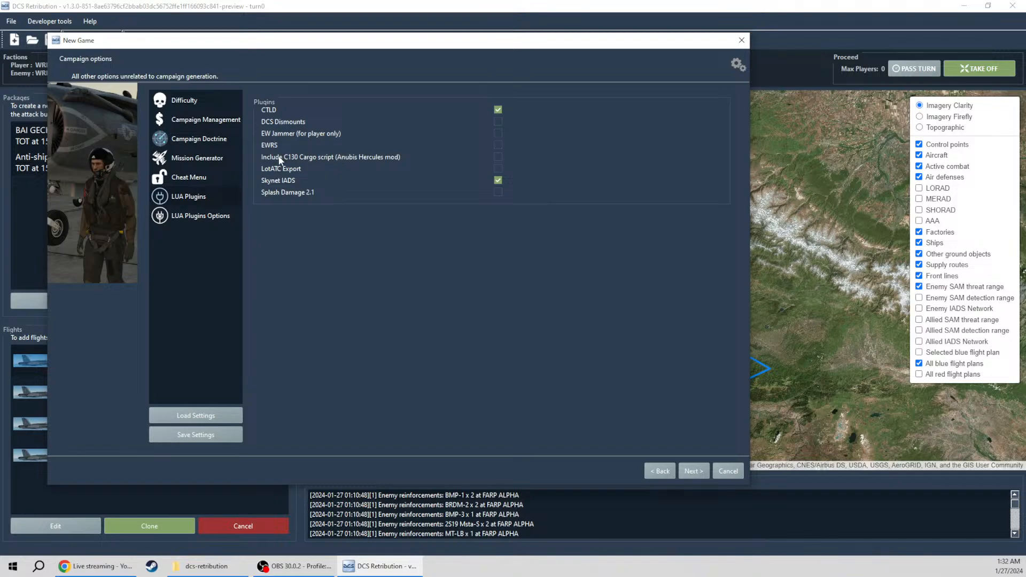
pyautogui.click(498, 191)
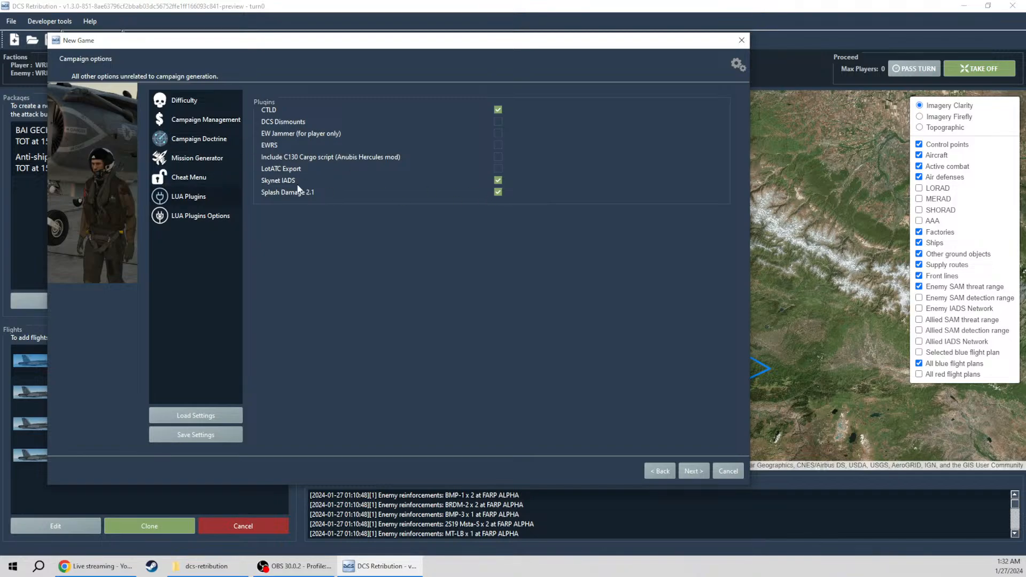
# Step: In LUA Plugins Options, tick Splash Damage wave explosions, damage model, cluster effects and anti-radiation radar damage
pyautogui.click(200, 216)
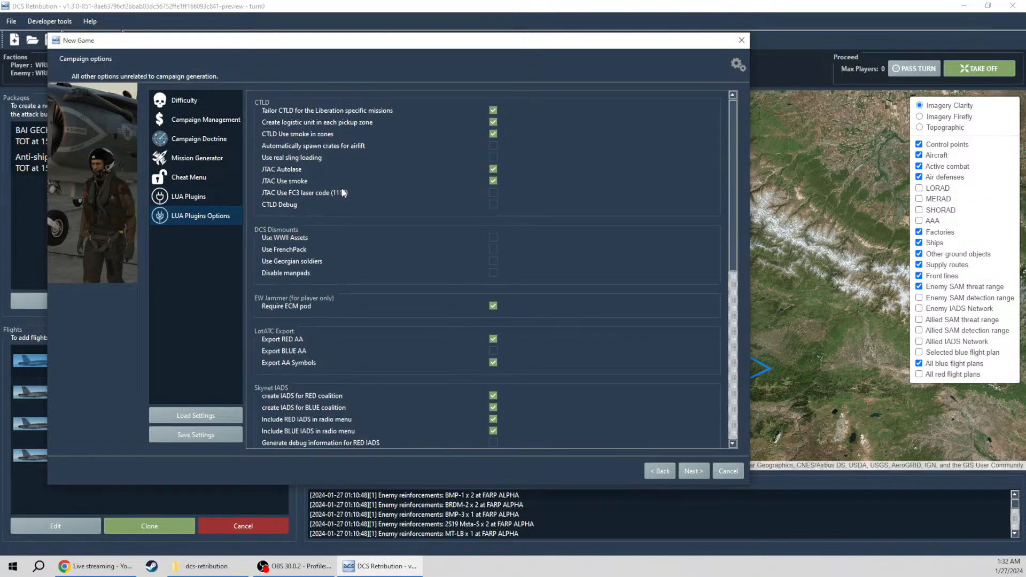
pyautogui.moveTo(338, 189)
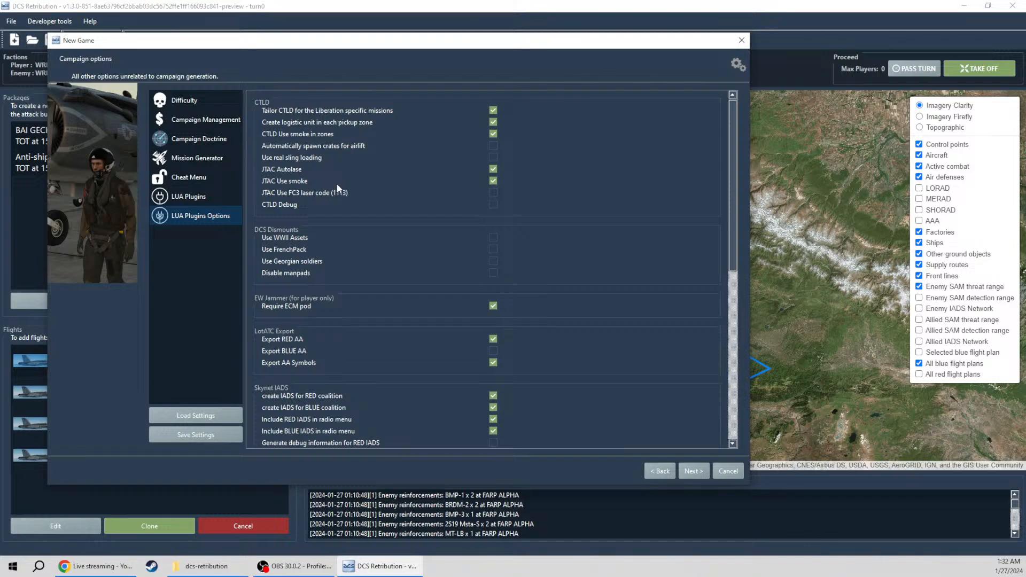
pyautogui.scroll(-3)
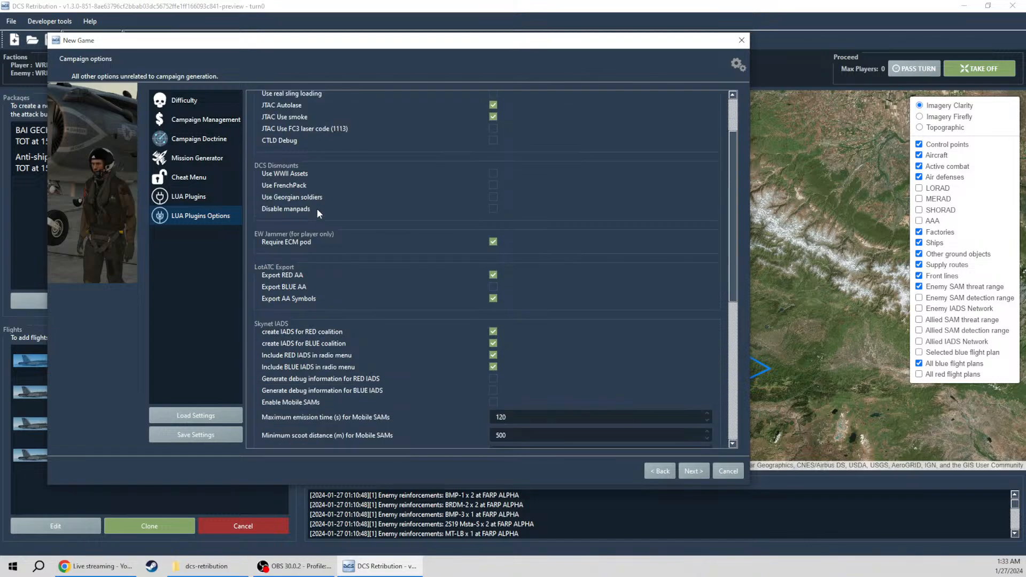
pyautogui.scroll(-3)
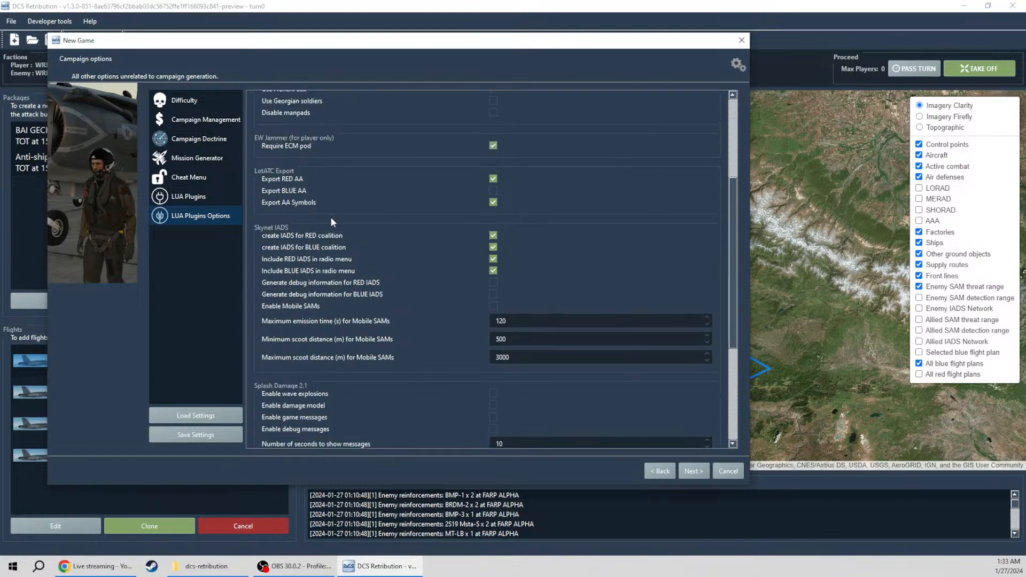
pyautogui.scroll(-3)
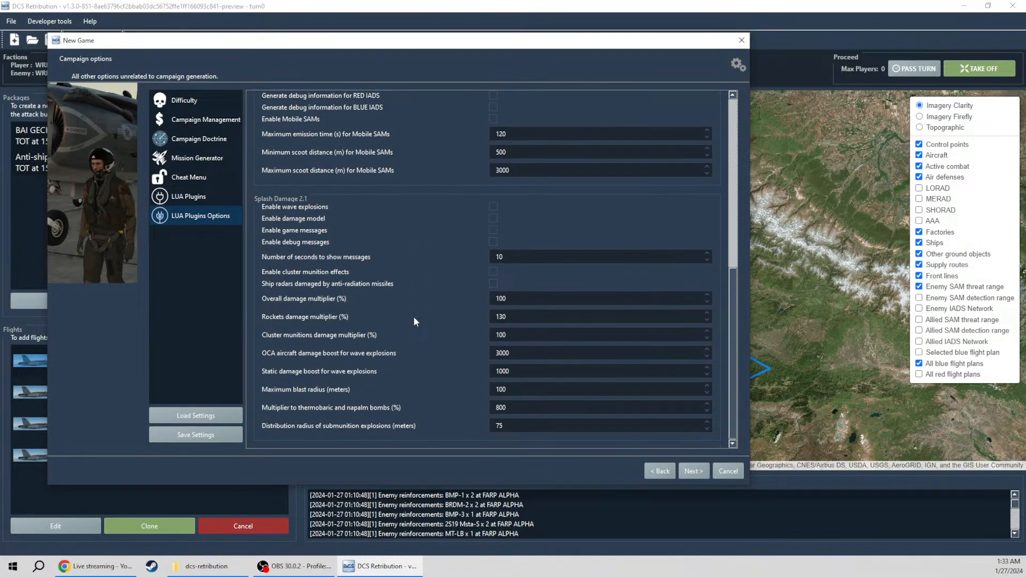
pyautogui.click(492, 207)
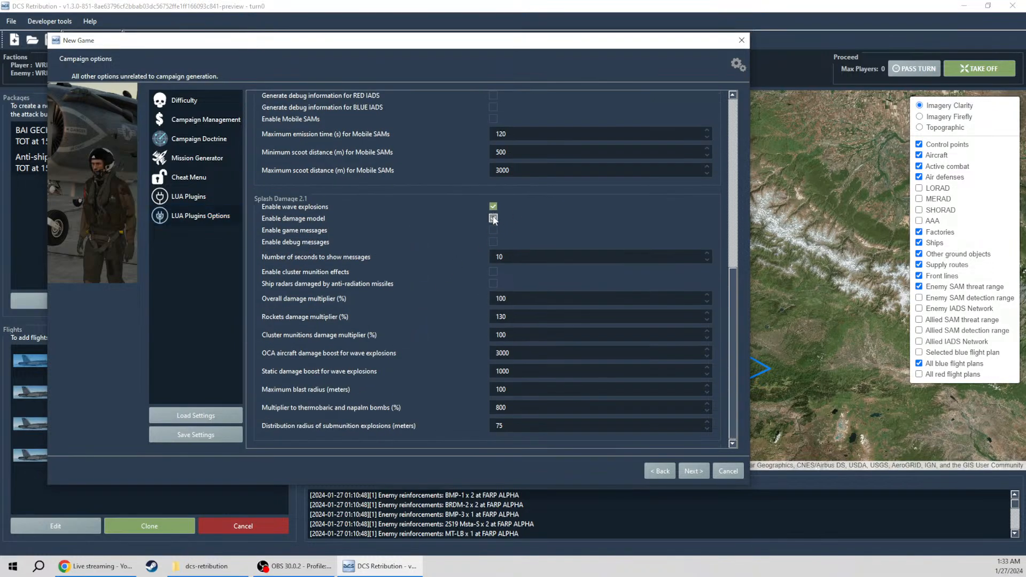
pyautogui.click(492, 218)
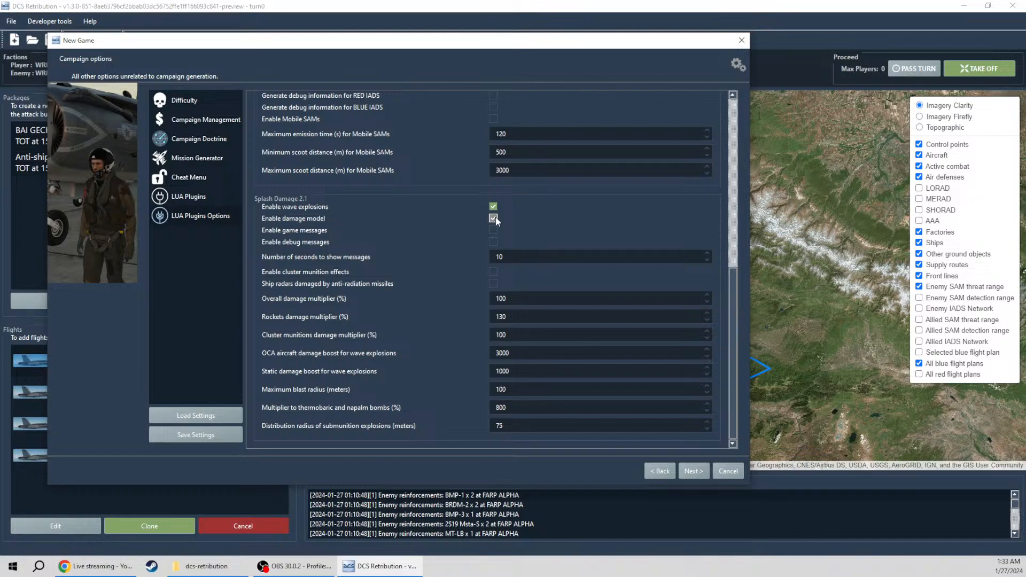
pyautogui.click(492, 218)
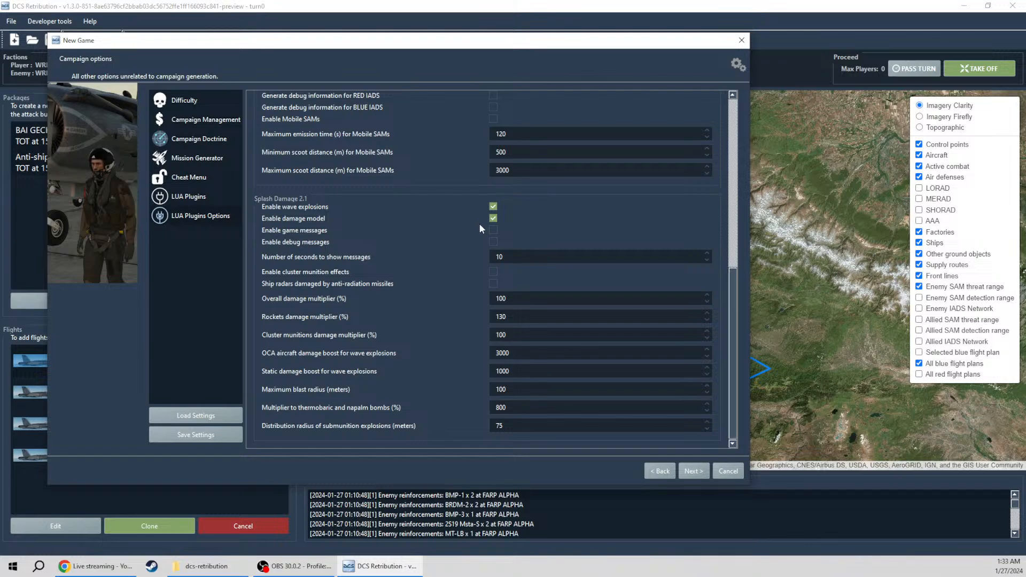
pyautogui.click(492, 272)
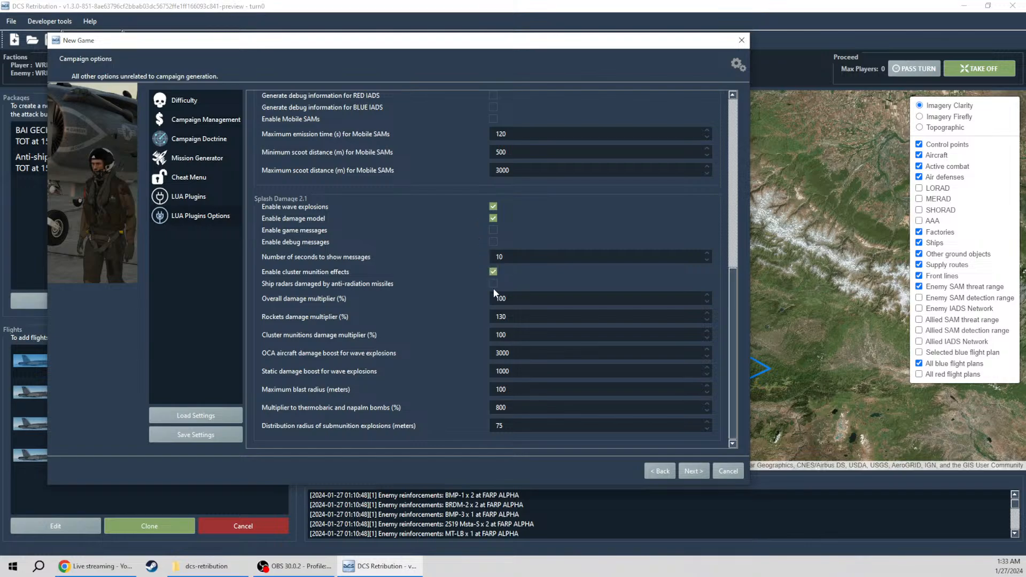
pyautogui.click(492, 283)
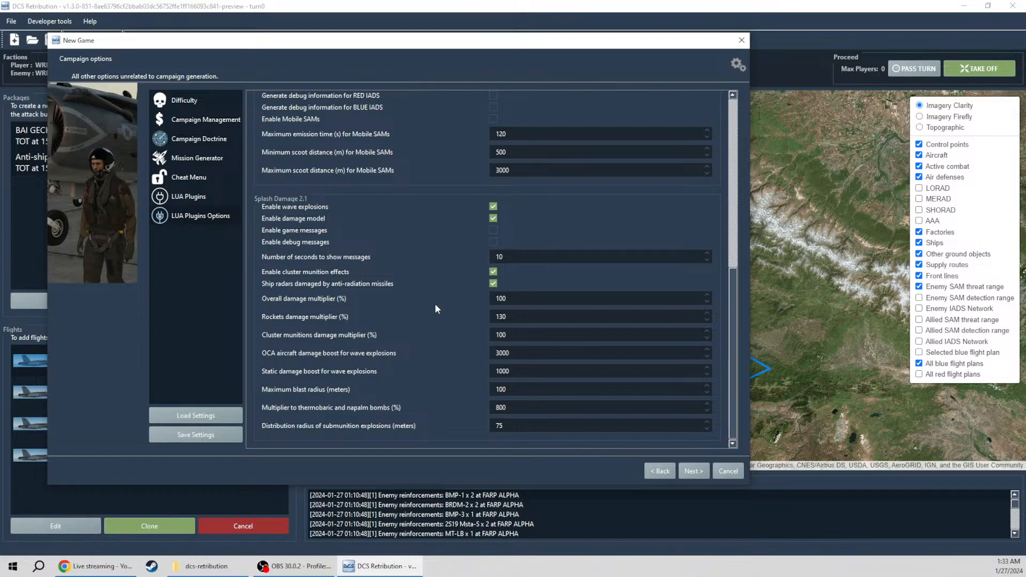
pyautogui.click(578, 298)
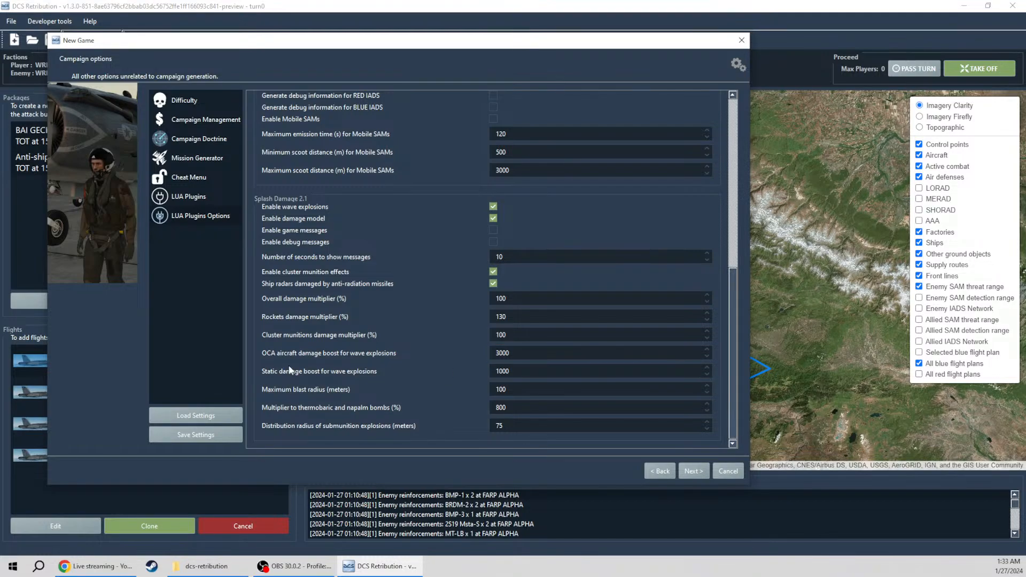
pyautogui.click(185, 100)
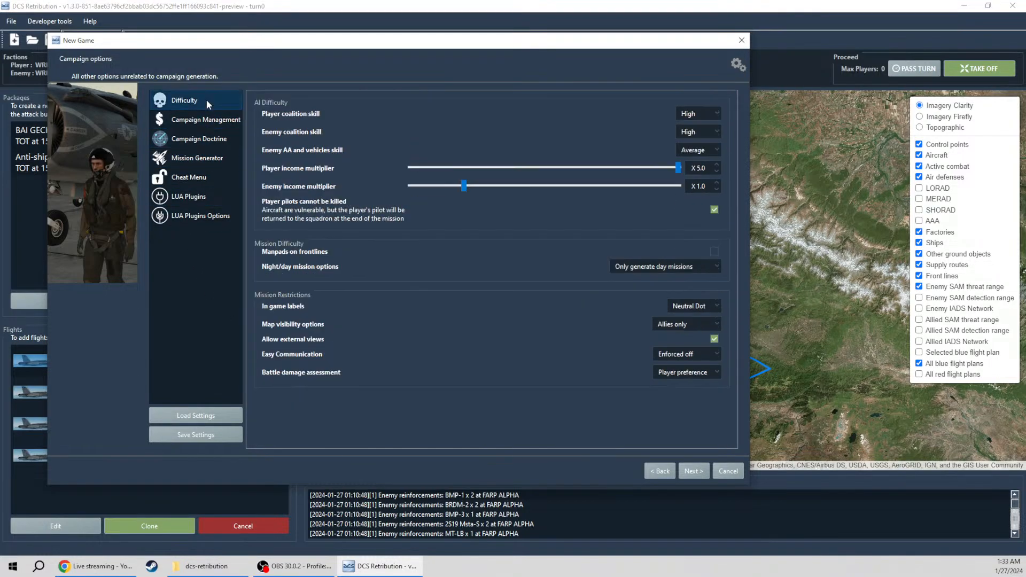
# Step: Save the campaign settings as 'testtest' and advance to the wizard's conclusion page
pyautogui.click(195, 434)
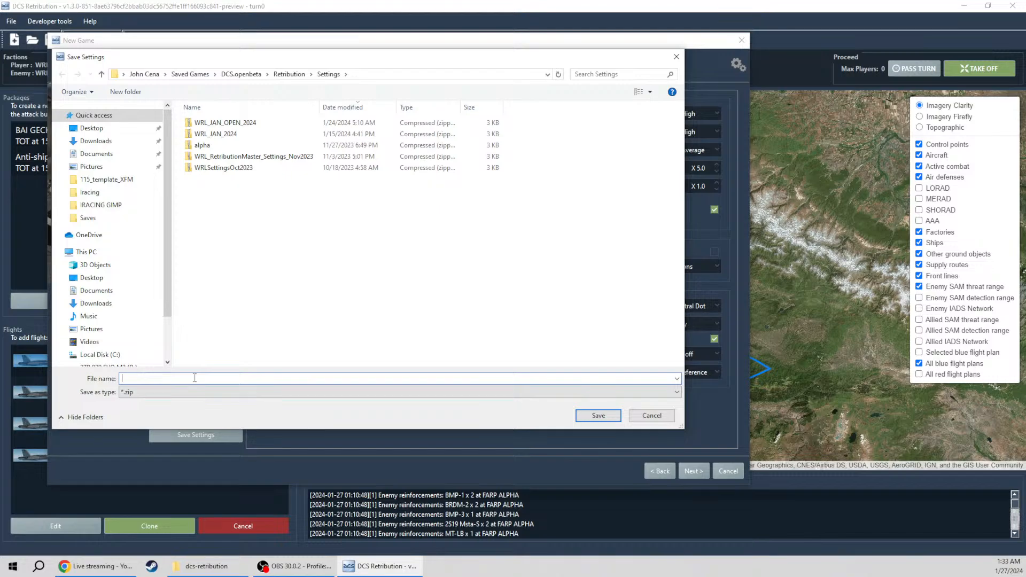
pyautogui.write('testtest')
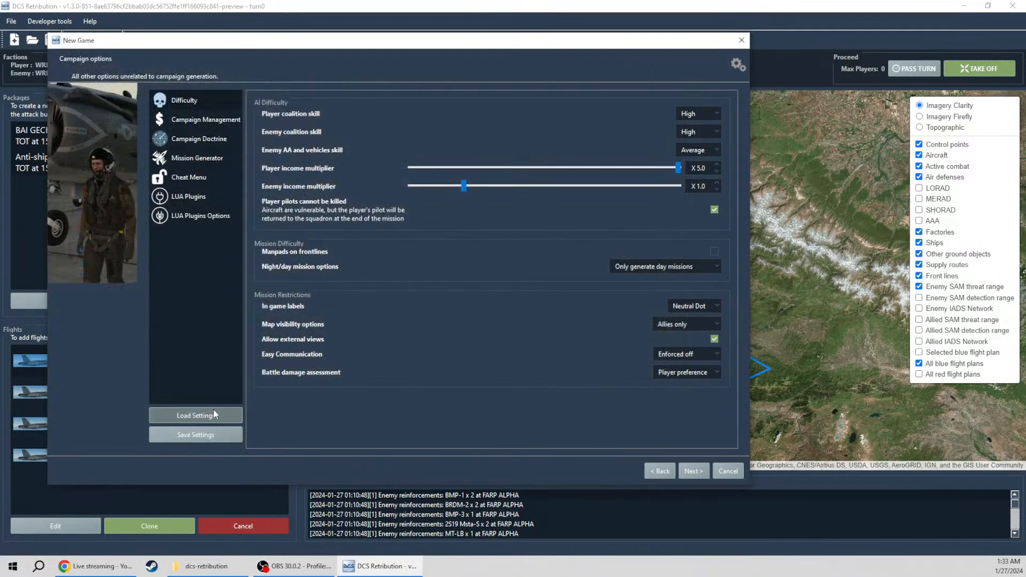
pyautogui.click(195, 414)
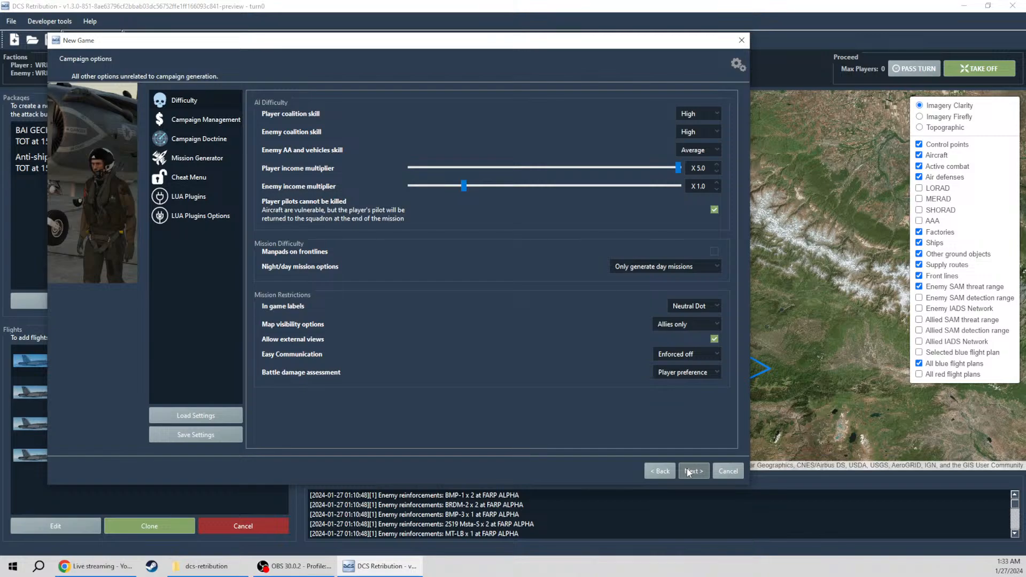
pyautogui.click(693, 471)
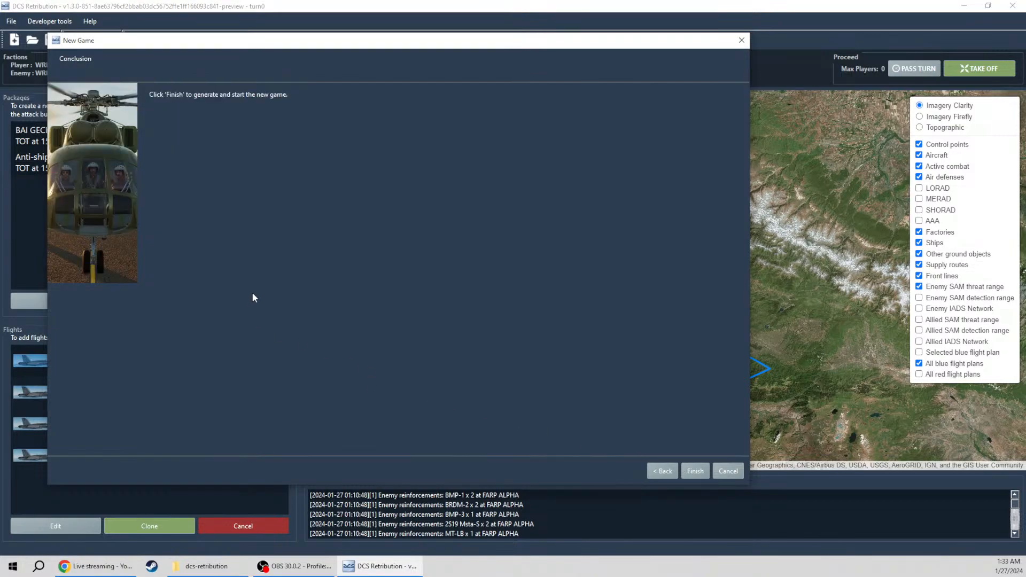
pyautogui.moveTo(255, 286)
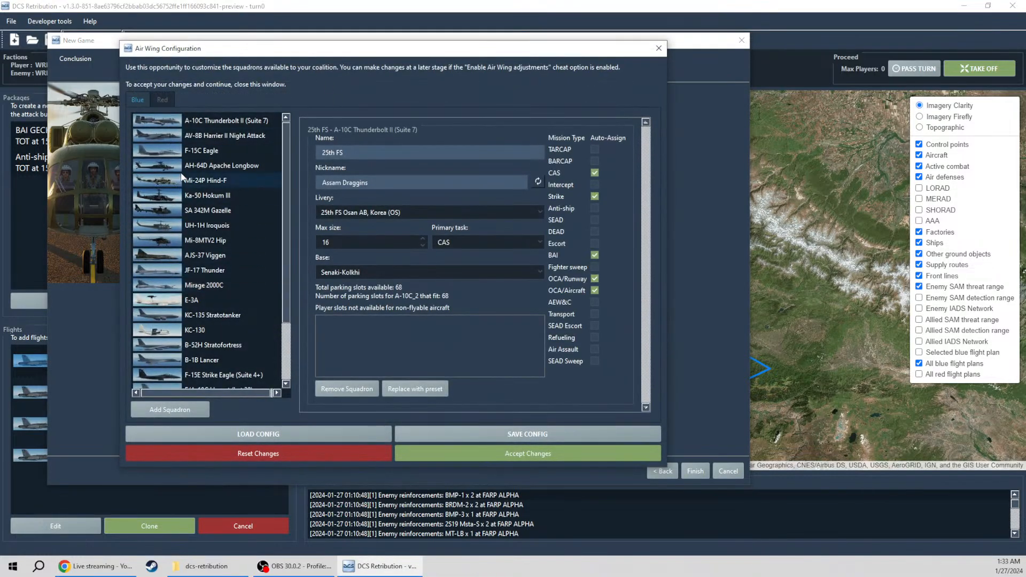
# Step: Review the Apache, Huey and F-15C squadrons and set the Ka-50 max size to 12
pyautogui.click(222, 165)
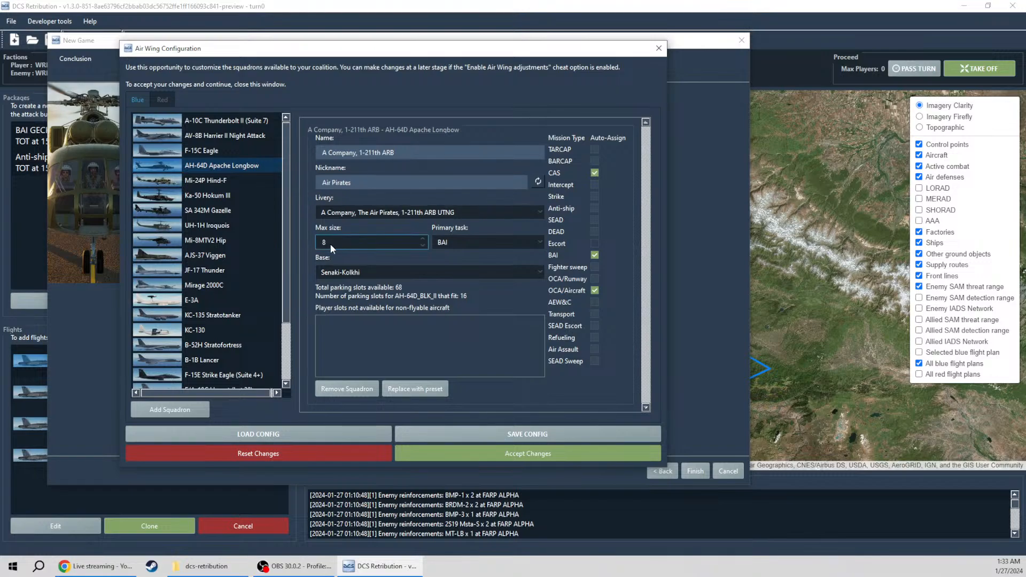
pyautogui.click(207, 224)
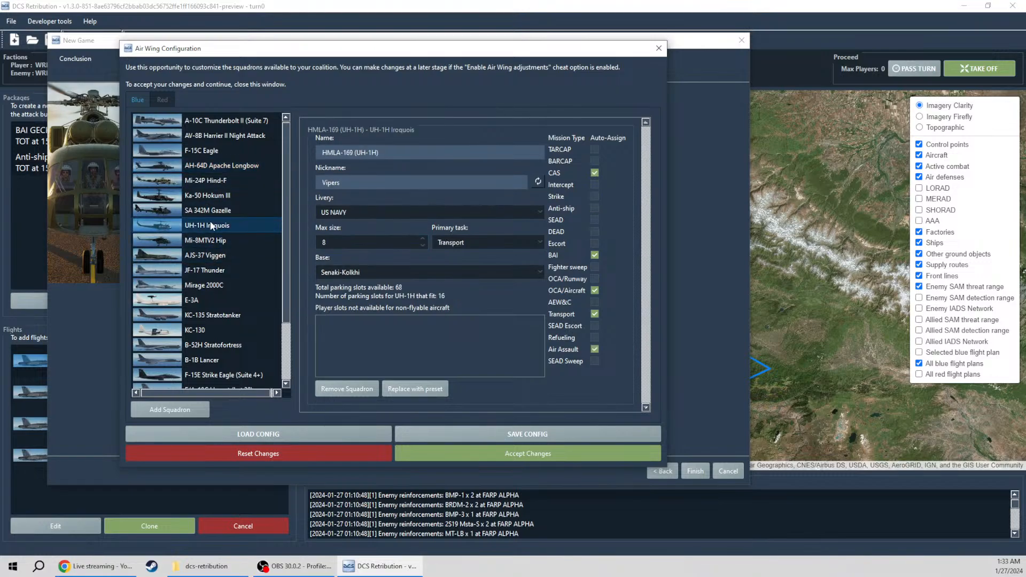
pyautogui.click(202, 150)
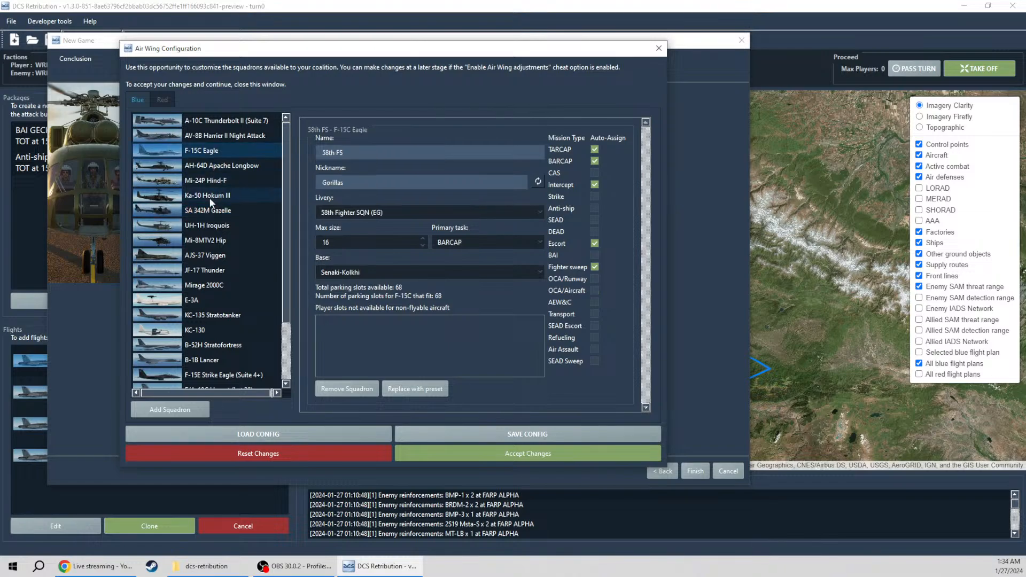
pyautogui.click(208, 195)
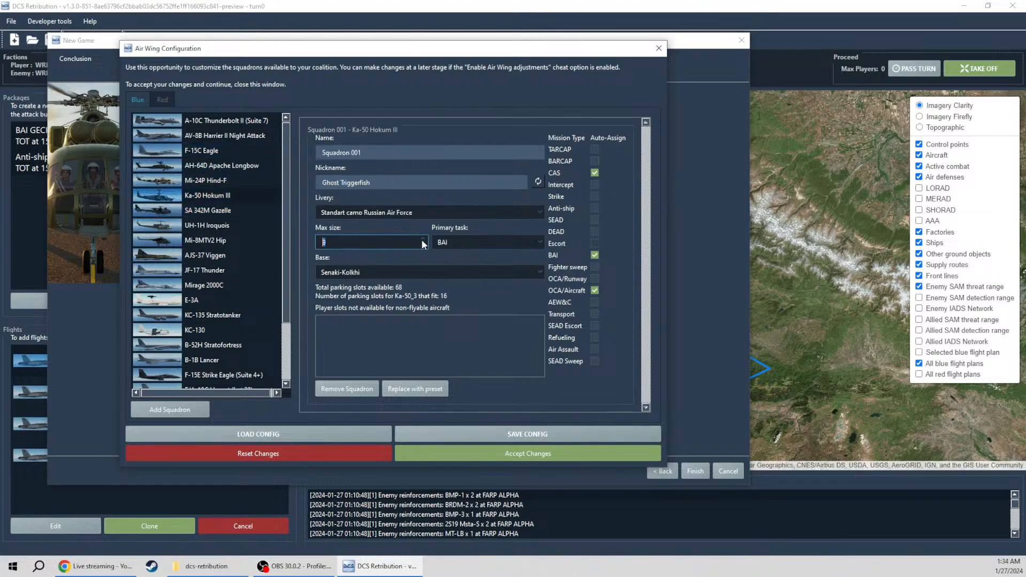
pyautogui.click(207, 195)
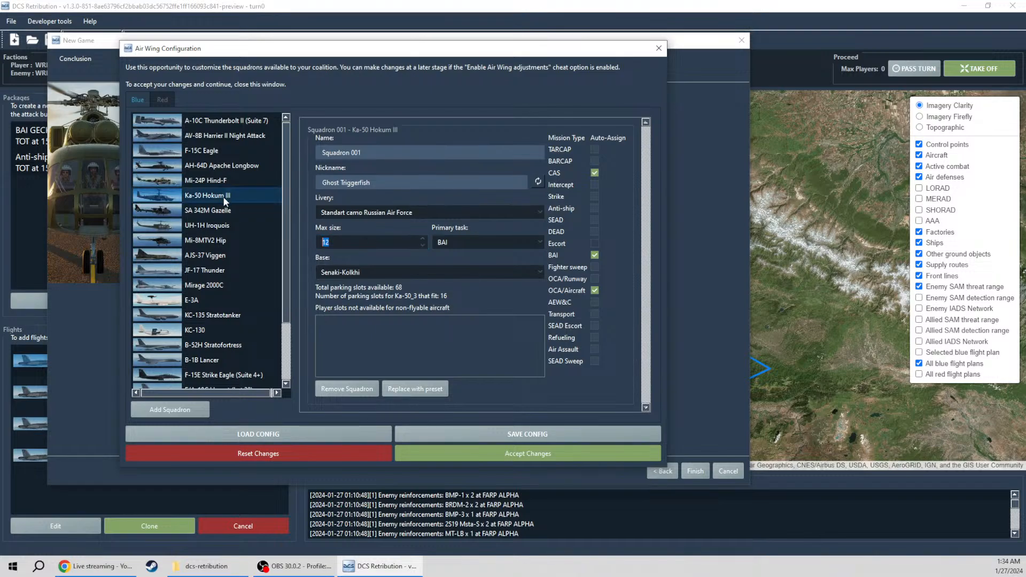
# Step: Review the B-52H, B-1B and Red air wing, then accept the changes
pyautogui.click(212, 271)
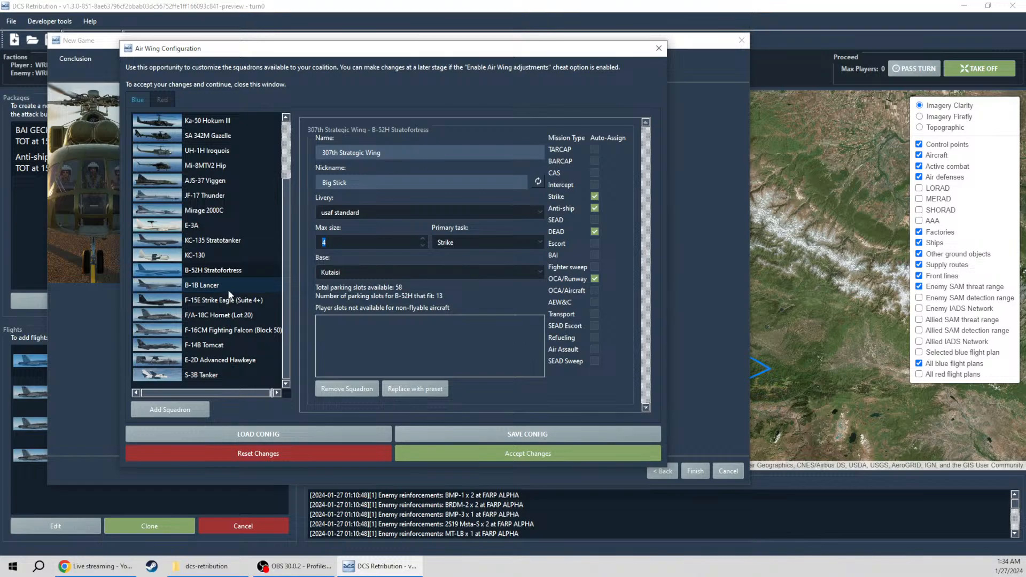
pyautogui.click(203, 284)
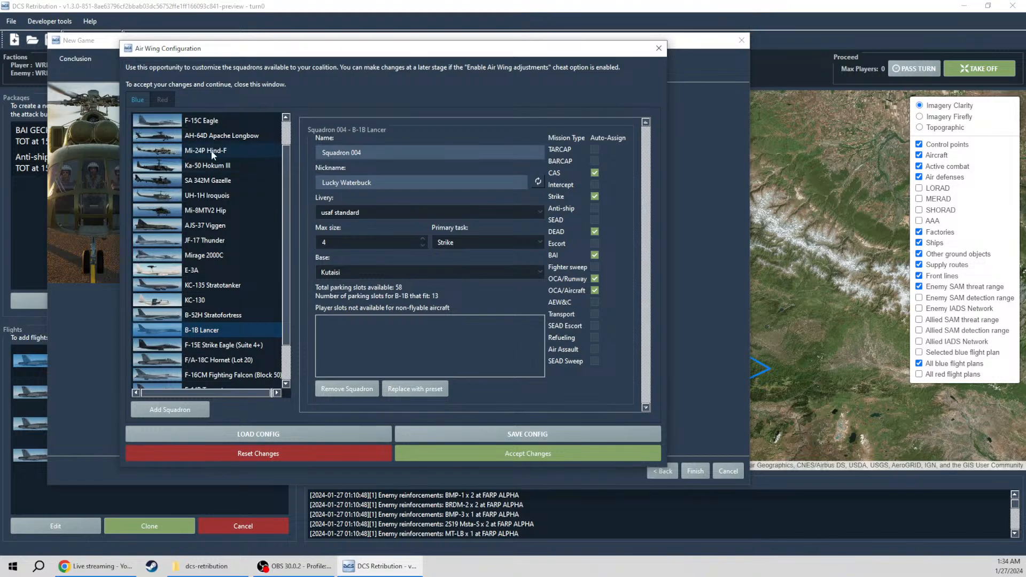
pyautogui.moveTo(458, 425)
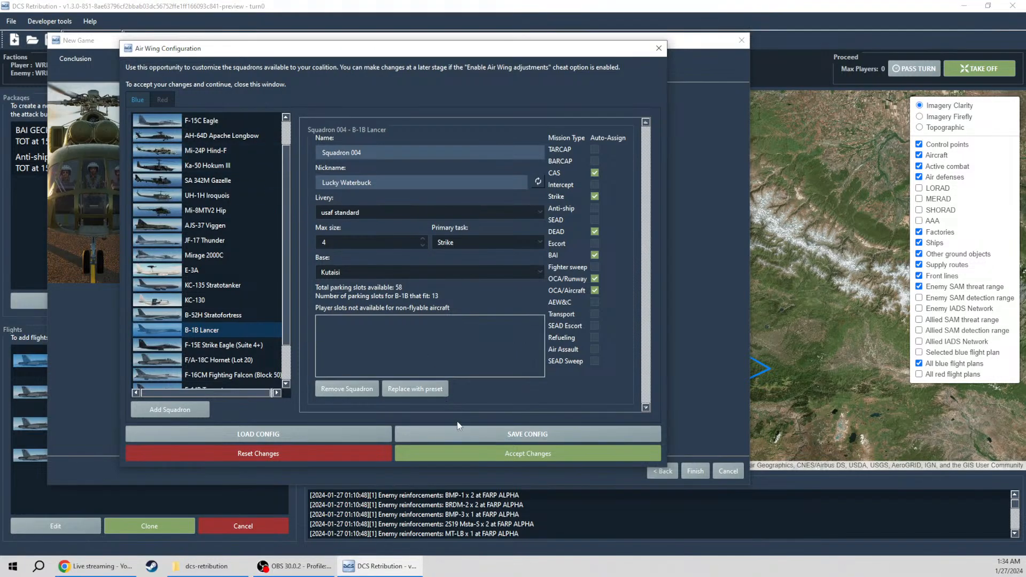
pyautogui.click(162, 99)
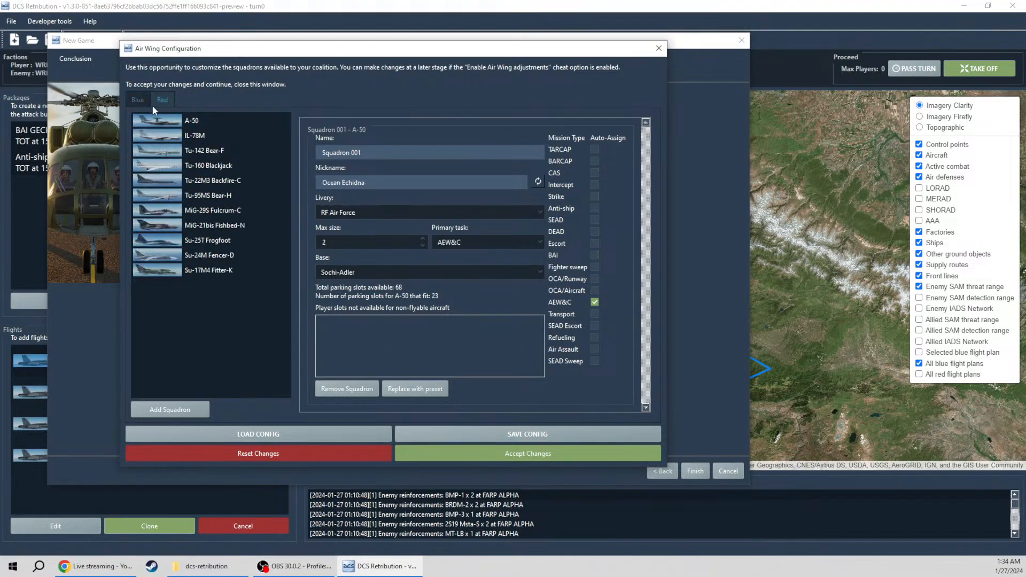
pyautogui.click(137, 99)
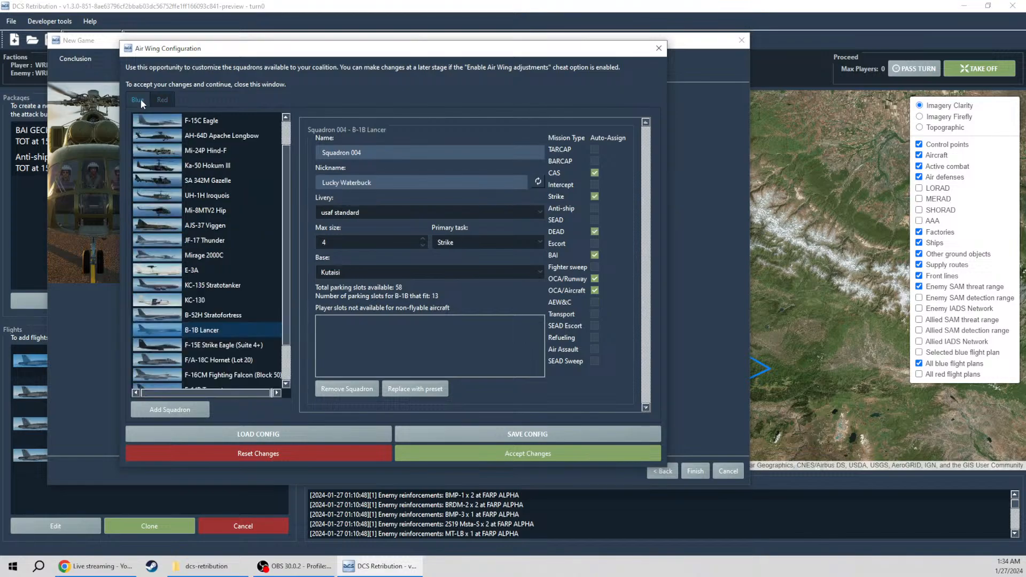
pyautogui.moveTo(200, 98)
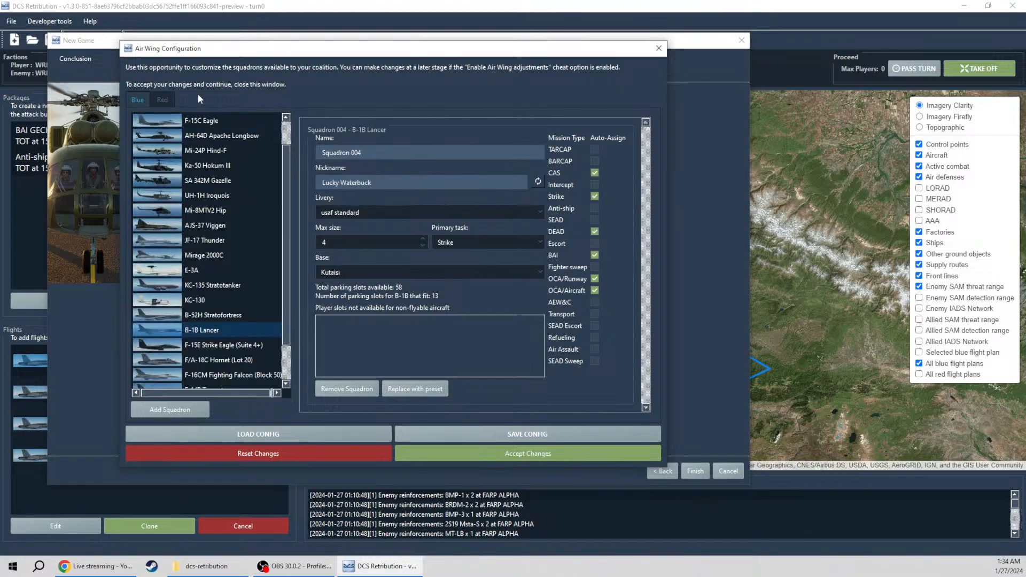
pyautogui.click(486, 242)
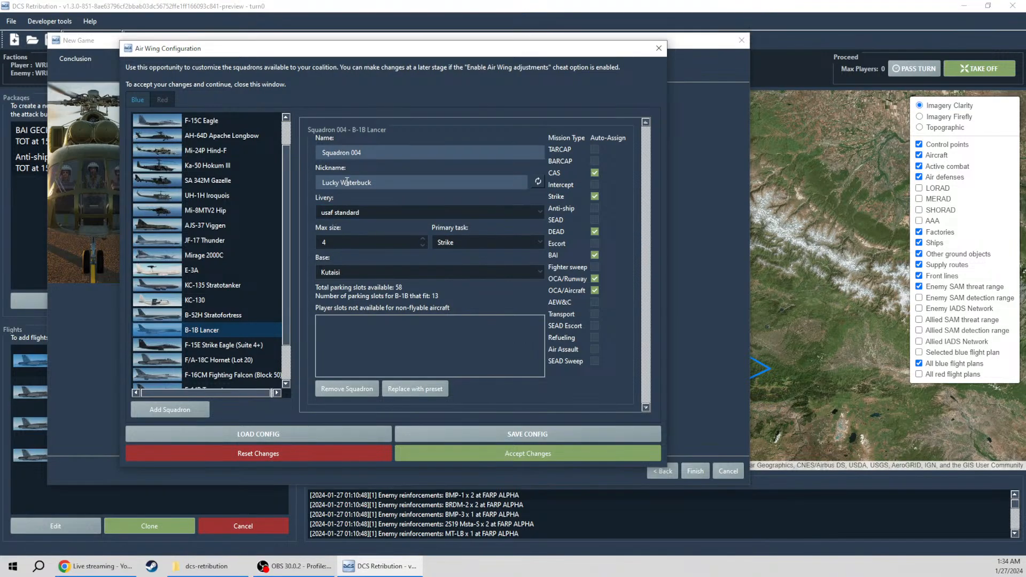
pyautogui.moveTo(564, 442)
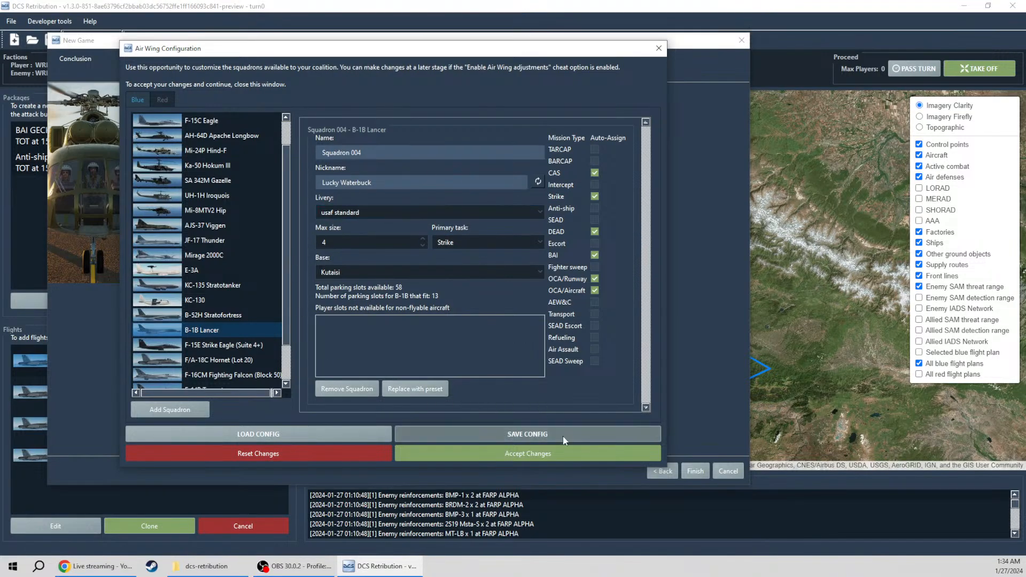
pyautogui.click(527, 453)
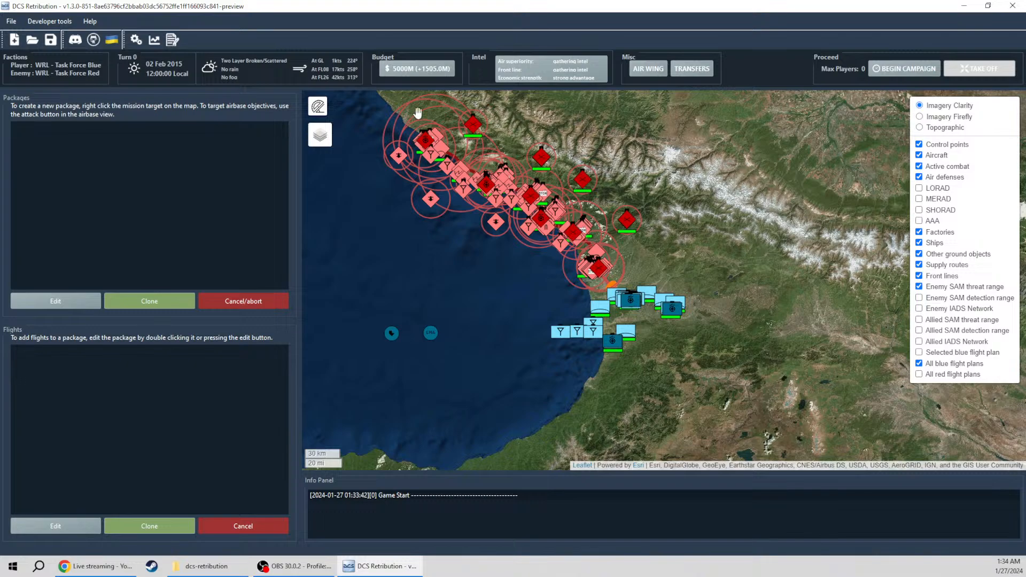
# Step: Show the culling exclusion zones map layer and pan along the coast to the frontline
pyautogui.click(317, 105)
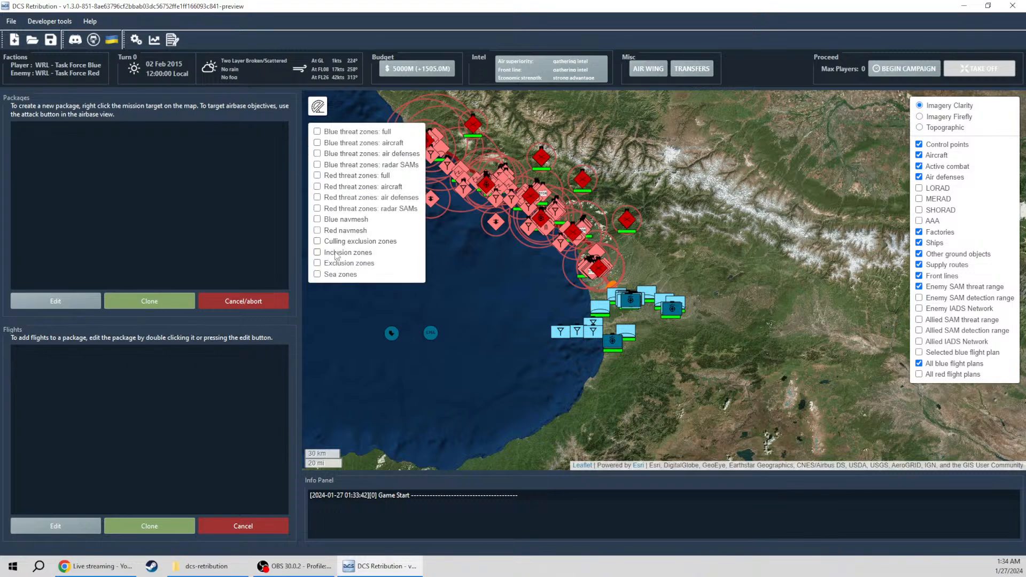
pyautogui.click(318, 105)
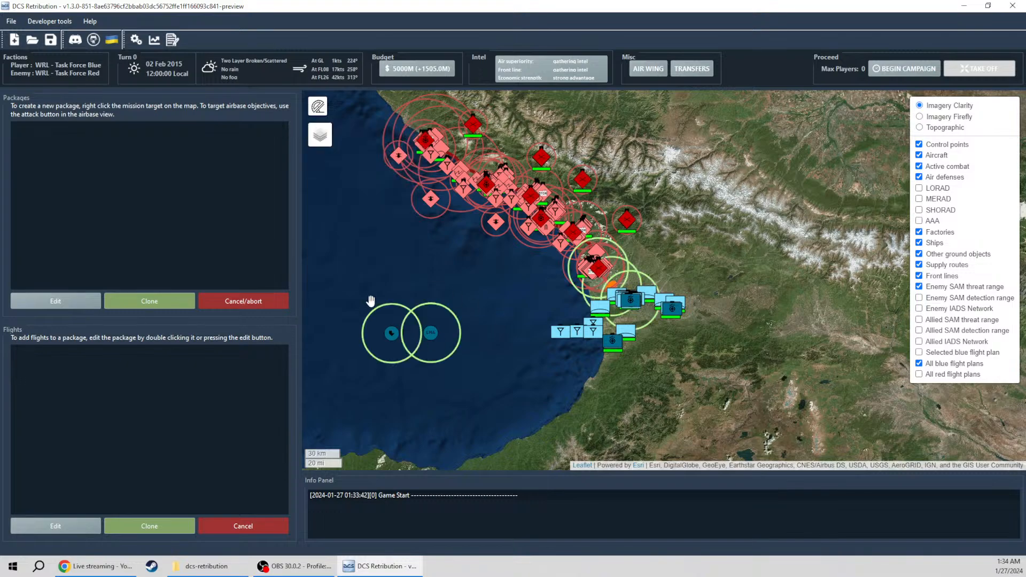
pyautogui.moveTo(638, 273)
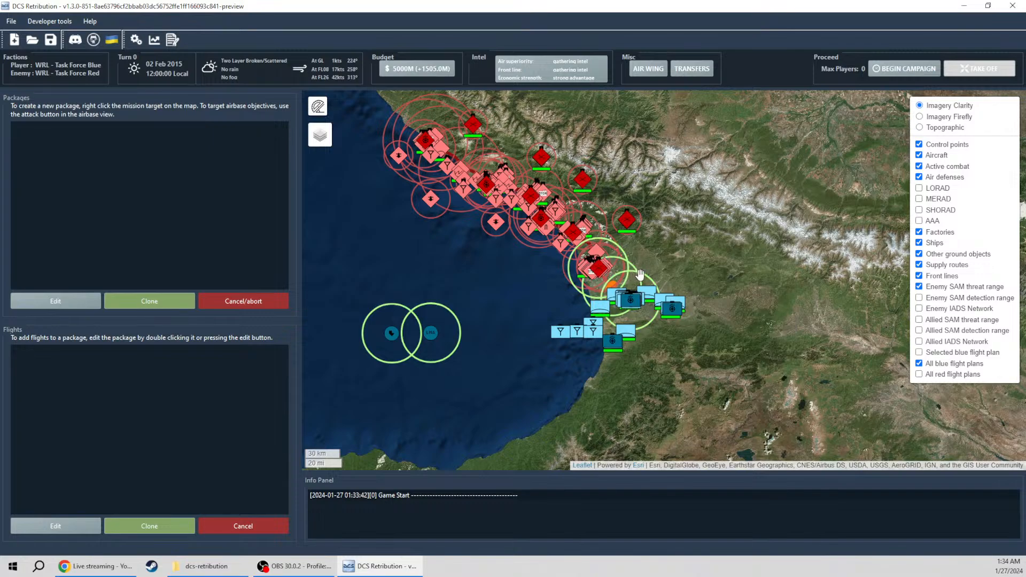
pyautogui.moveTo(634, 272)
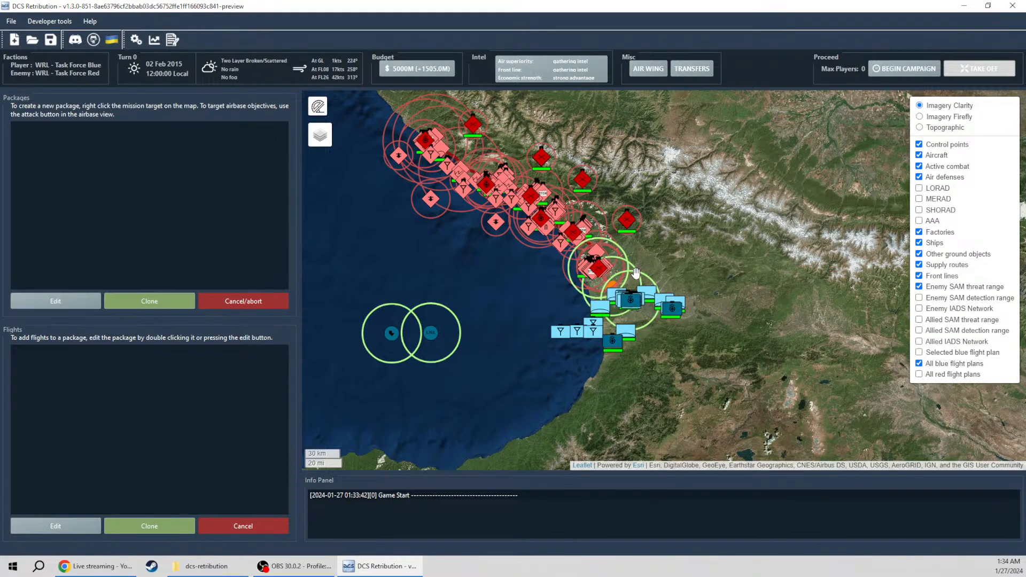
pyautogui.moveTo(634, 273); pyautogui.dragTo(461, 314)
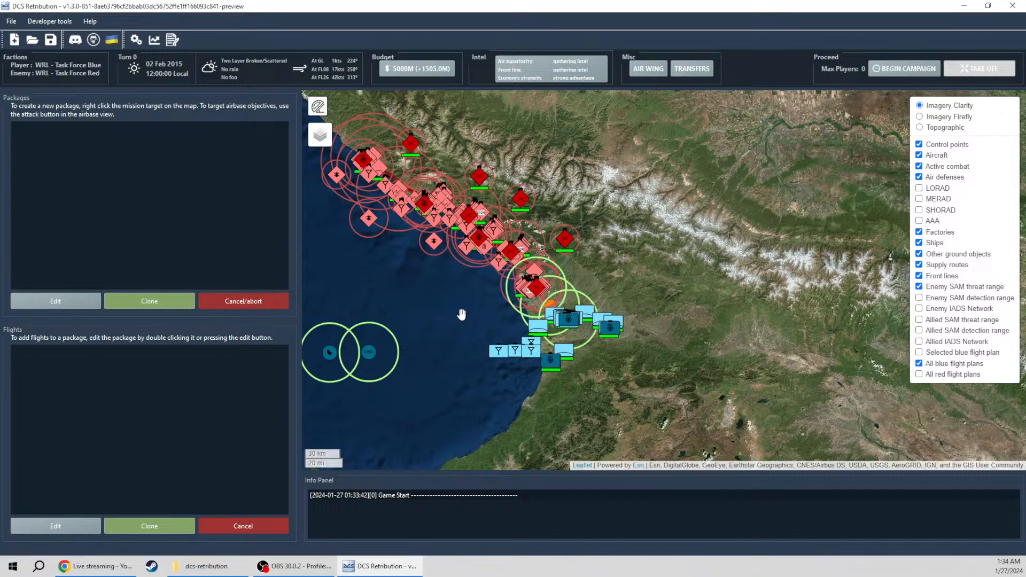
pyautogui.moveTo(461, 314); pyautogui.dragTo(525, 320)
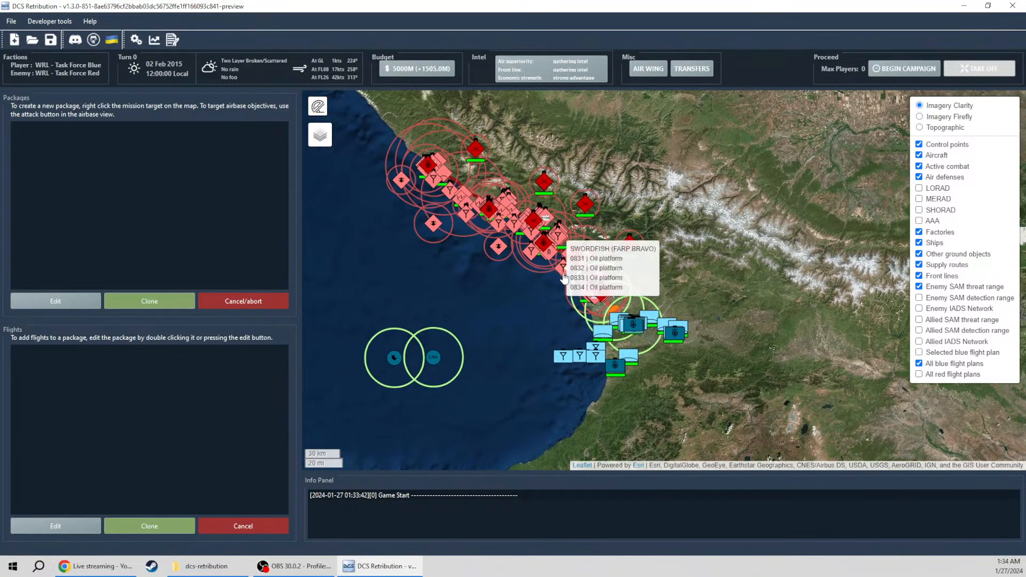
pyautogui.moveTo(433, 138)
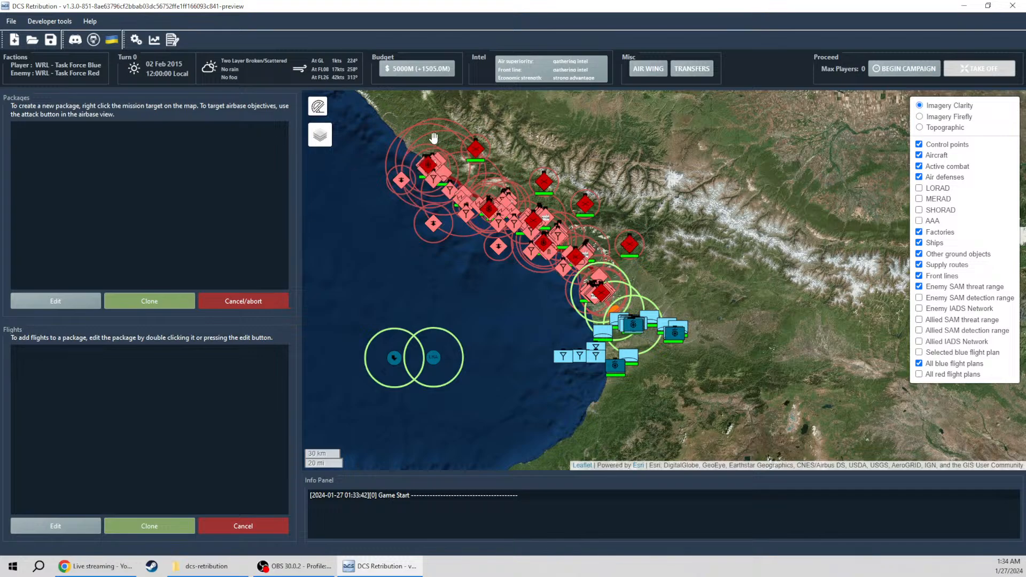
pyautogui.moveTo(372, 221)
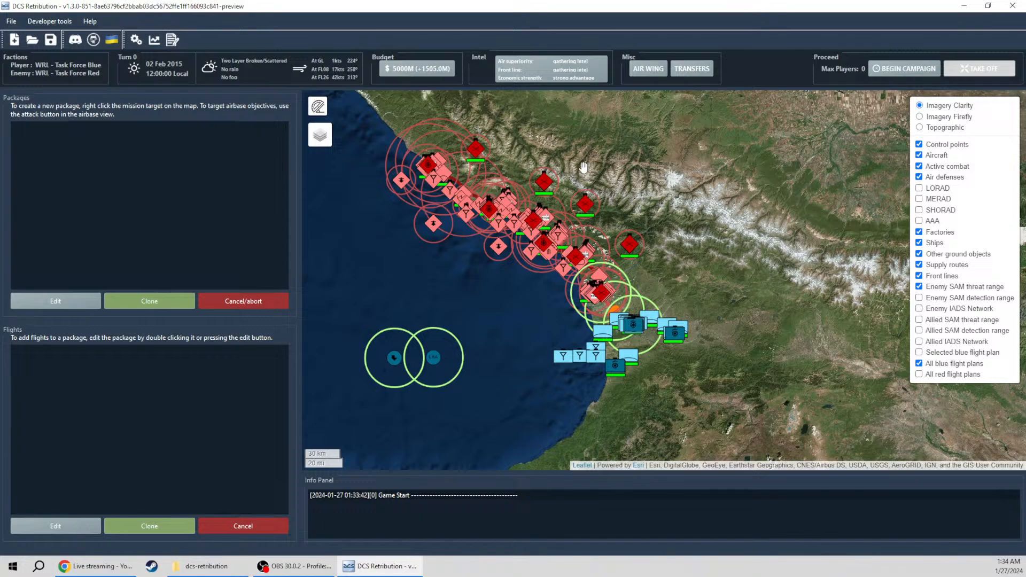
pyautogui.moveTo(703, 337)
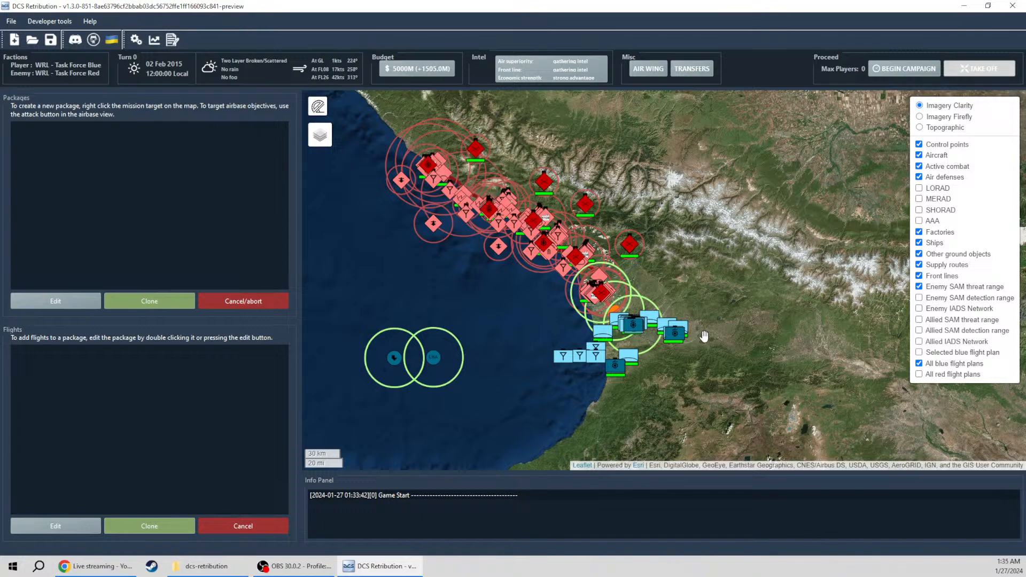
pyautogui.moveTo(421, 167)
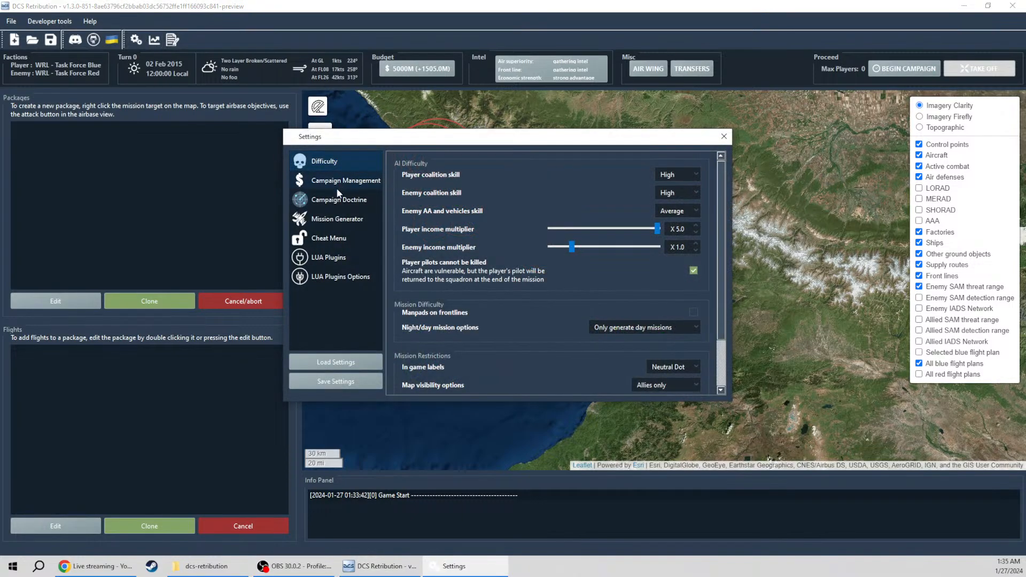
# Step: Change the Mission Generator culling distance from 75 to 100 km and close Settings
pyautogui.click(337, 218)
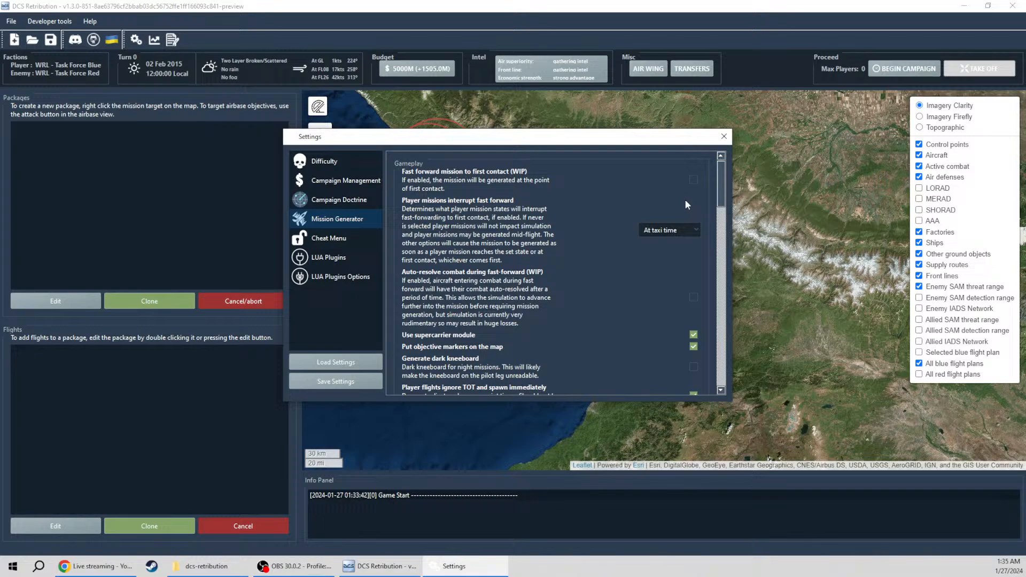
pyautogui.scroll(-3)
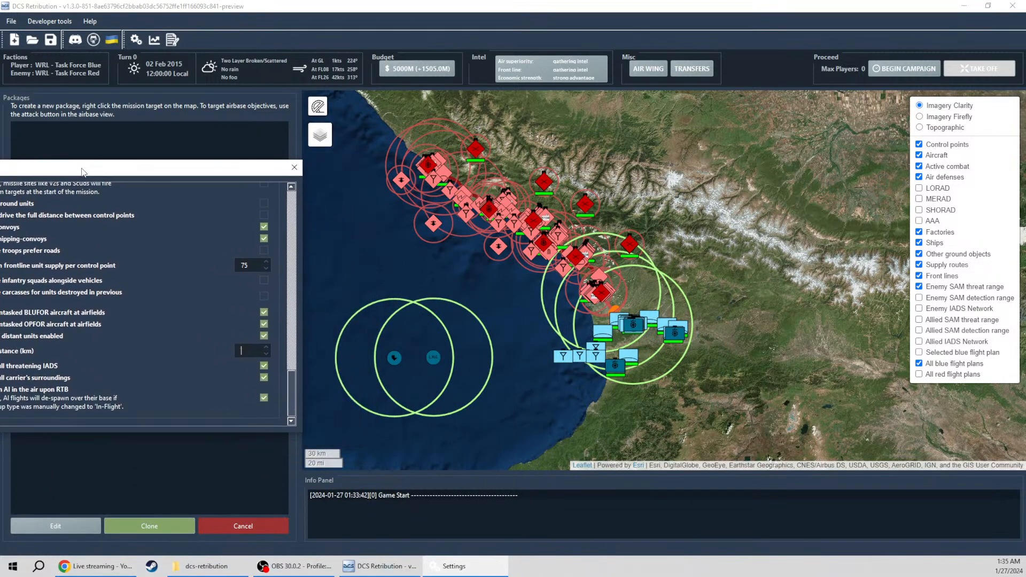
pyautogui.write('75')
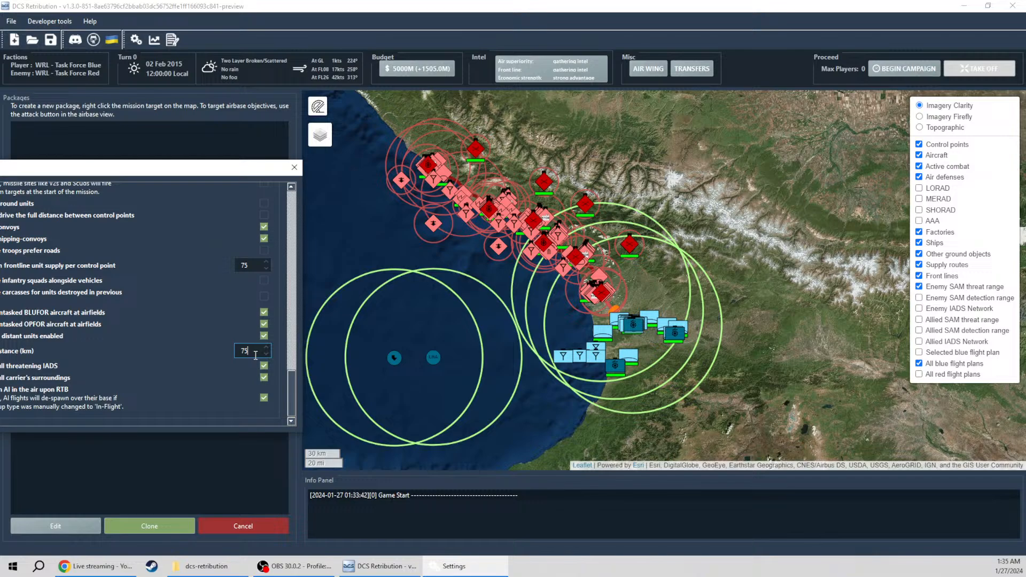
pyautogui.write('100')
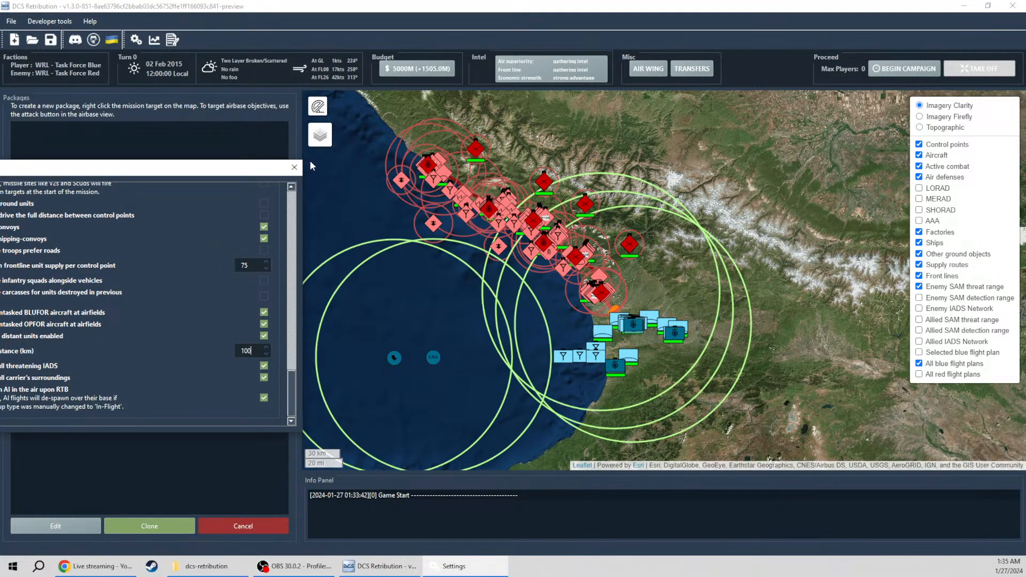
pyautogui.click(135, 39)
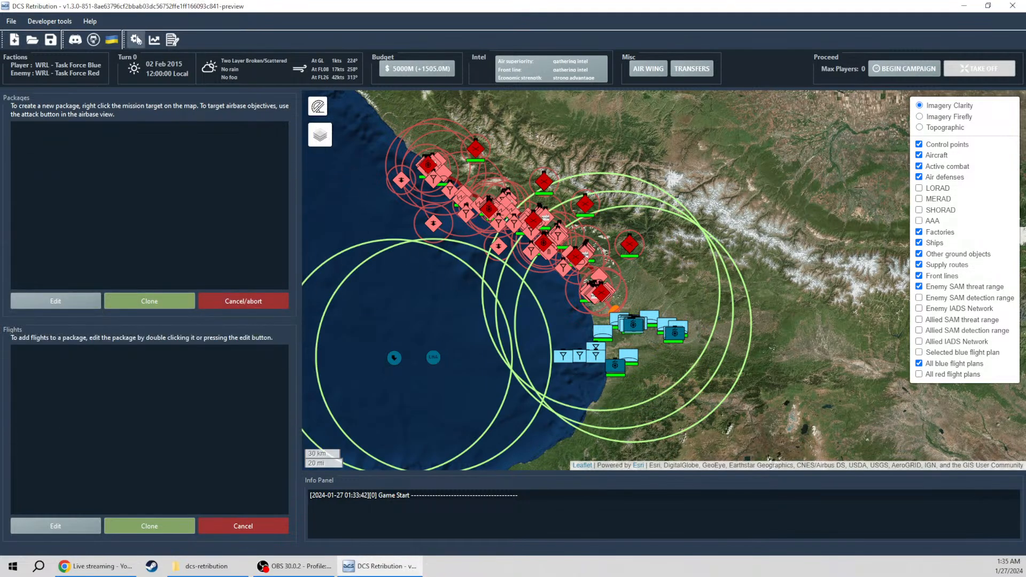
pyautogui.click(136, 39)
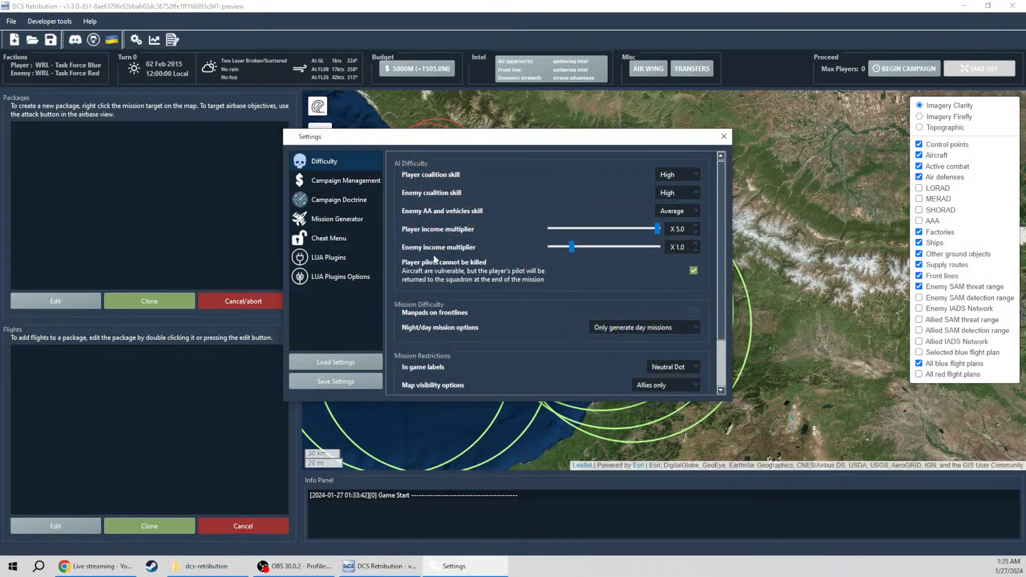
pyautogui.click(722, 136)
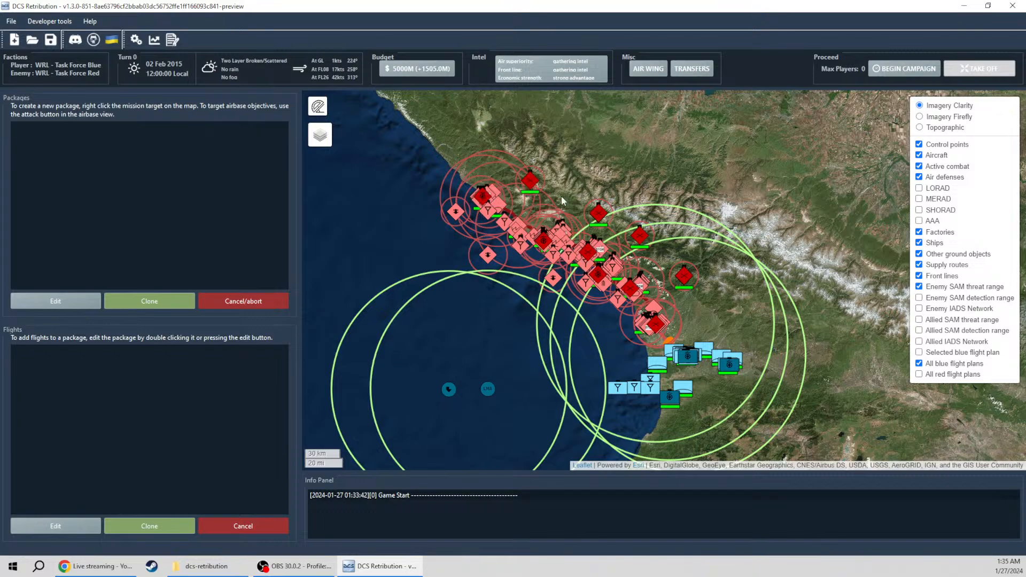
pyautogui.moveTo(480, 209)
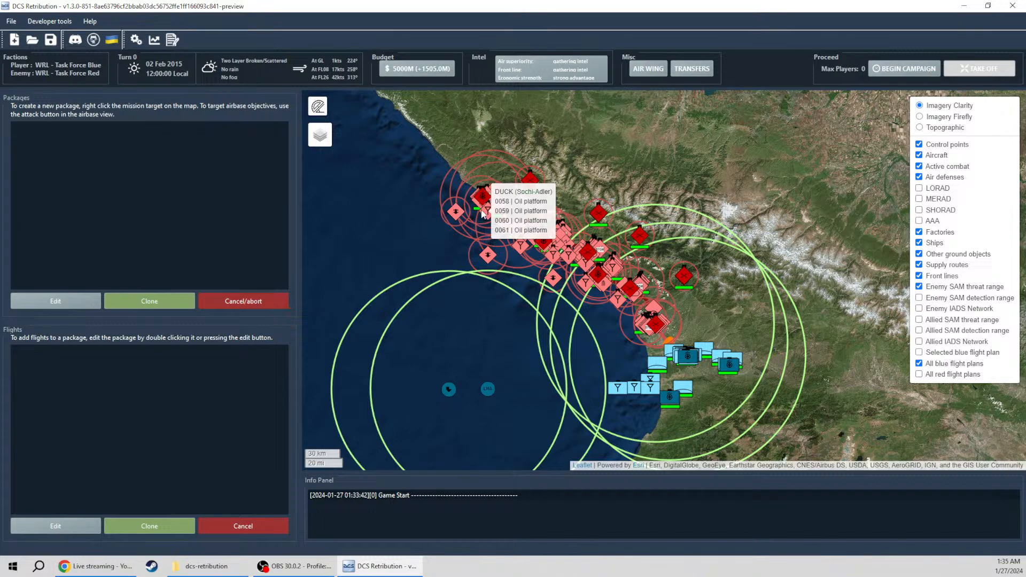